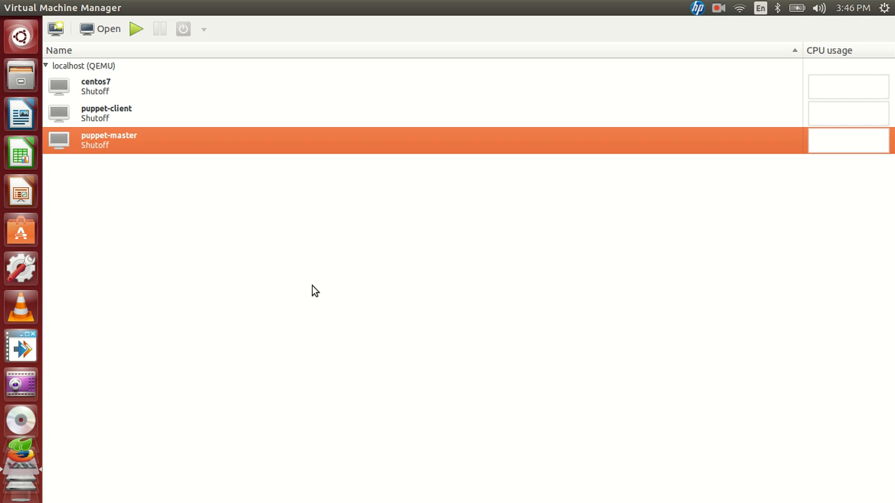
mouse_move(526, 221)
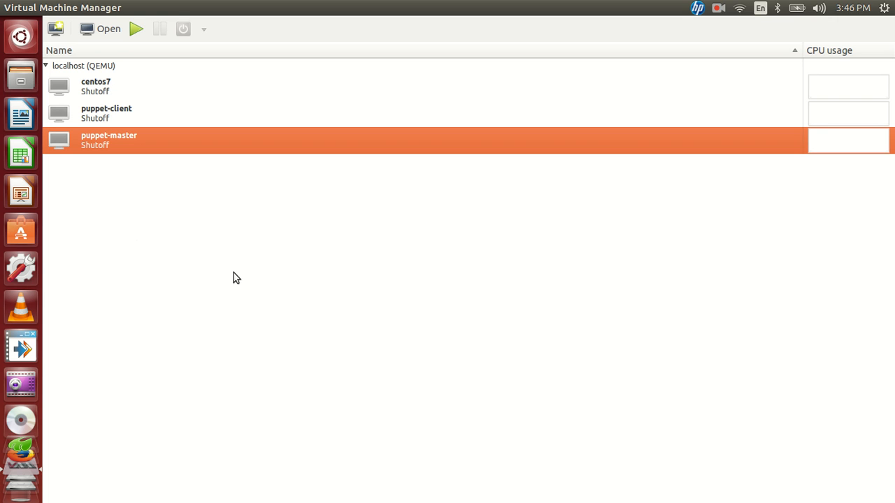
mouse_move(161, 168)
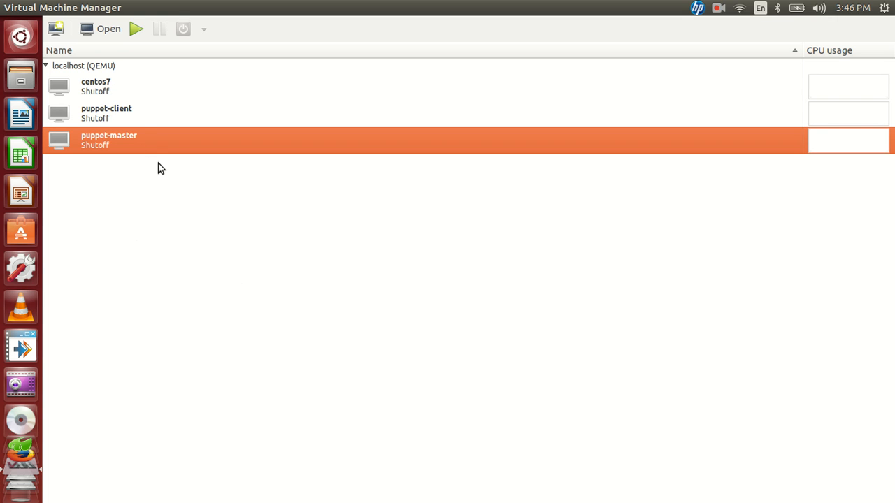
mouse_move(179, 196)
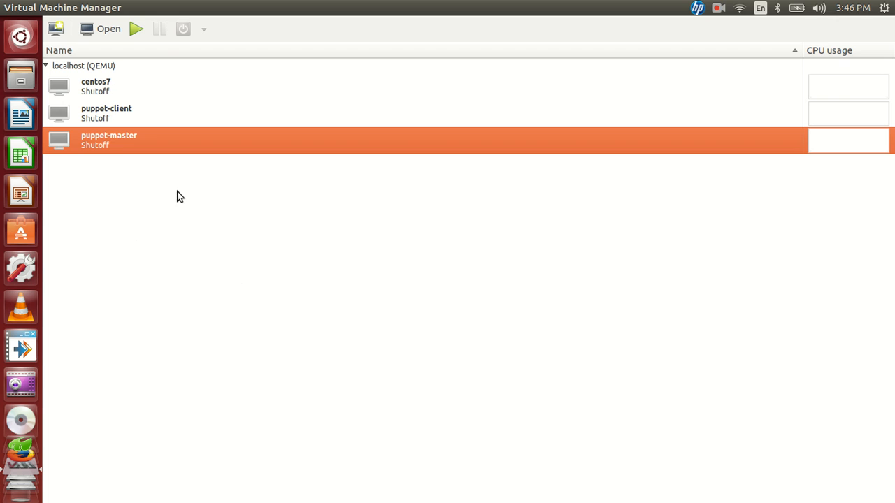
mouse_move(124, 154)
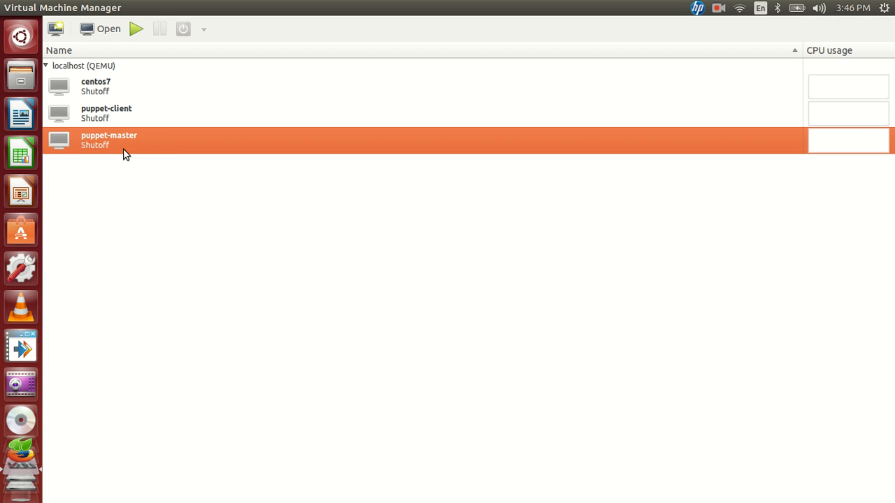
mouse_move(255, 219)
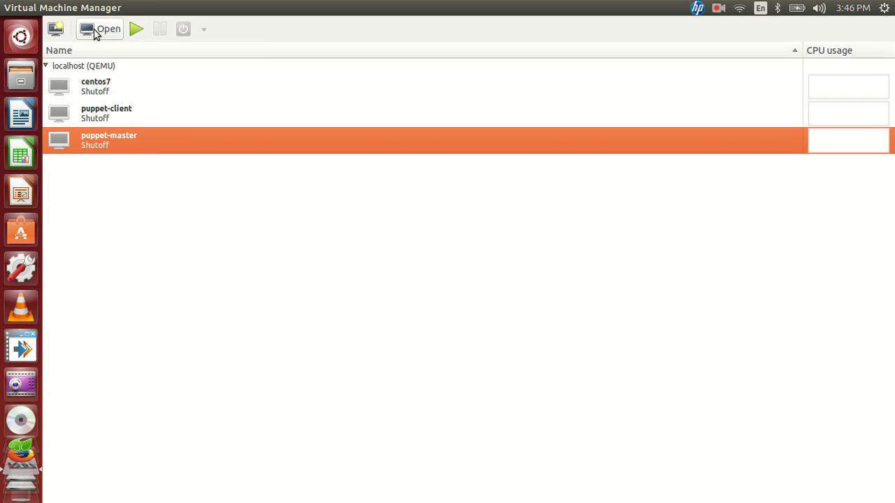
Step: In the puppet-master VM's hardware details, raise the Processor allocation to 4 CPUs
click(102, 27)
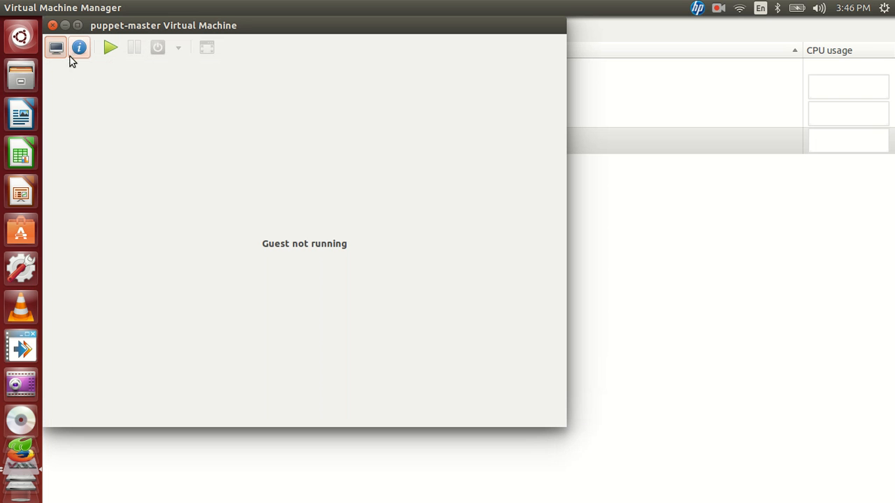
mouse_move(78, 47)
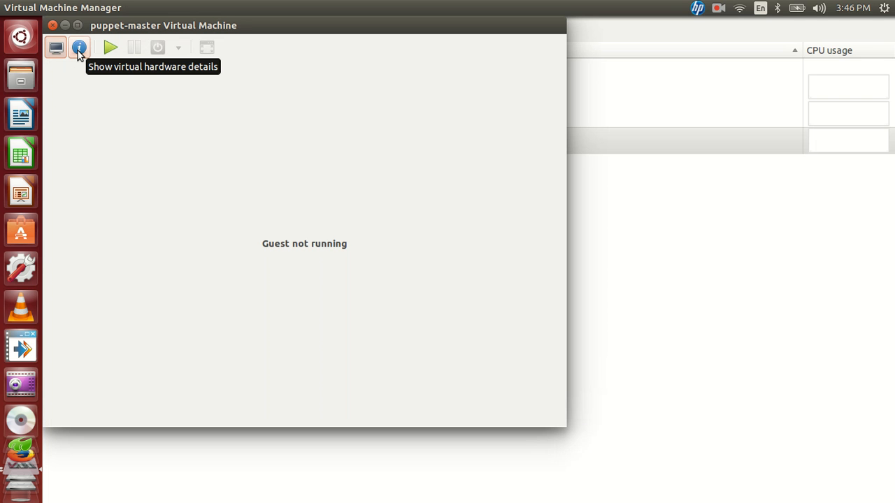
click(78, 47)
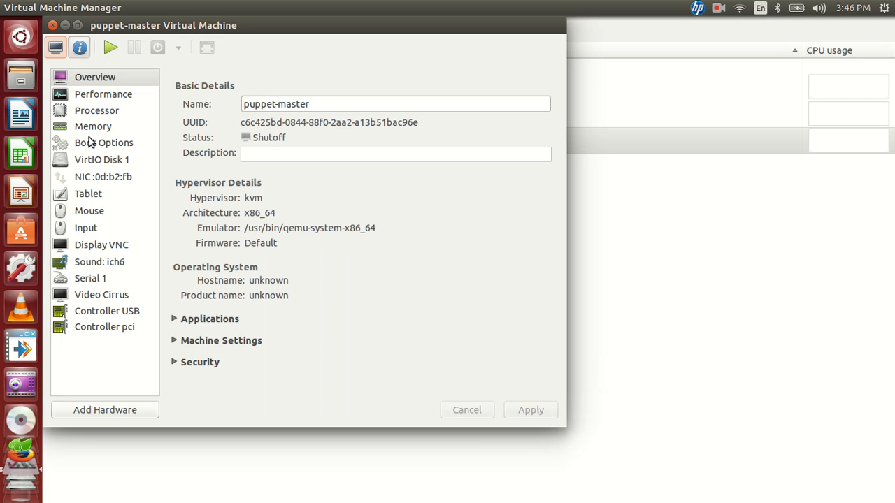
click(96, 111)
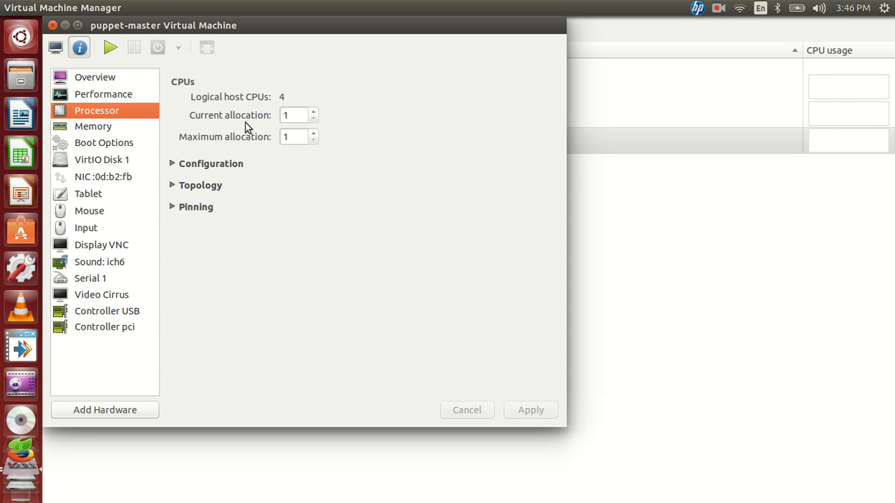
click(313, 112)
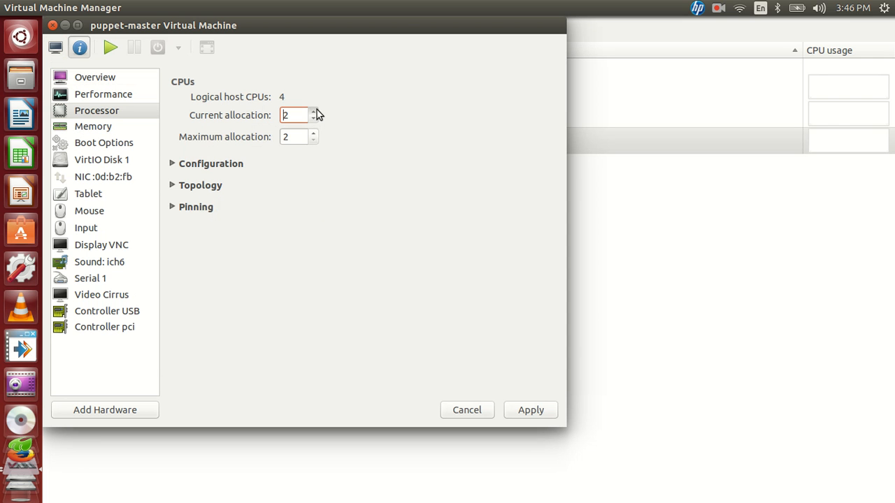
click(313, 112)
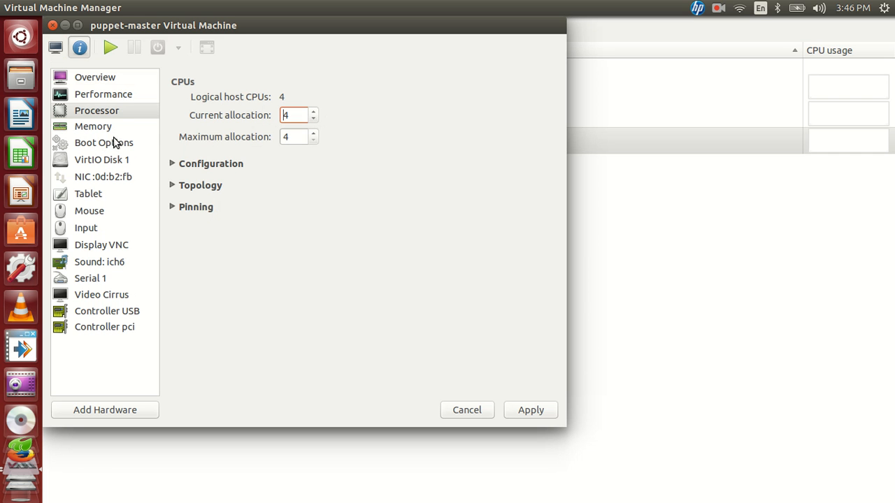
Step: Apply the CPU change and set the Memory allocation to 4068 MB
click(92, 126)
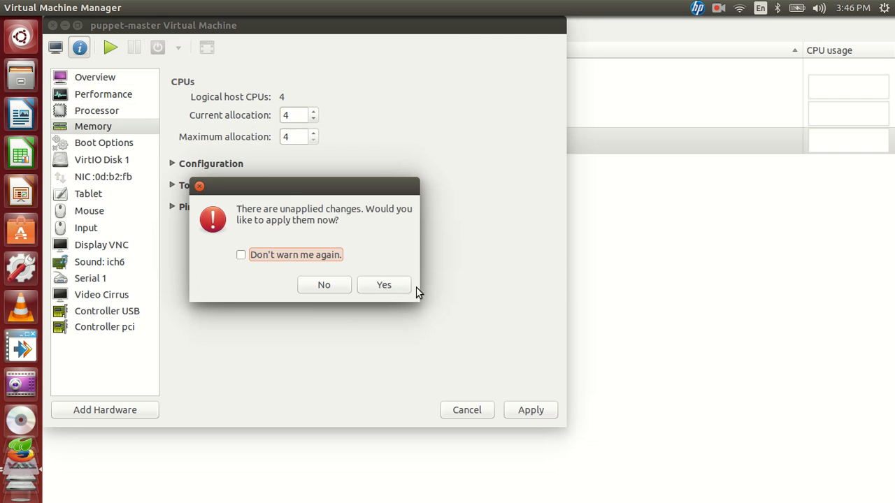
click(383, 286)
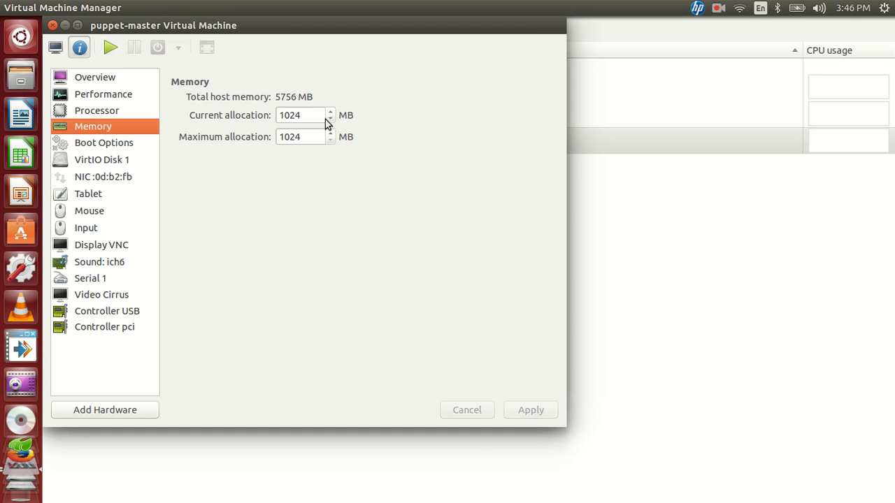
click(301, 115)
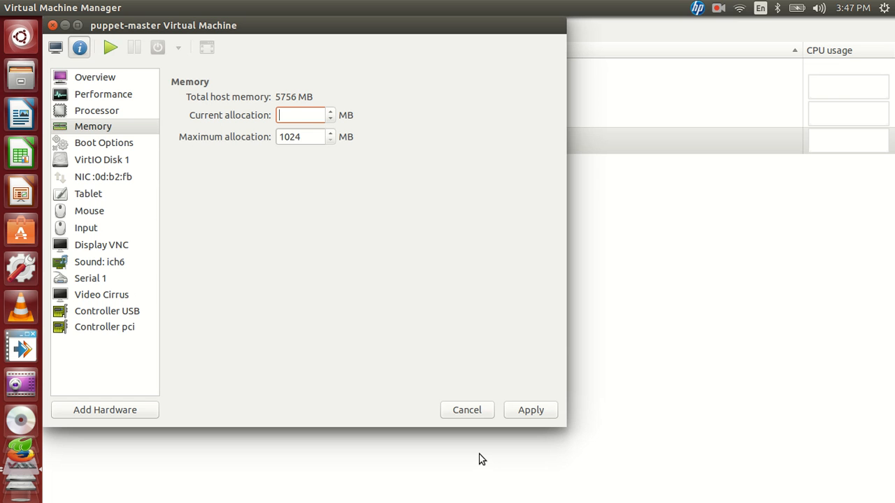
text(4068)
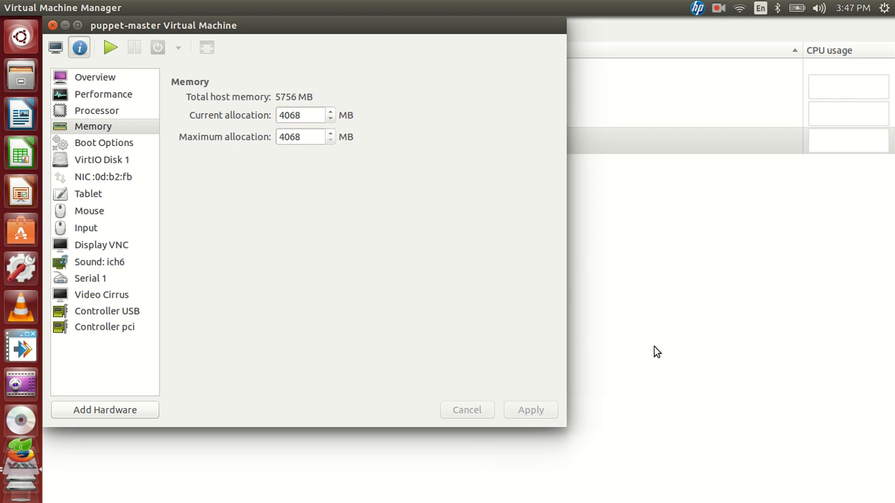
mouse_move(656, 349)
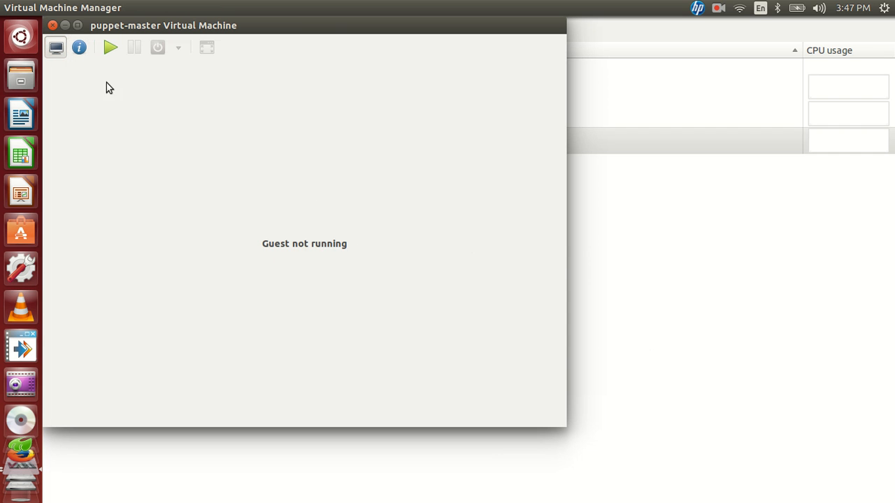
Step: Start the puppet-master VM, let CentOS boot, and leave fullscreen
click(78, 47)
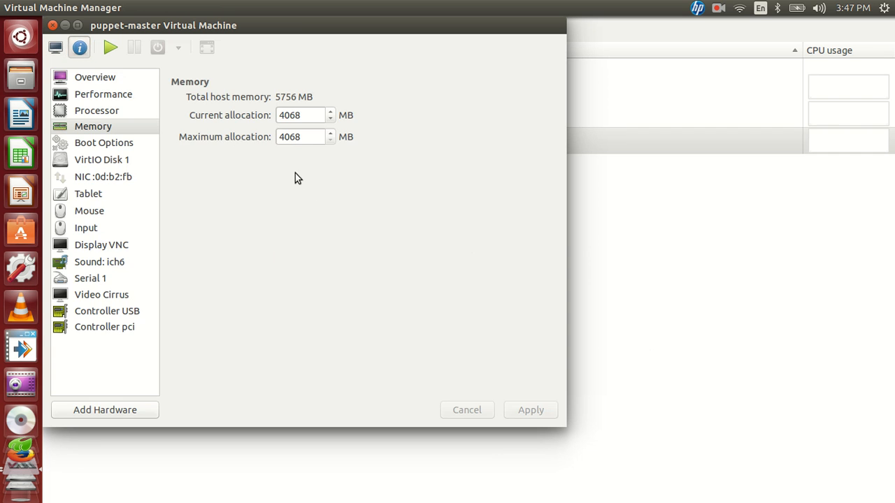
click(56, 48)
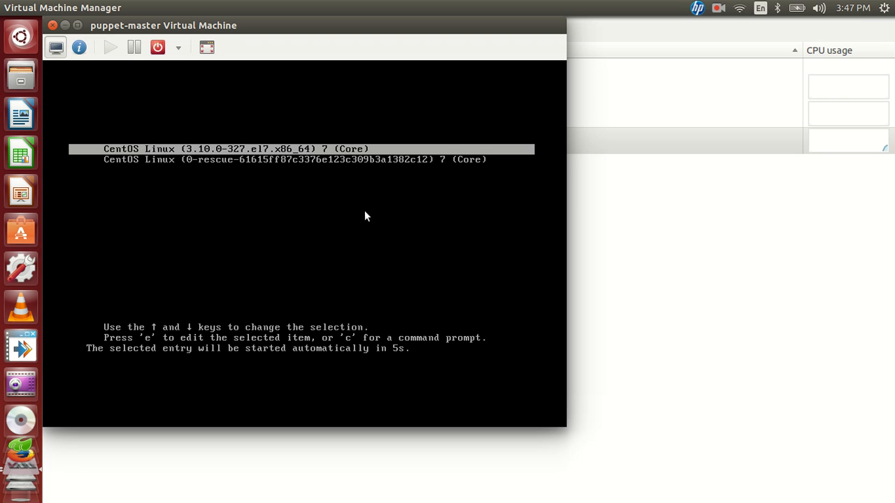
mouse_move(377, 184)
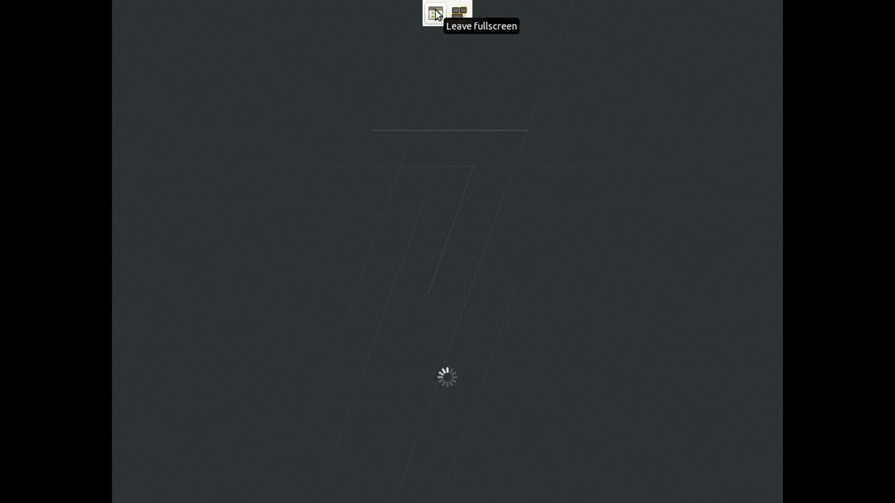
click(434, 14)
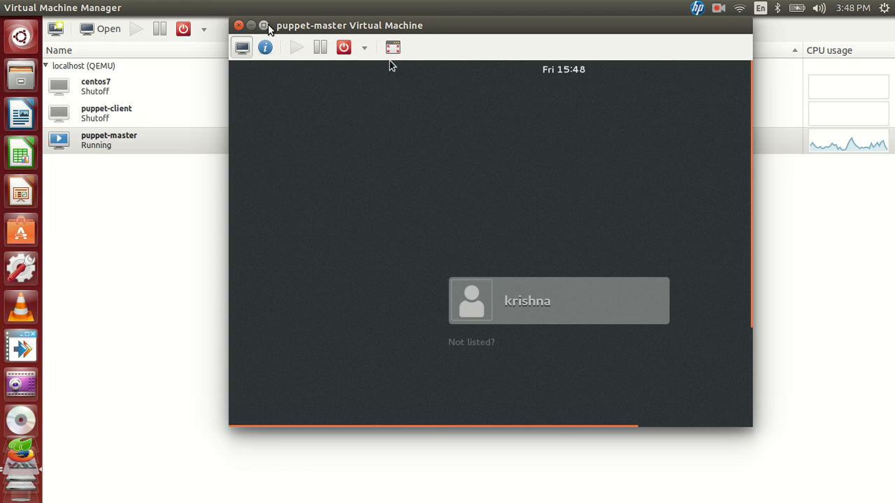
Step: In fullscreen console, sign in via 'Not listed?' as root with its password
click(391, 48)
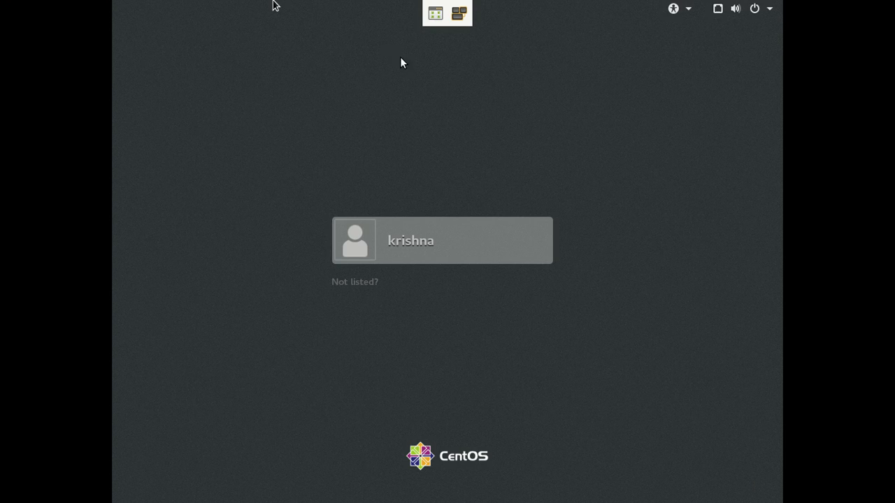
click(355, 283)
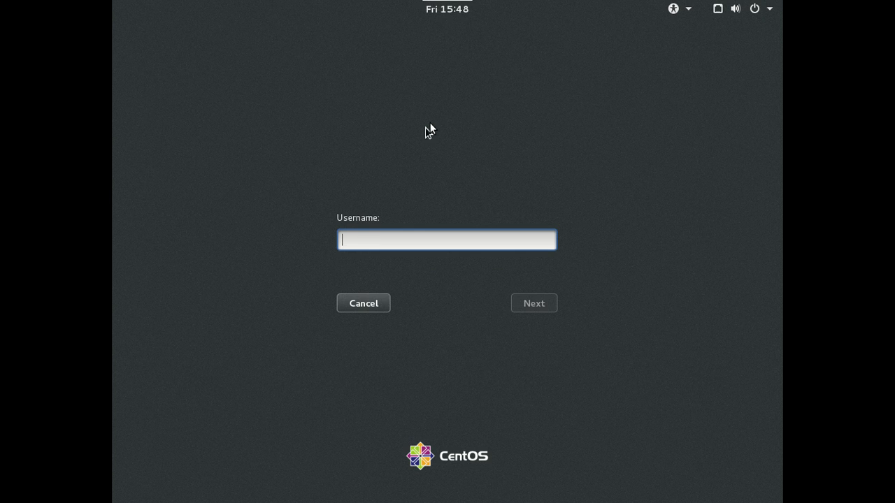
mouse_move(431, 127)
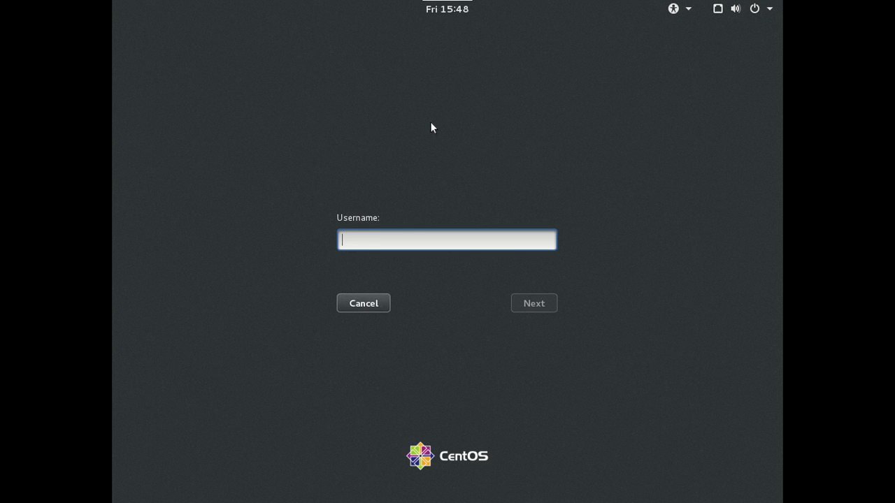
click(535, 302)
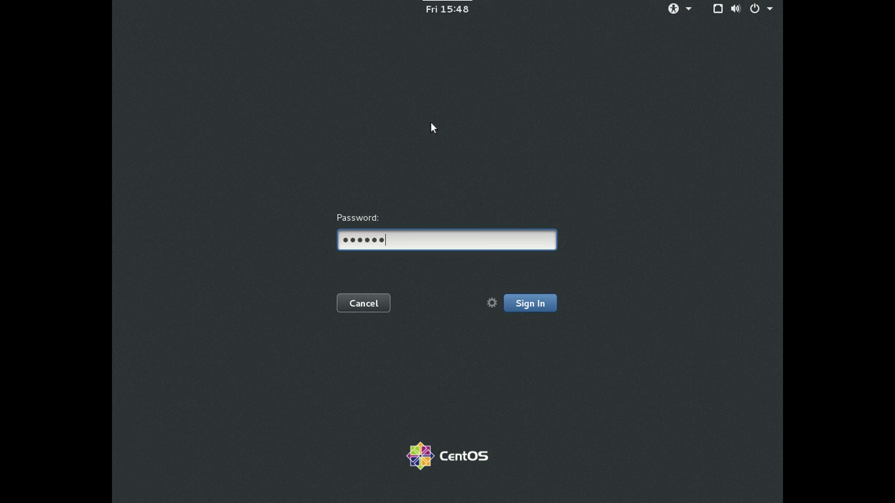
click(529, 302)
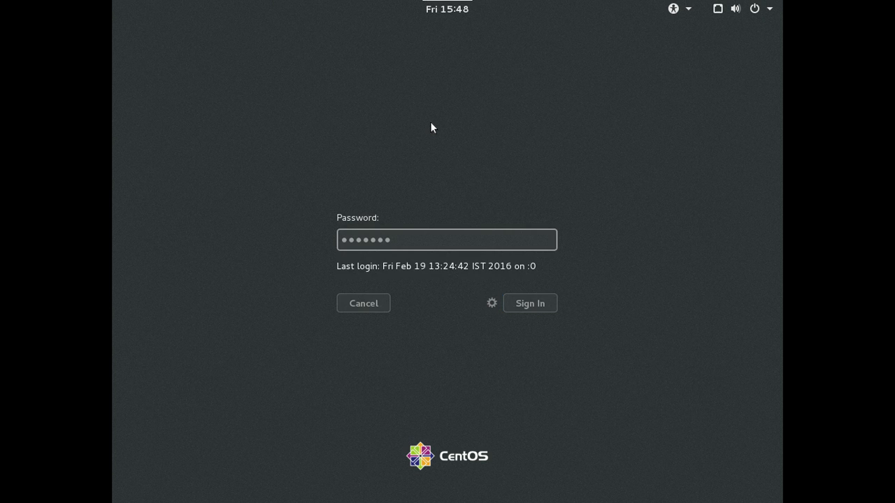
click(528, 302)
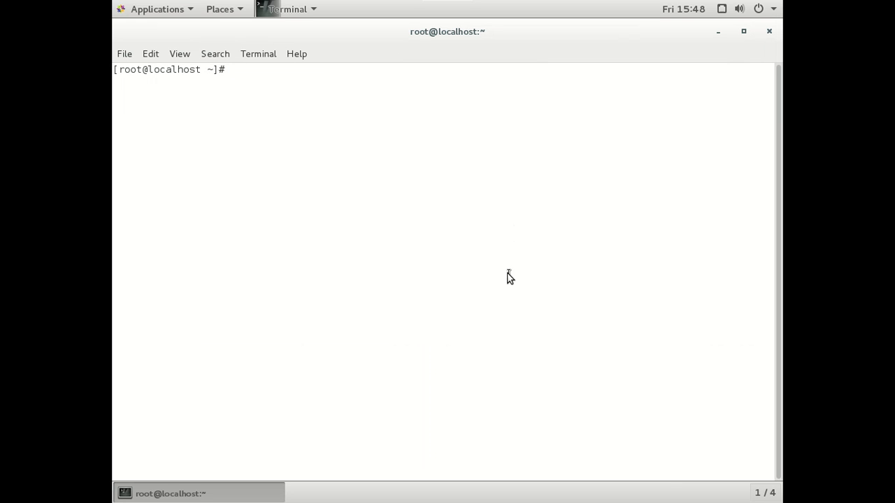
Step: Run systemctl stop firewalld, then systemctl disable firewalld
text(syste)
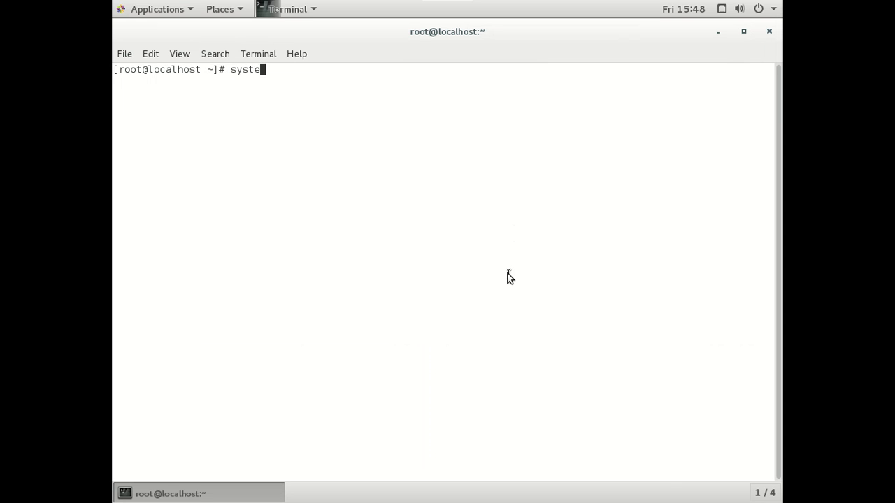
text(ctl)
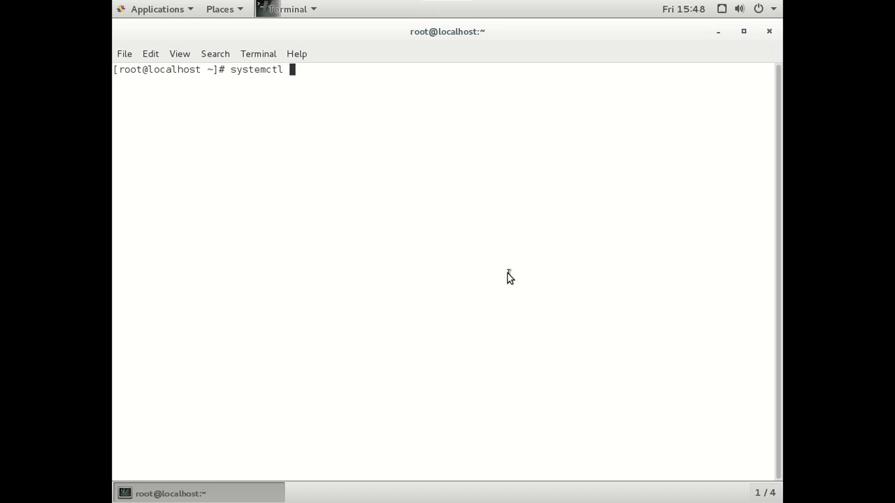
text(stop)
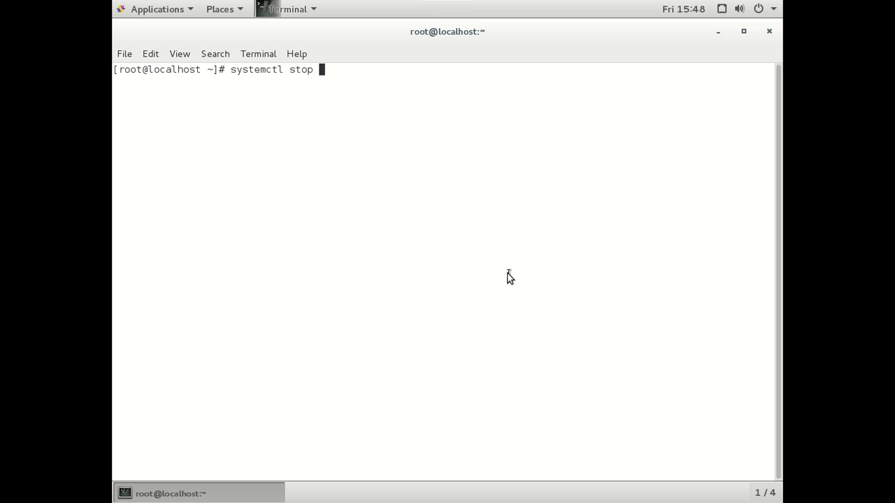
text(f)
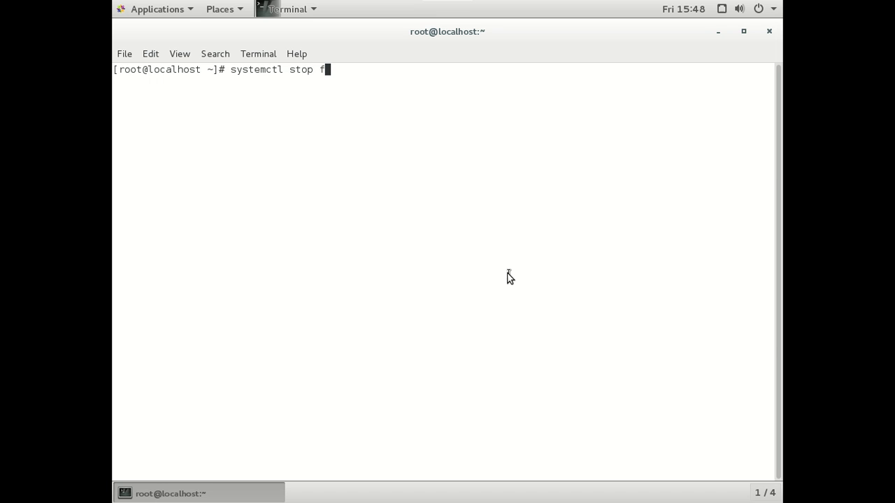
text(irewalld)
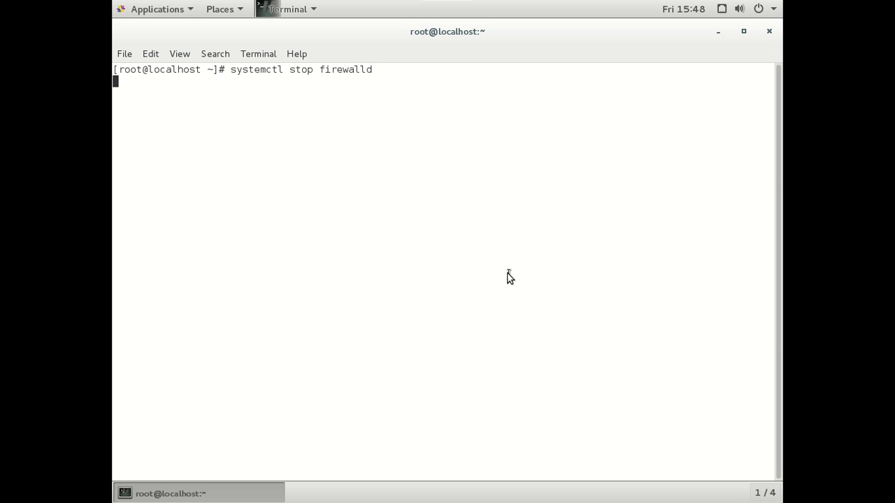
key(Return)
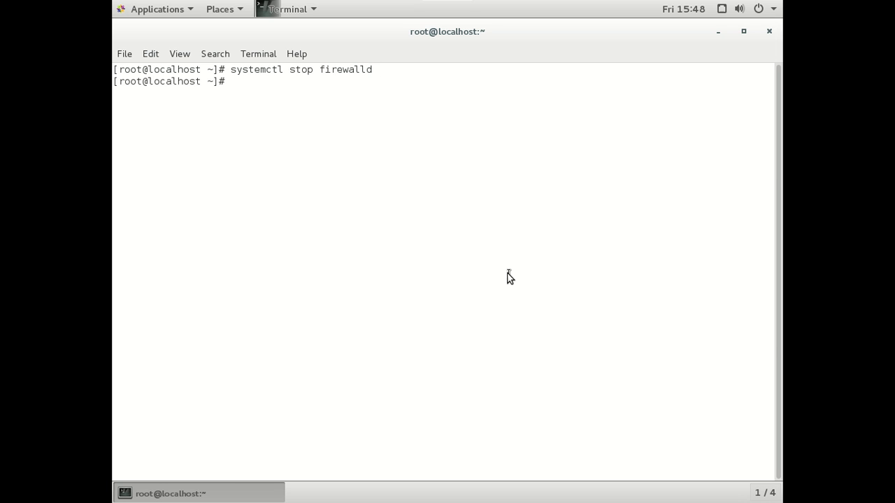
text(systemctl stop firewalld)
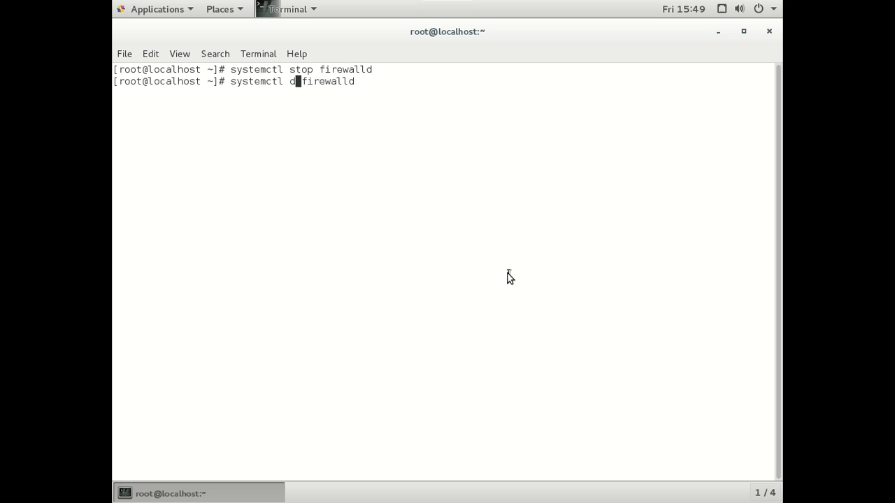
text(isable)
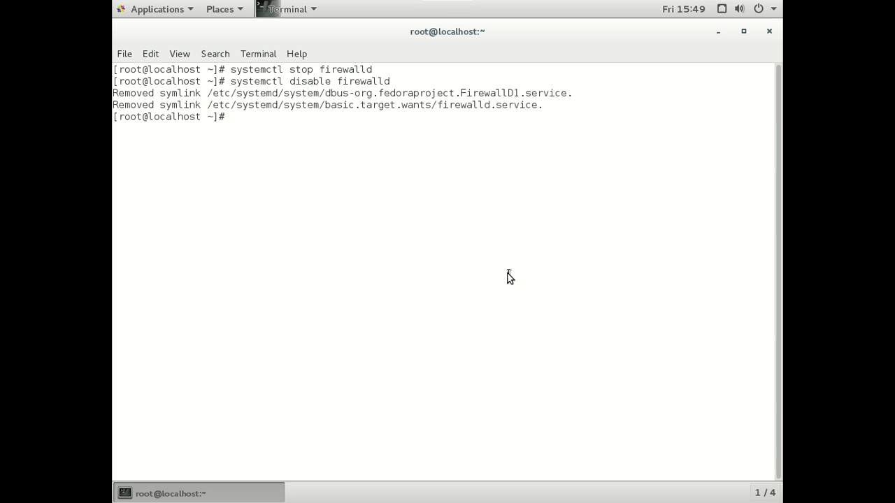
Step: Open /etc/sysconfig/selinux in nano
text(s)
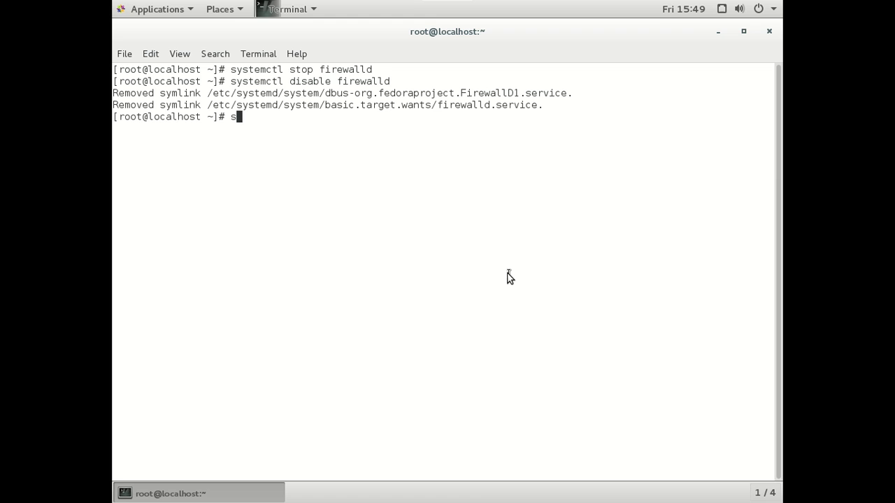
key(BackSpace)
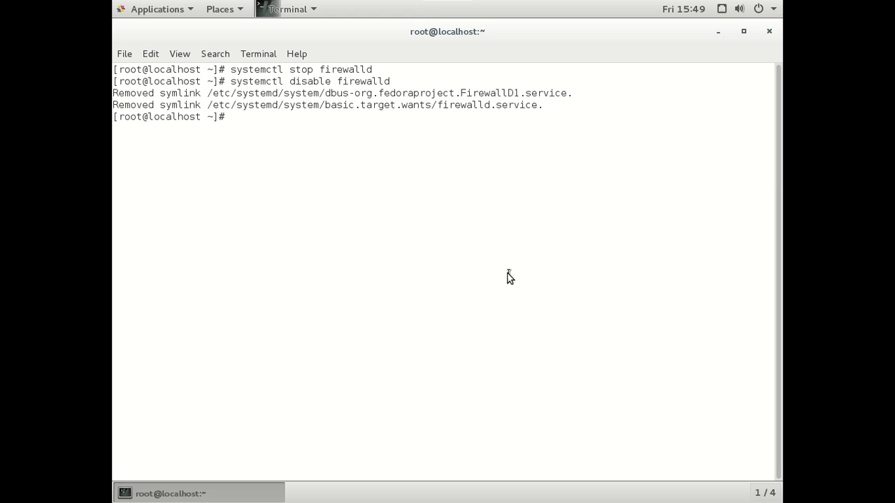
text(nano)
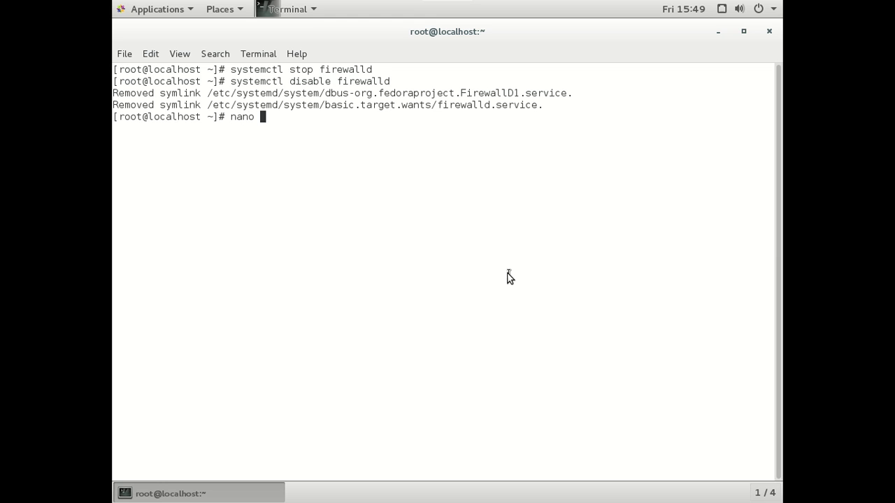
text(/etc/syscon)
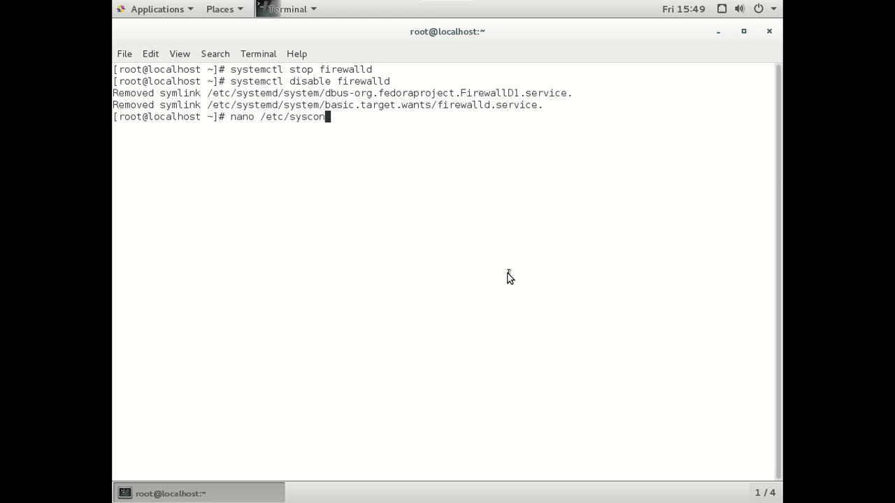
text(ig)
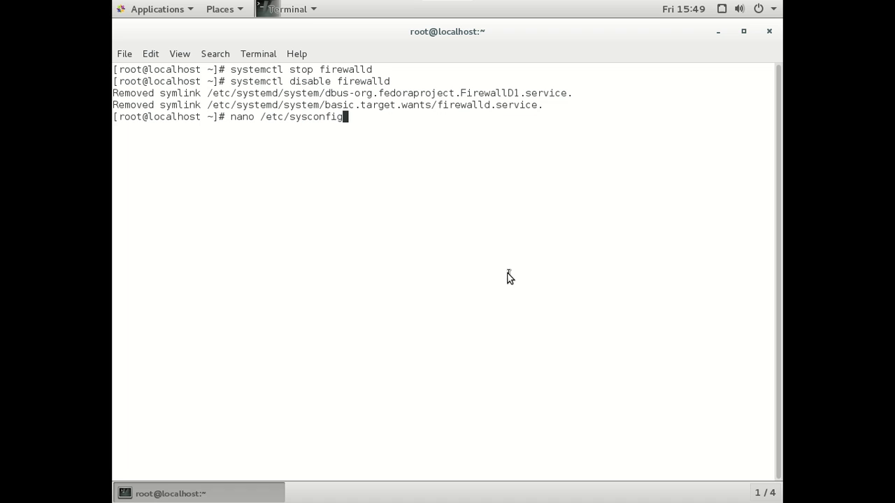
text(/)
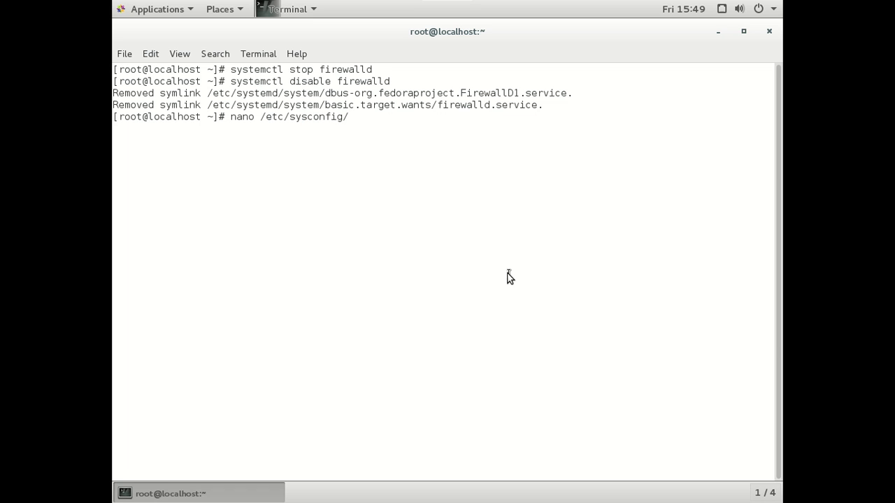
text(selin)
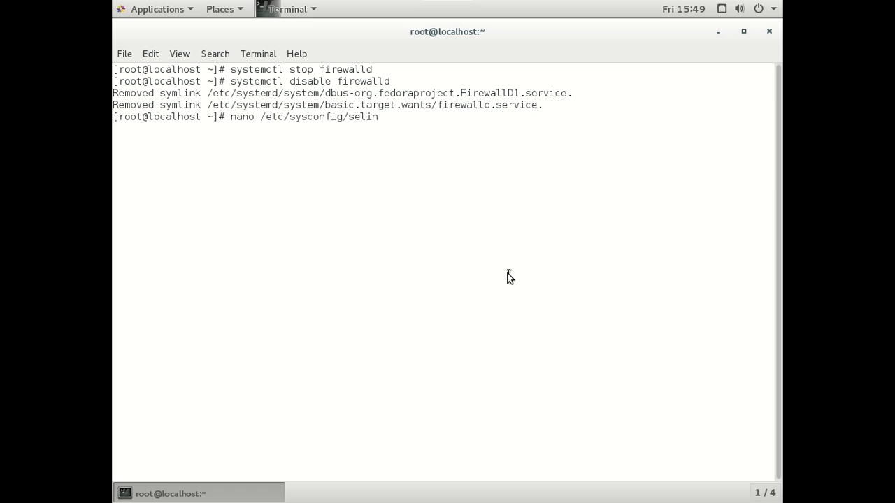
text(ux)
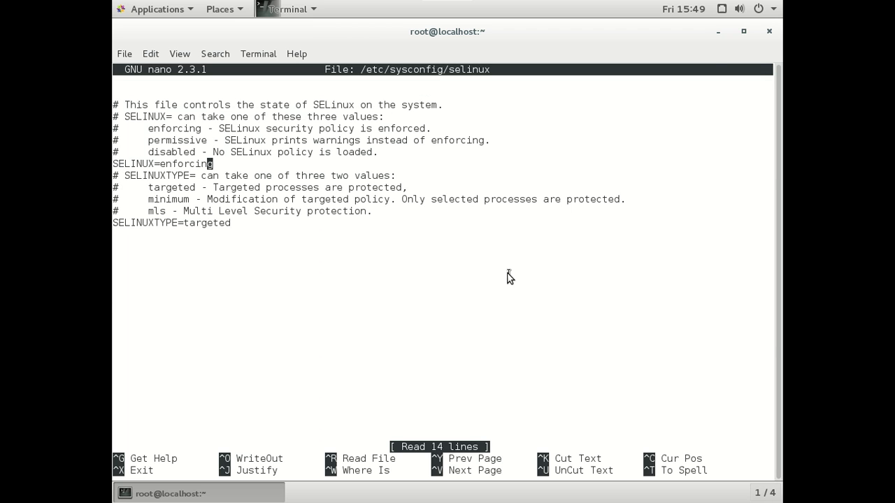
Step: Change the SELINUX value from enforcing to disabled and save the file
key(BackSpace)
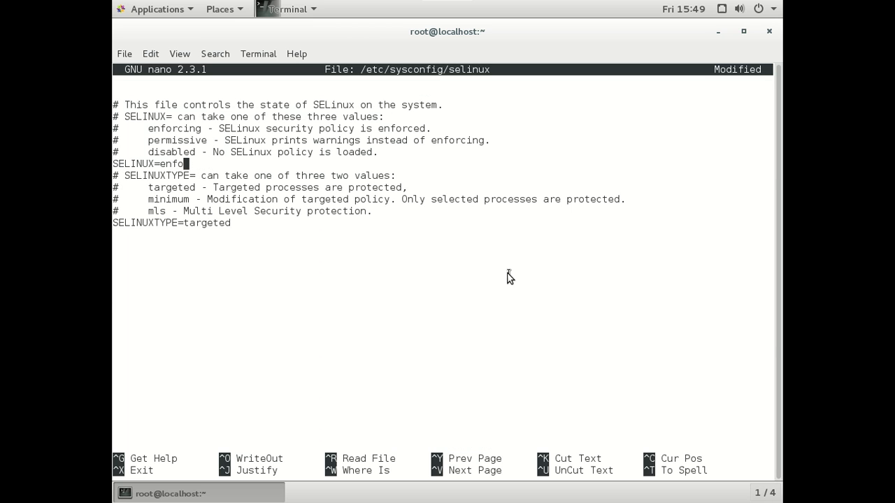
key(BackSpace)
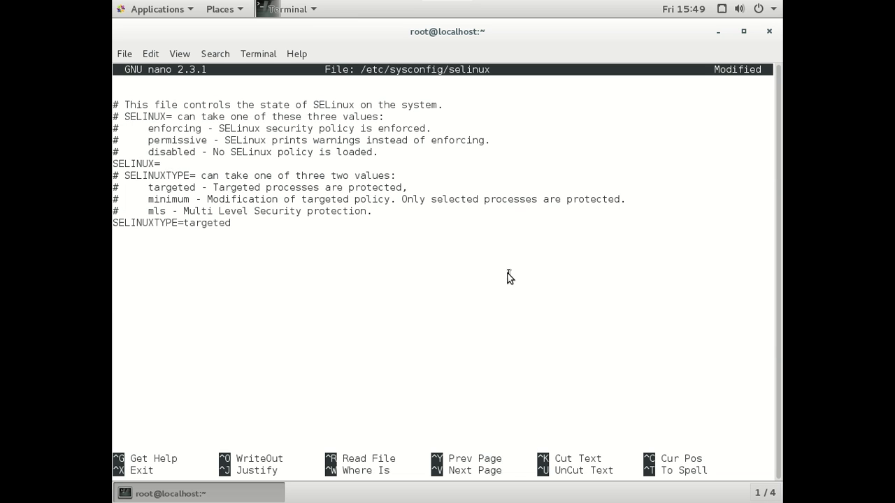
text(disabled)
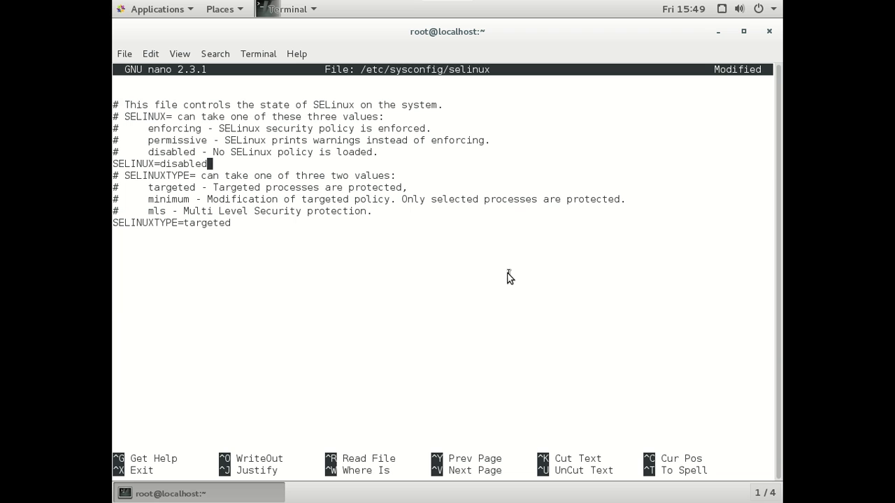
key(ctrl+o)
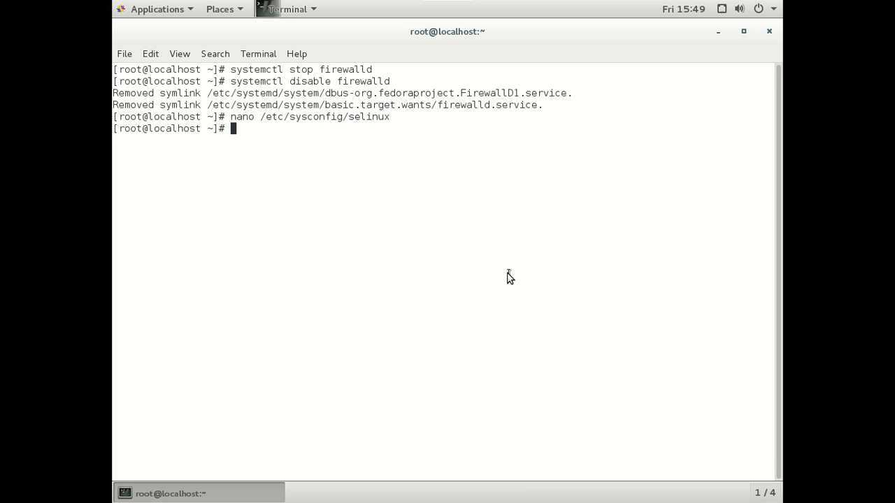
text(nano)
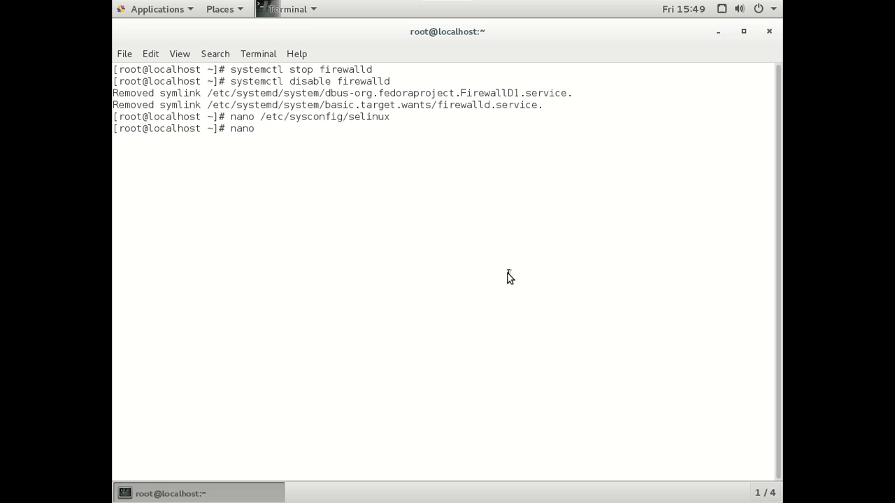
Step: Open /etc/hosts in nano
text(/)
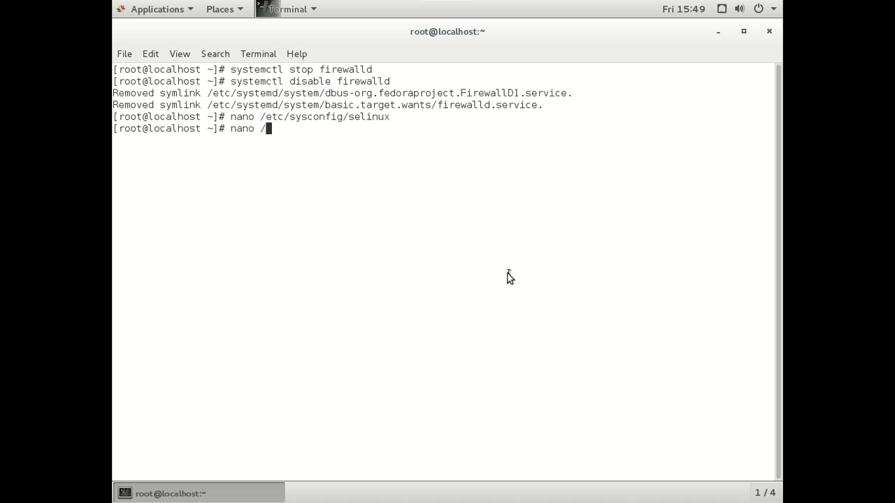
text(etc)
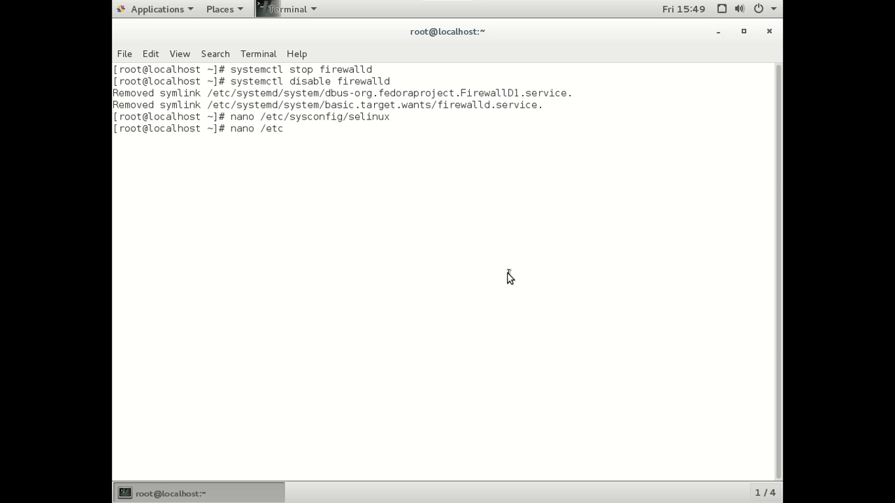
text(/)
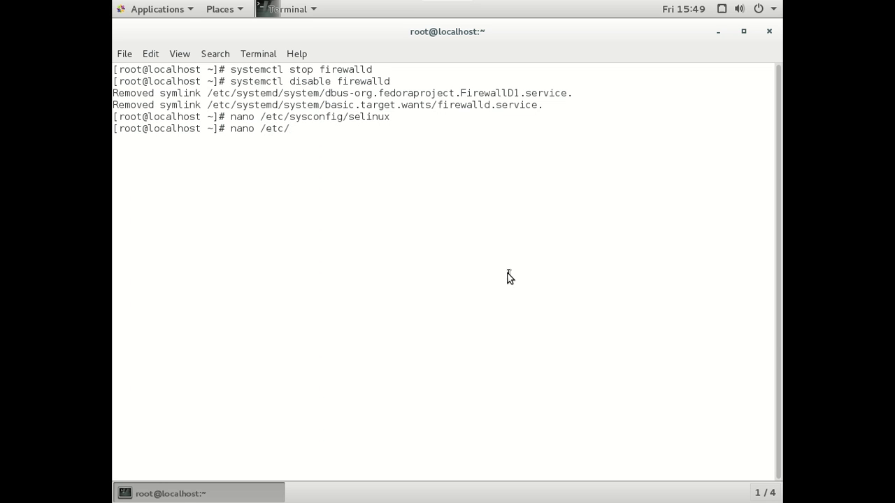
text(host)
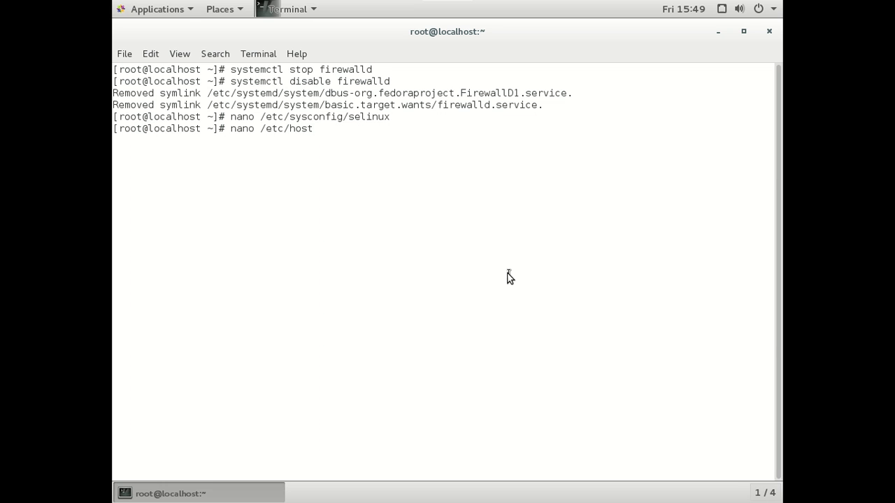
key(Return)
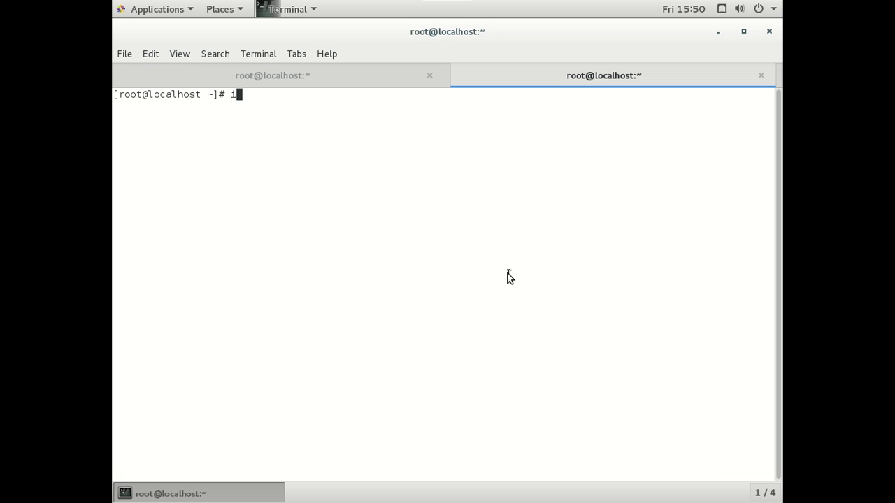
Step: Add the line '192.168.122.175 master.puppet.krishna' and write the file
text(fconfig)
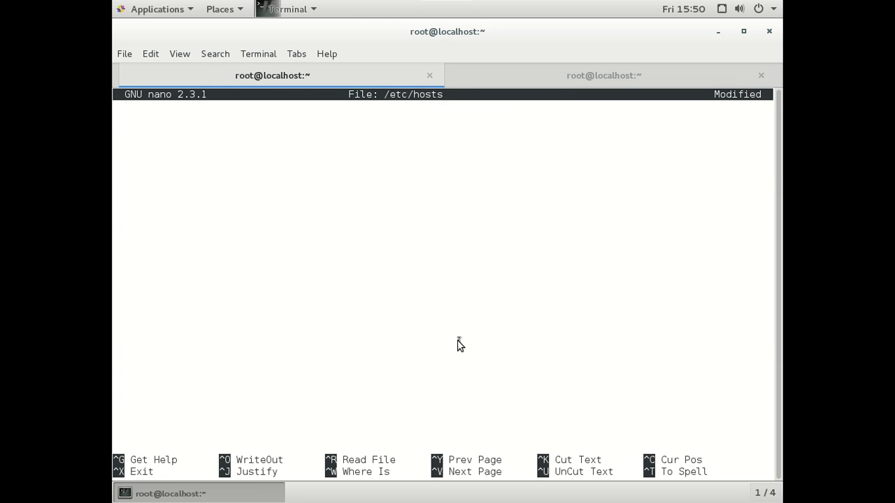
text(192)
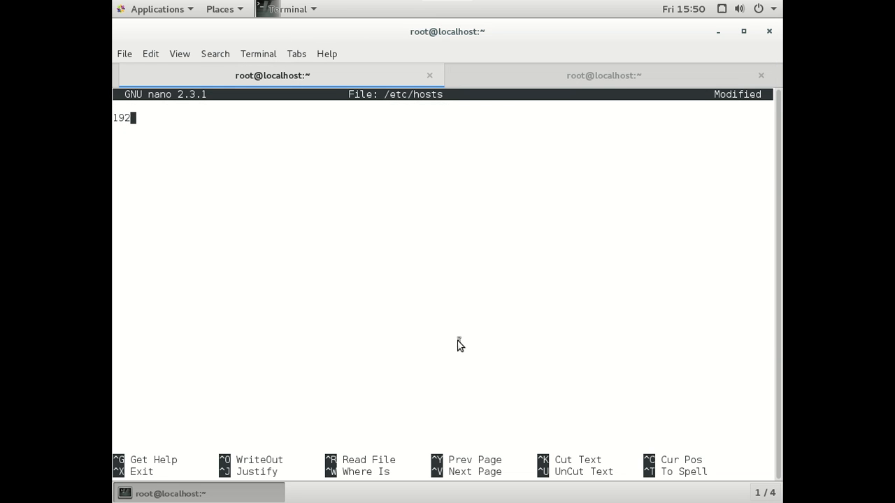
text(.16)
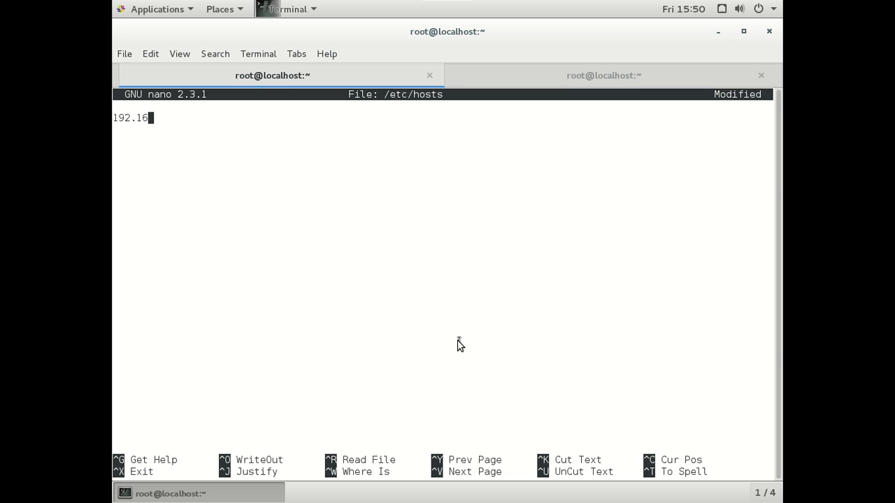
text(8.1)
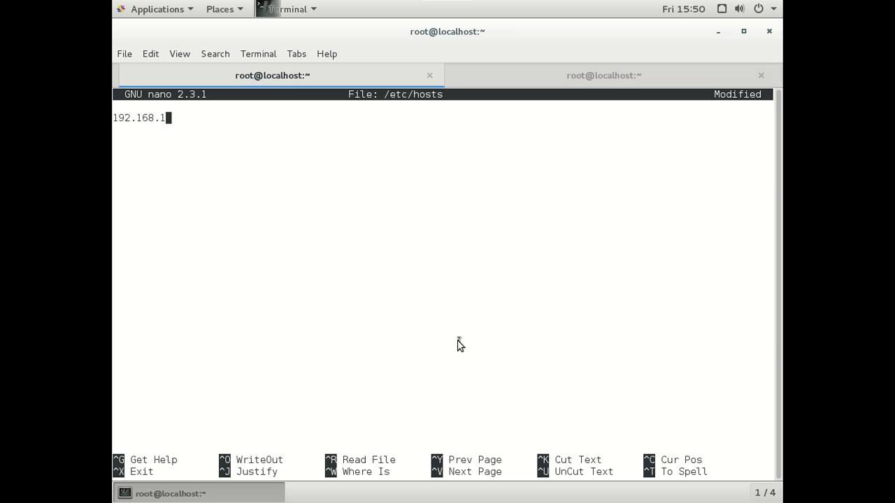
text(22.)
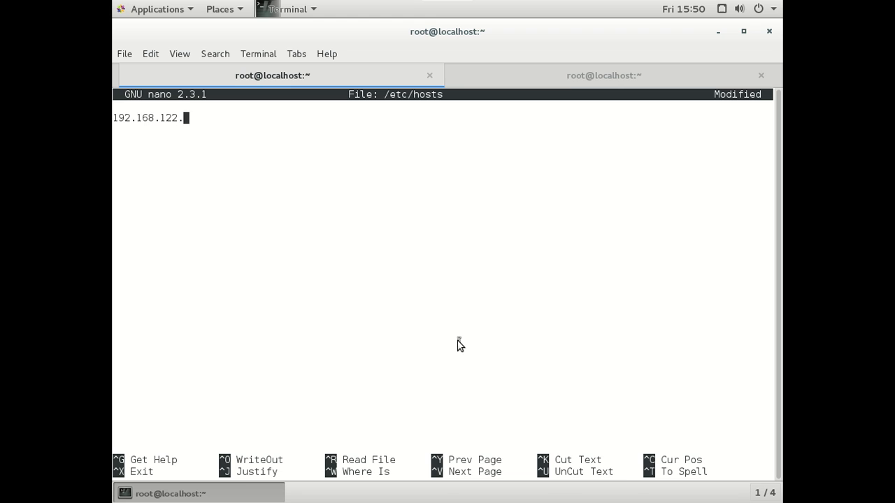
text(175)
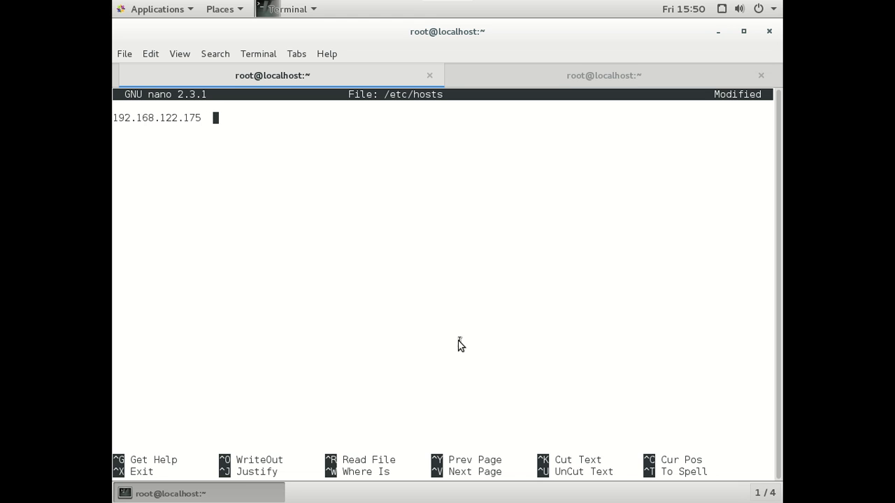
text(master)
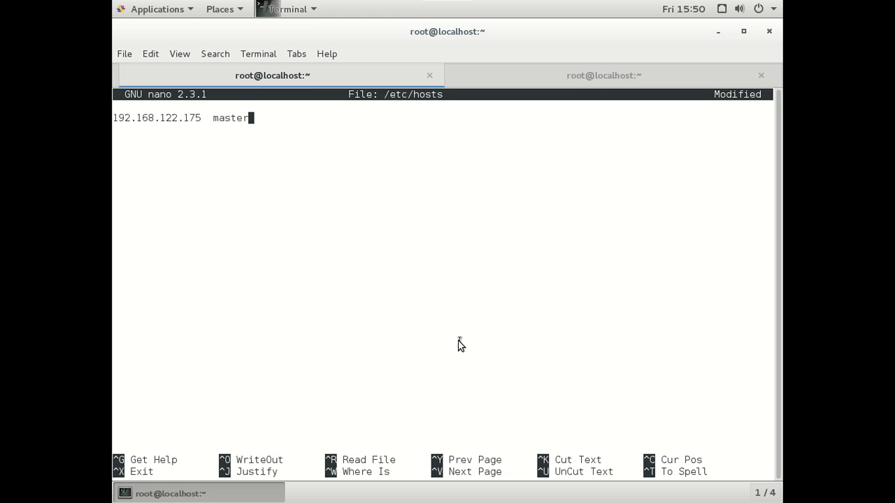
text(.p)
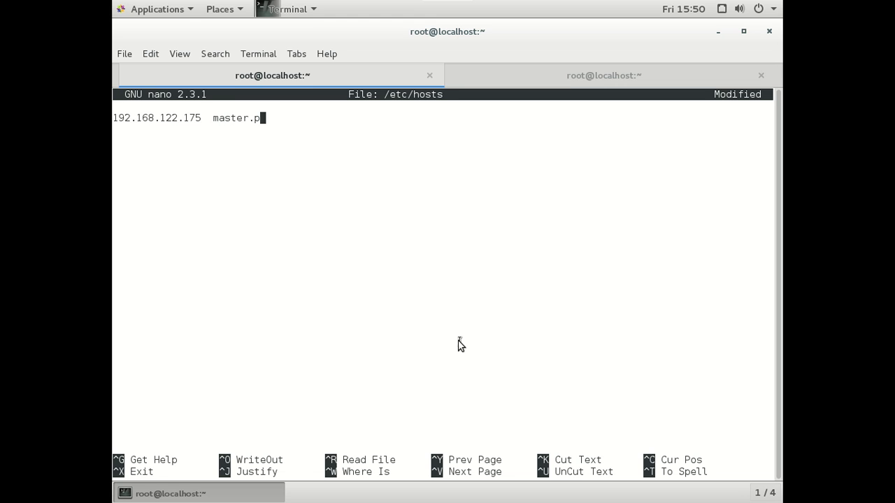
text(uppet)
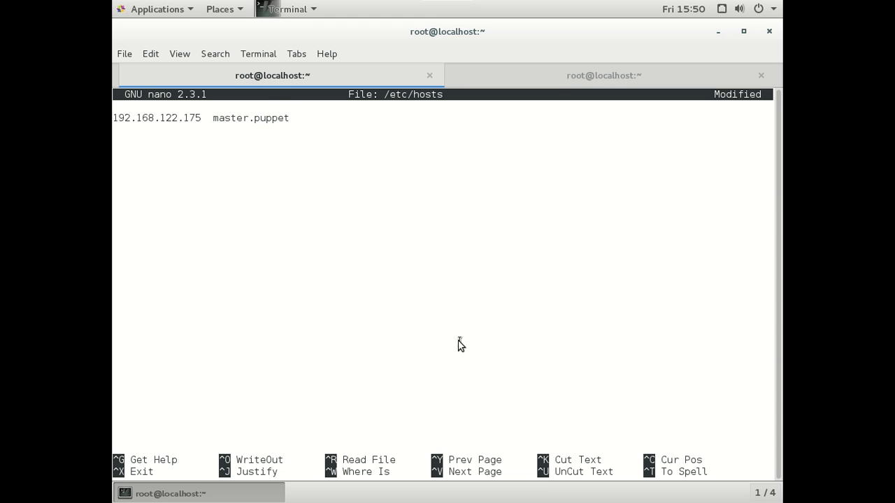
text(.kri)
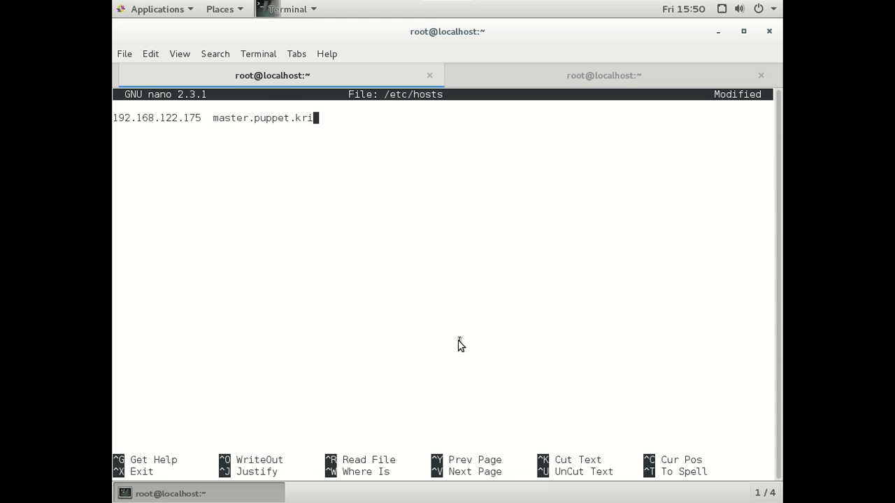
text(shna)
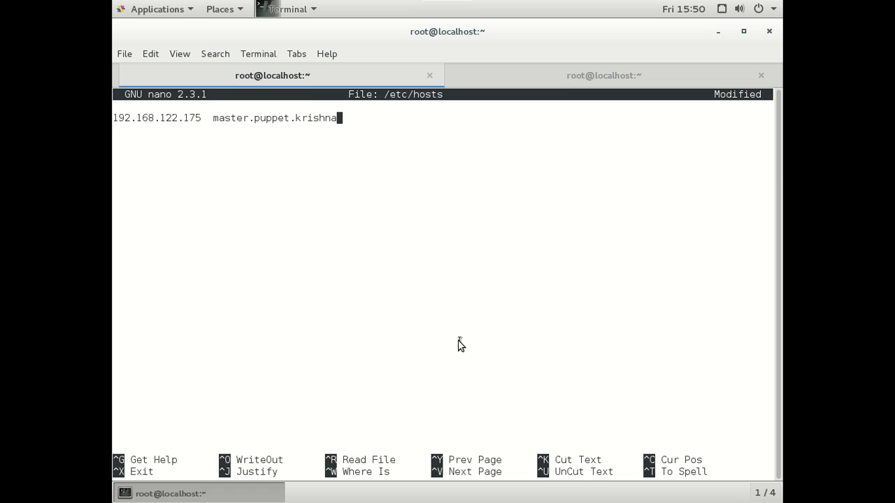
key(ctrl+o)
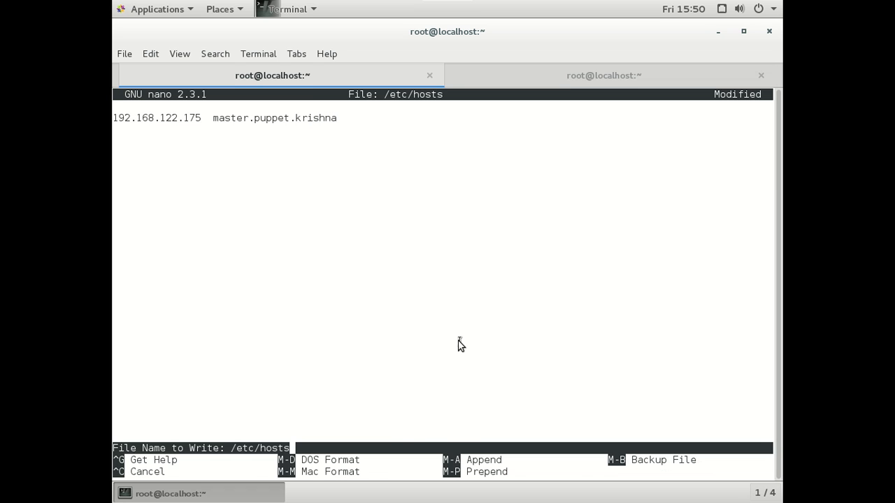
Step: Finish saving /etc/hosts and open /etc/hostname in nano
key(Enter)
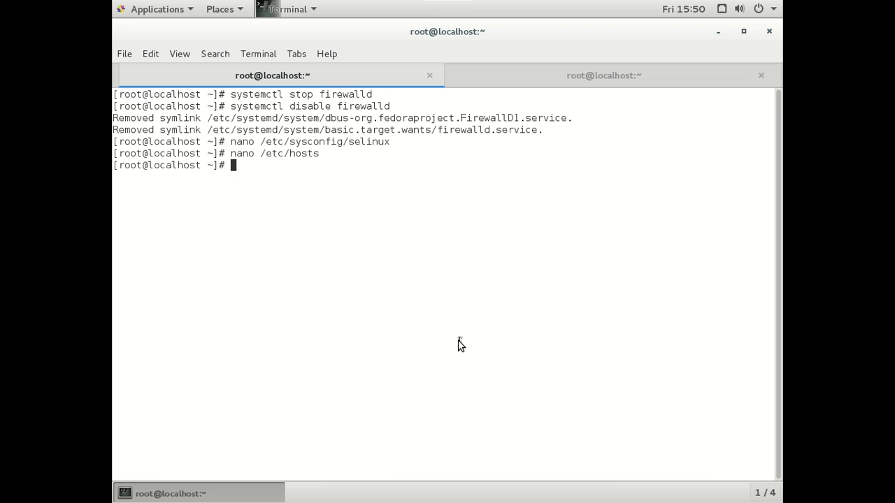
text(nano)
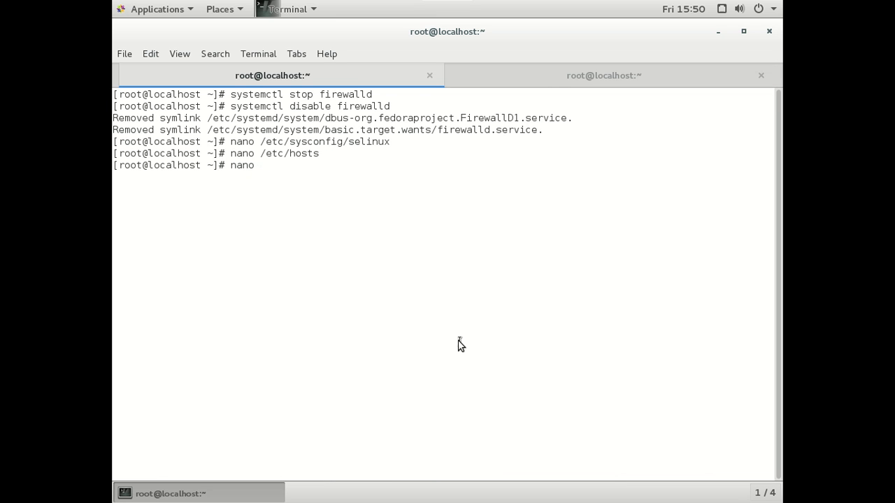
text(/etc/host)
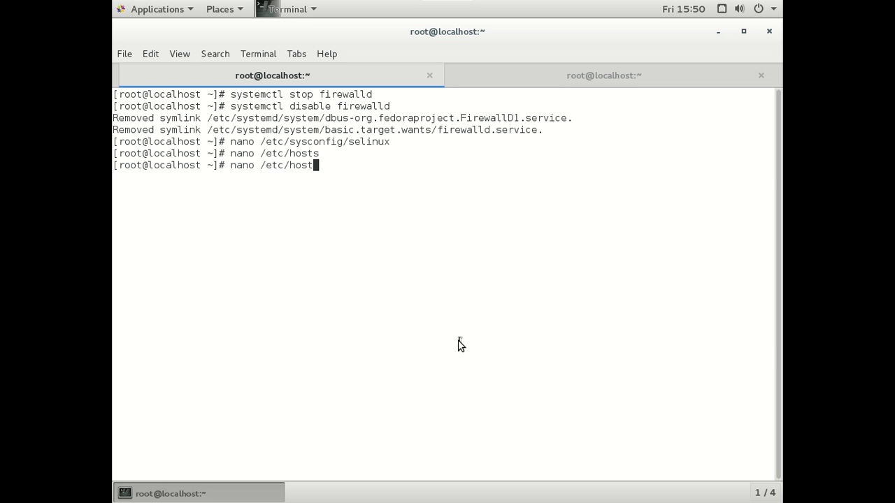
key(Return)
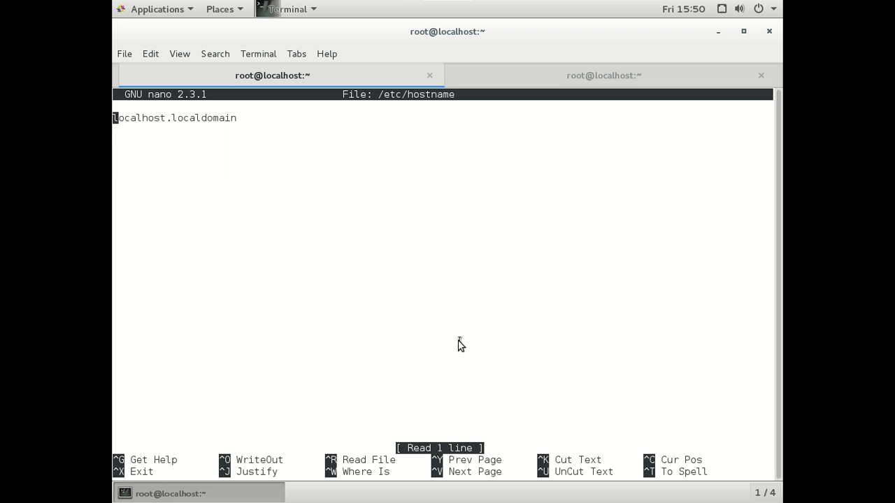
Step: Replace localhost.localdomain with master.puppet.krishna and save the file
key(ctrl+k)
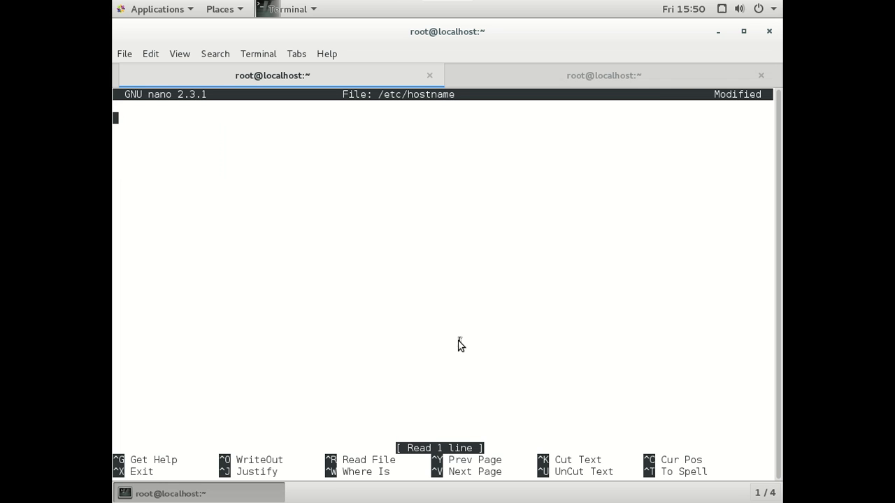
text(m)
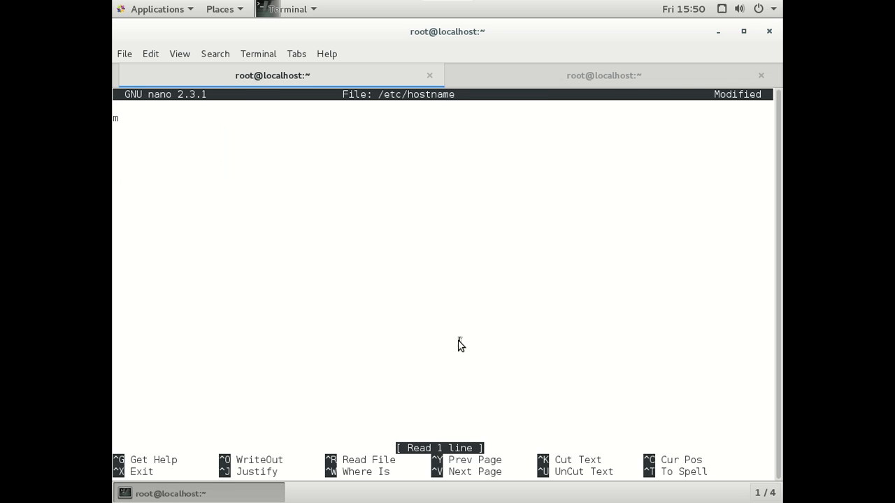
text(A)
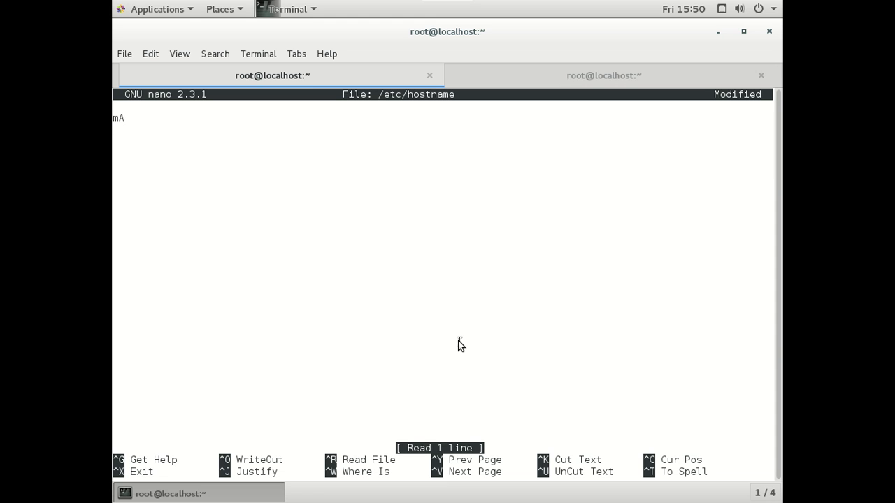
text(s)
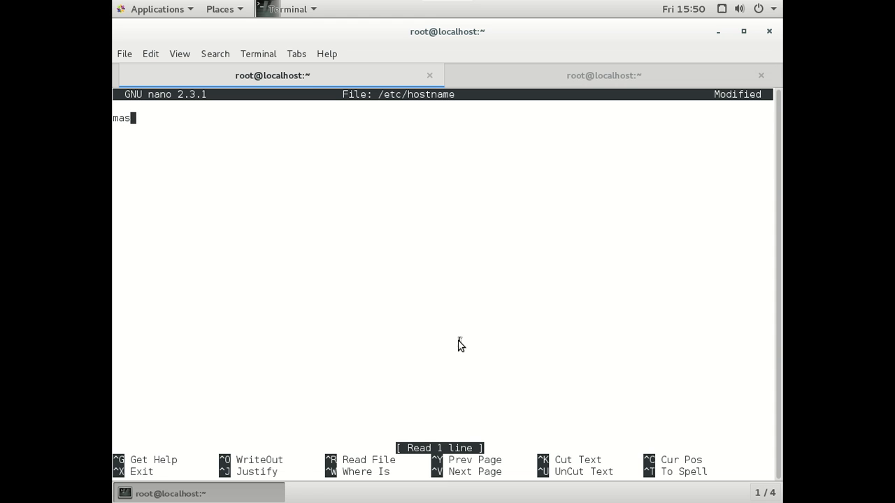
text(ter.)
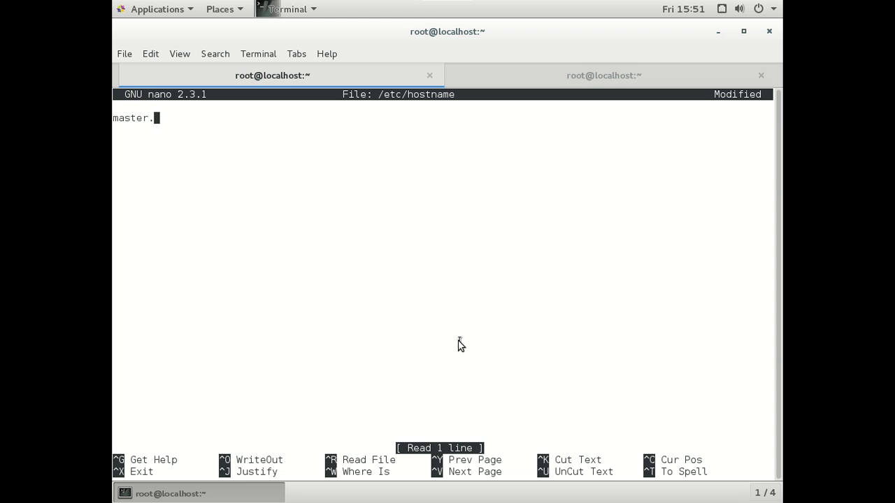
text(kri)
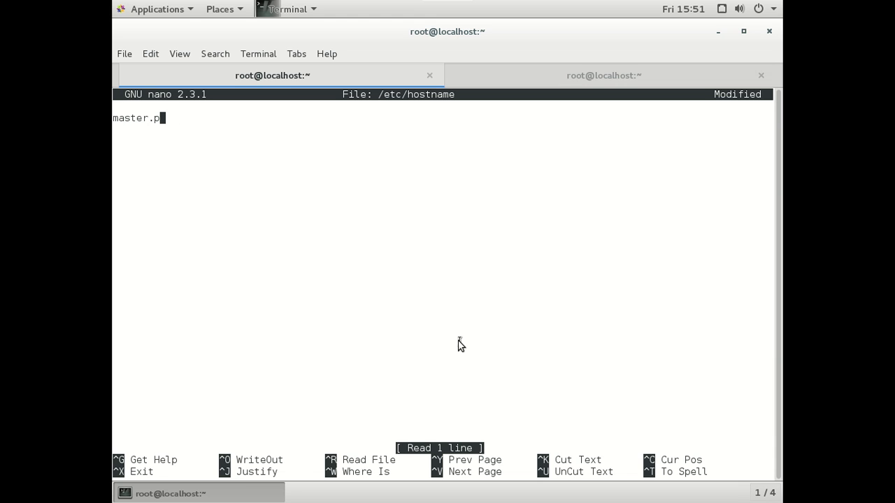
text(uppet)
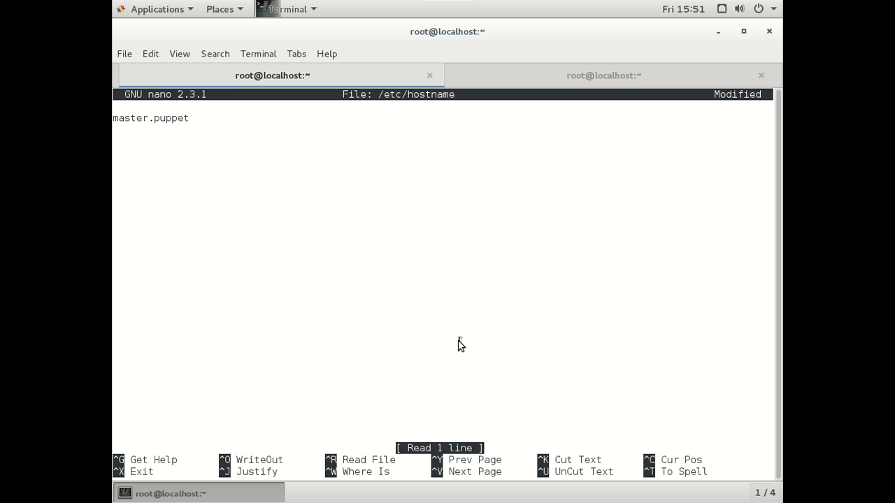
text(.kri)
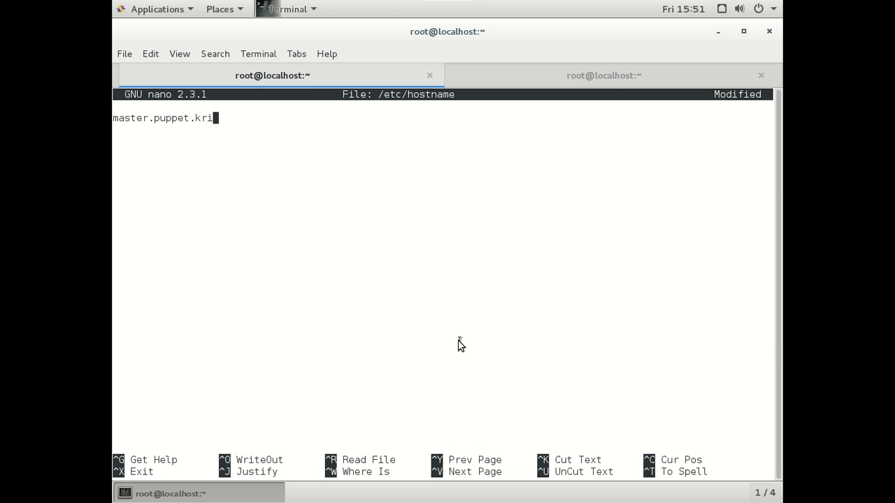
text(shna)
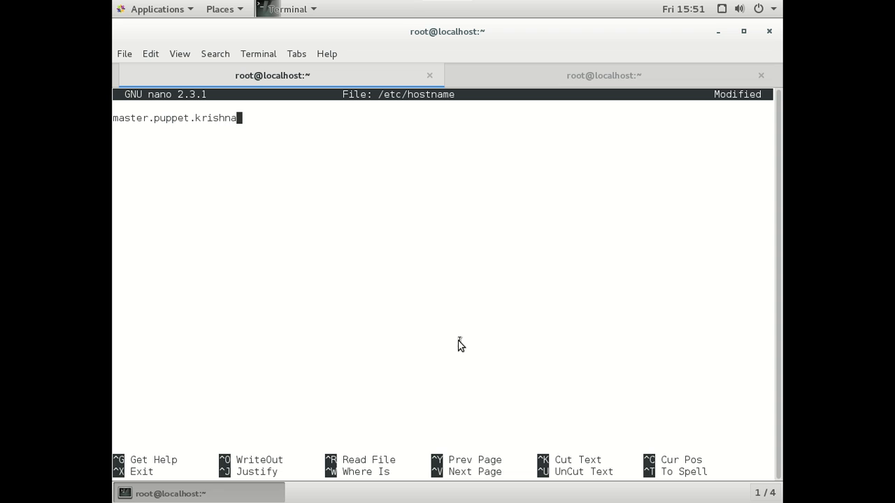
key(ctrl+o)
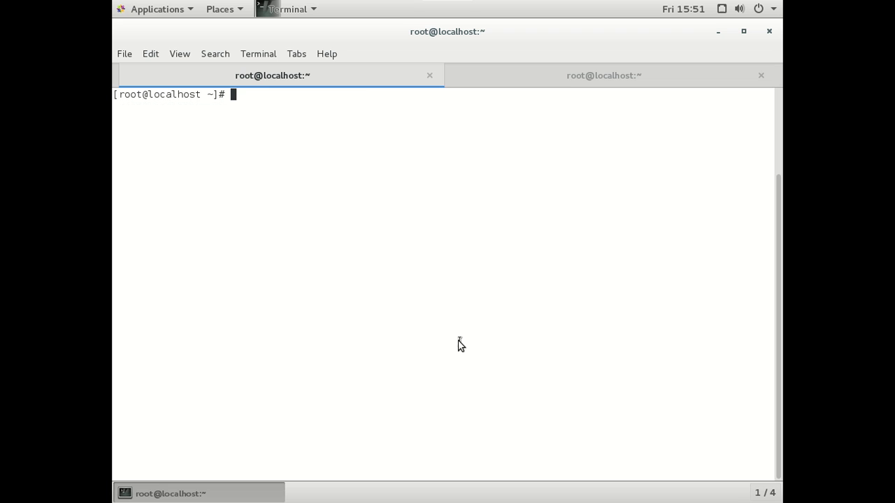
Step: Verify hostname reports master.puppet.krishna, then reboot the VM
text(hostname)
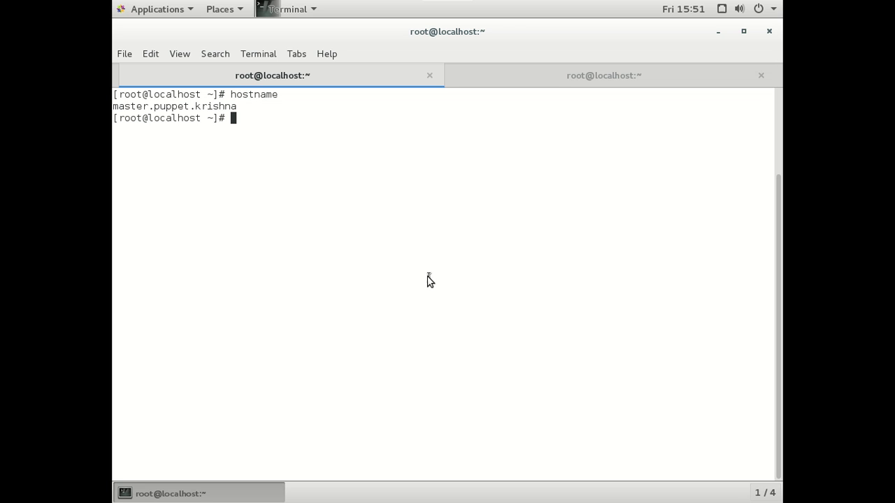
text(re)
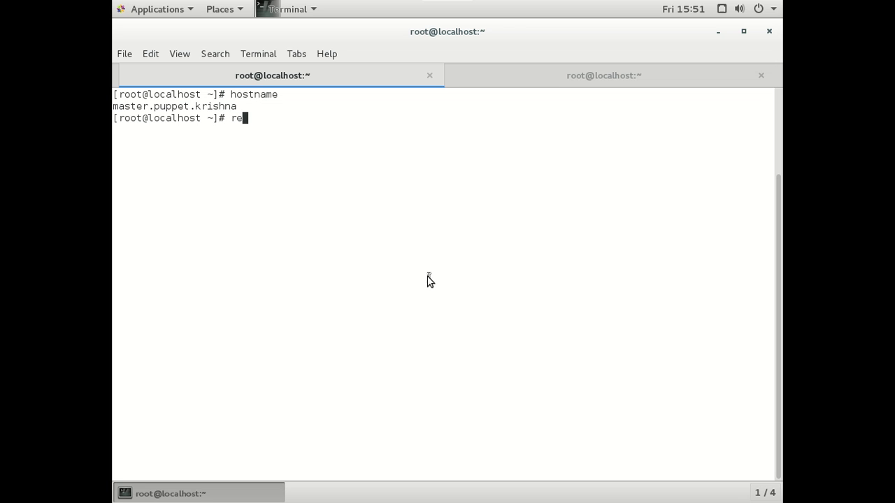
text(boot)
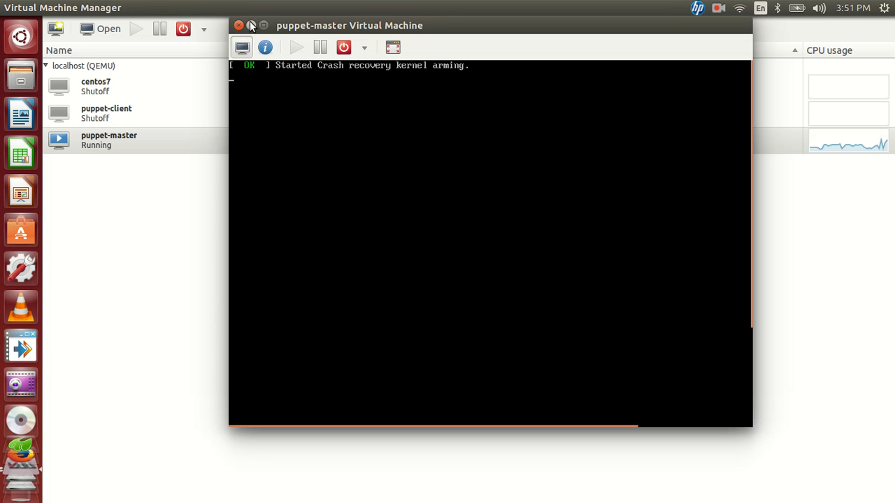
Step: Close the VM console window and launch Terminal from the Unity Dash
click(237, 25)
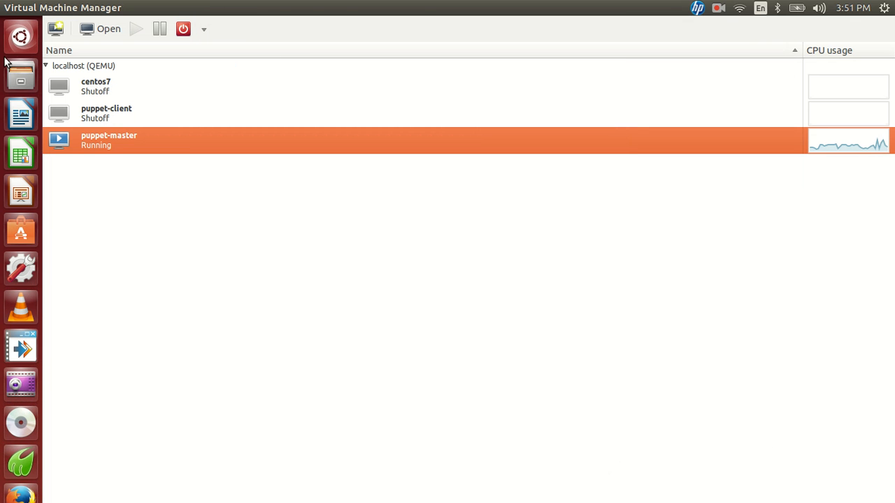
text(v)
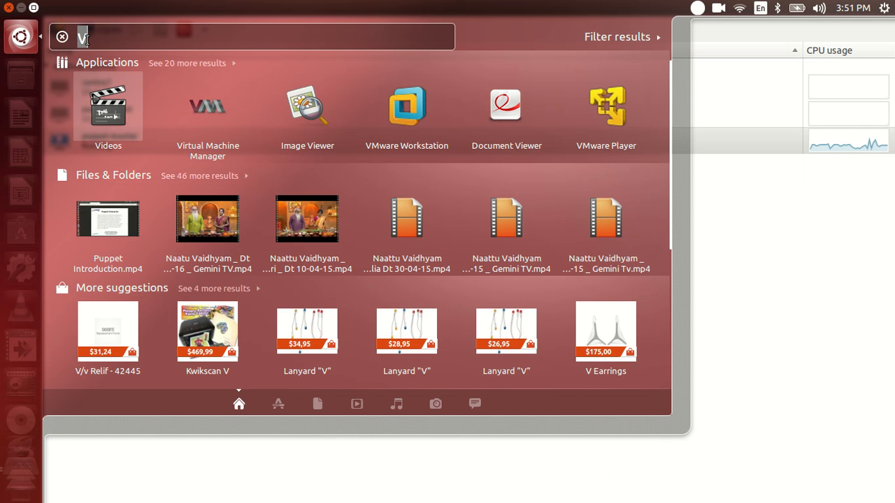
text(t)
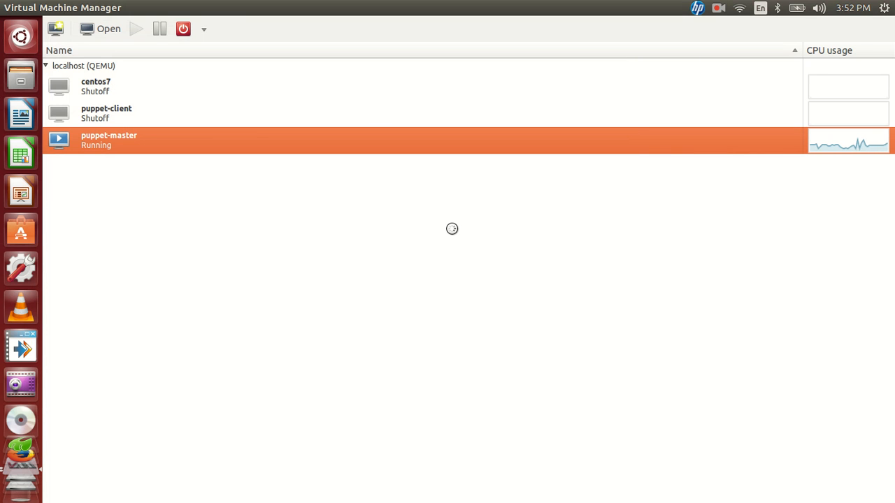
click(19, 450)
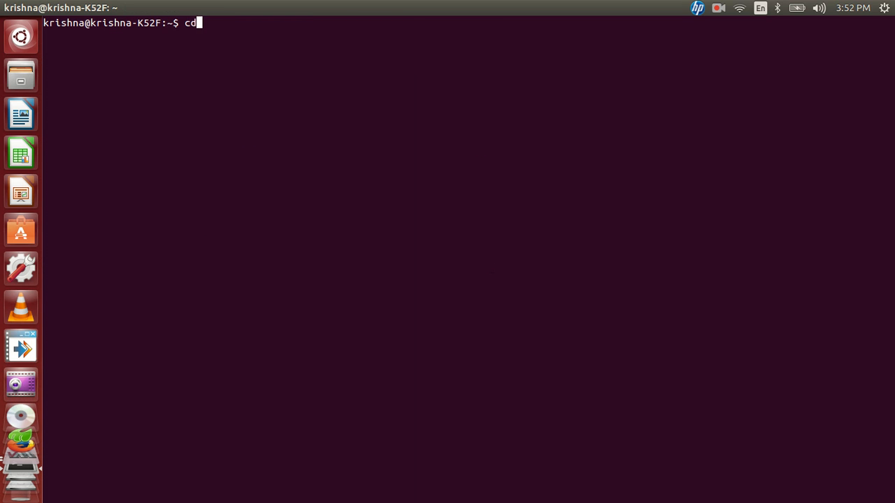
Step: Change into Downloads and become root with sudo -i
text(Downloads/)
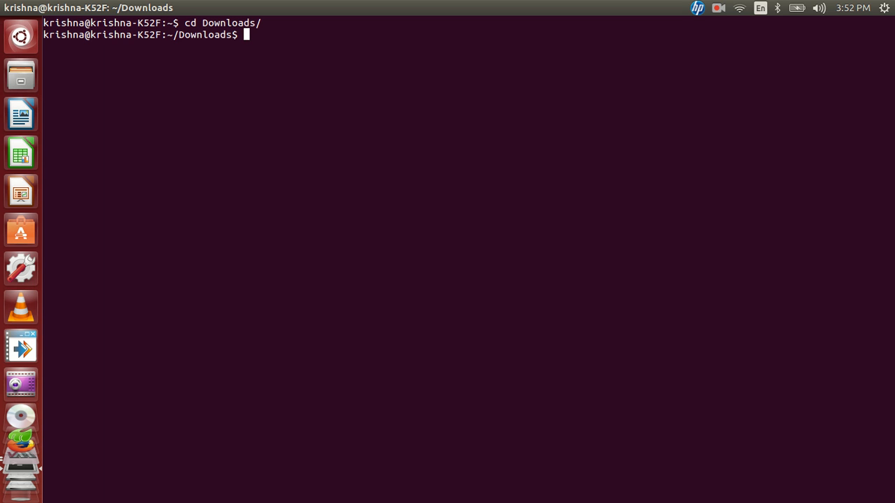
text(su)
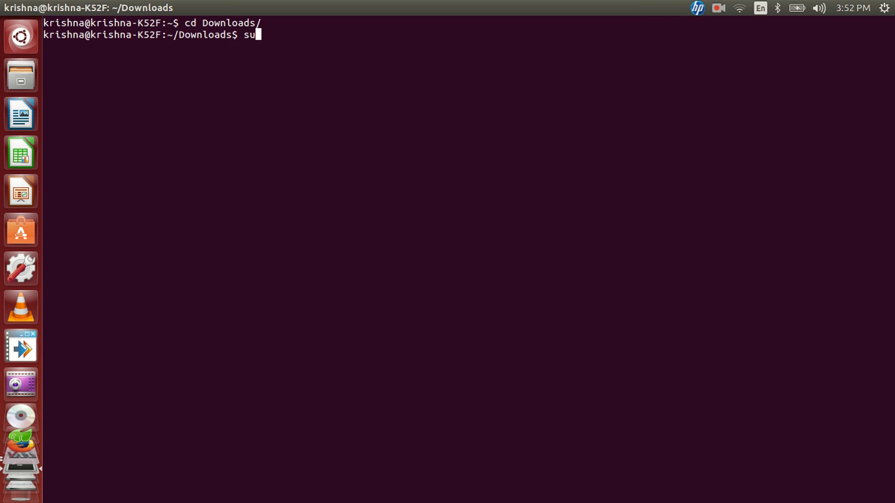
text(do)
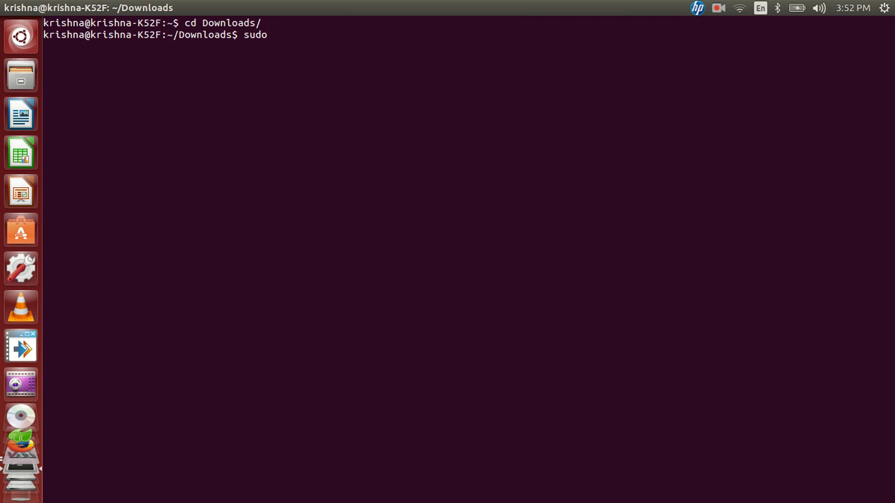
text(-i)
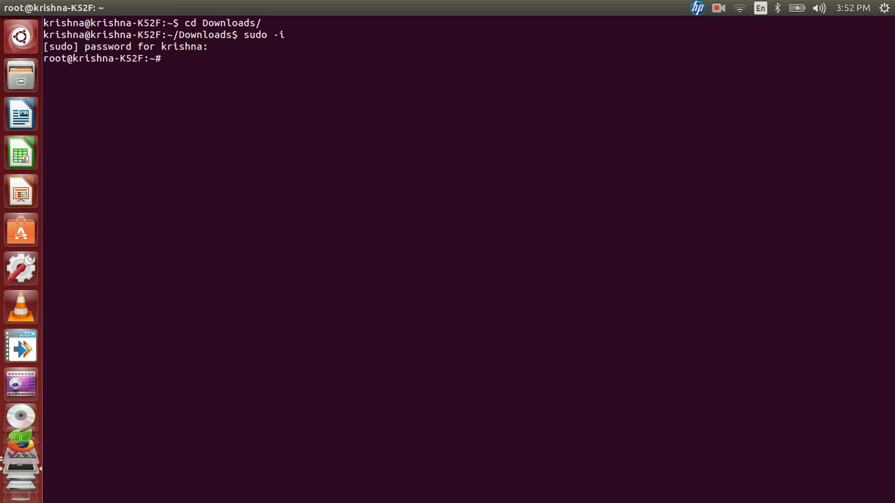
Step: As root, change directory to /home/krishna/Downloads
text(rs)
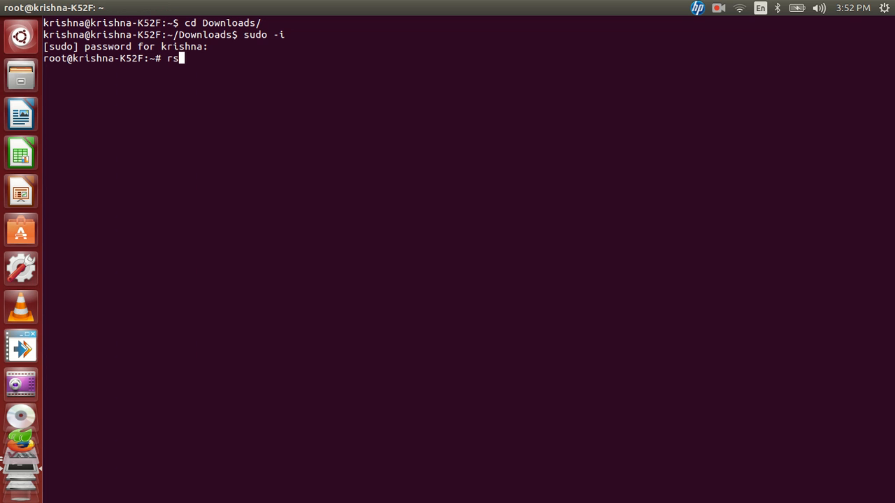
text(y)
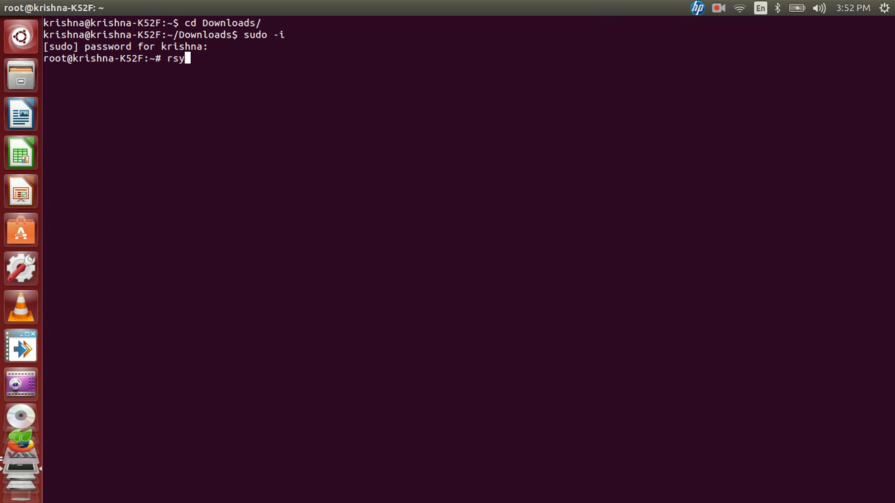
text(cd)
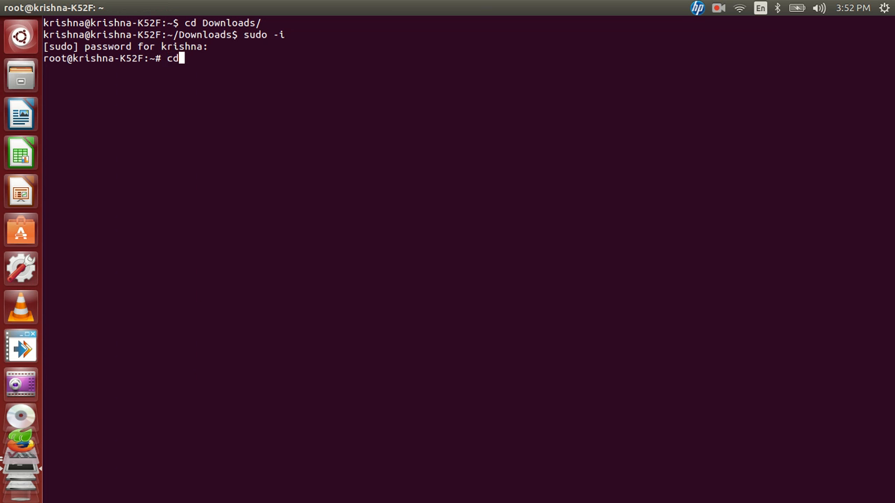
text(/home/kri)
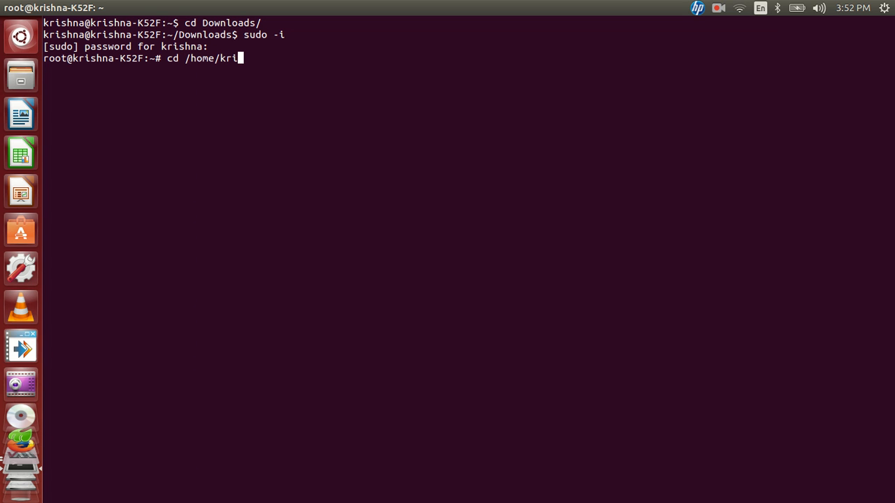
text(shna/)
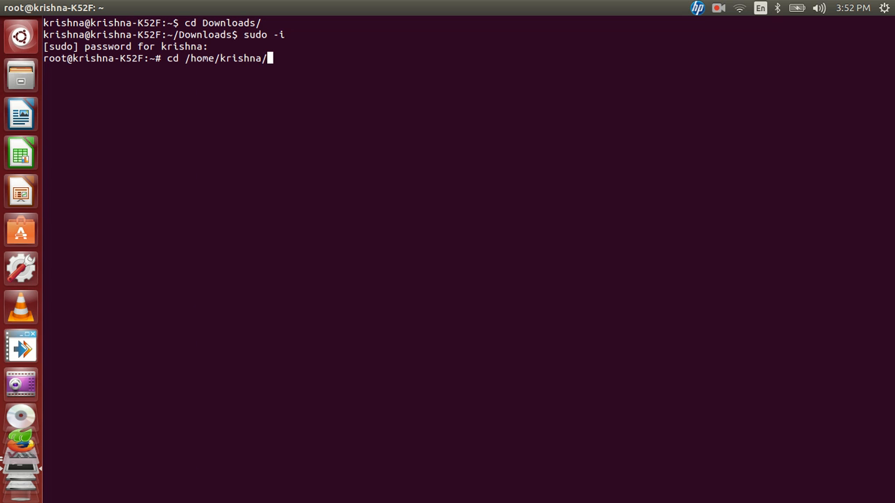
text(Downloads/)
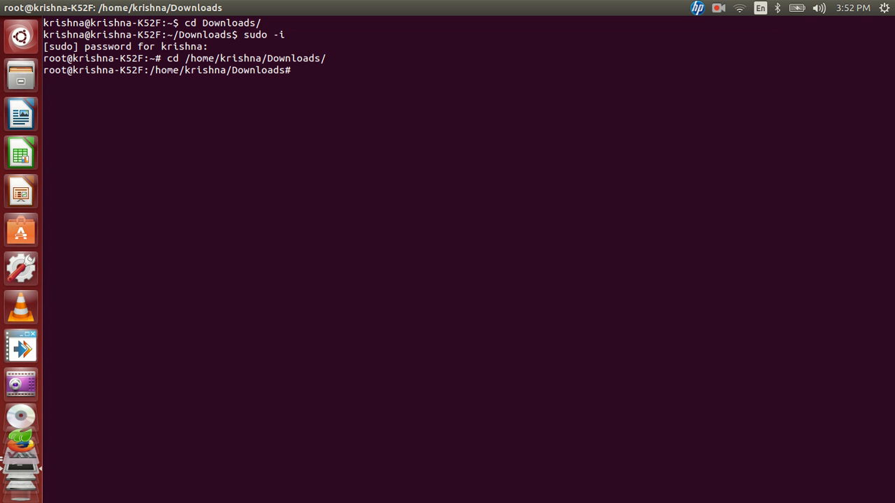
Step: Compose rsync -avz with puppet-enterprise-2015.3.1-el-7-x86_64.tar.gz, tab-completing the name
text(r)
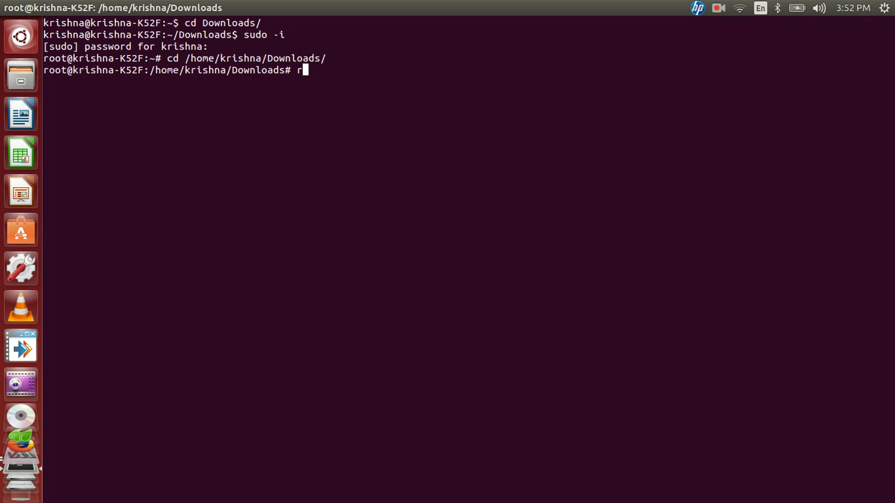
text(sy)
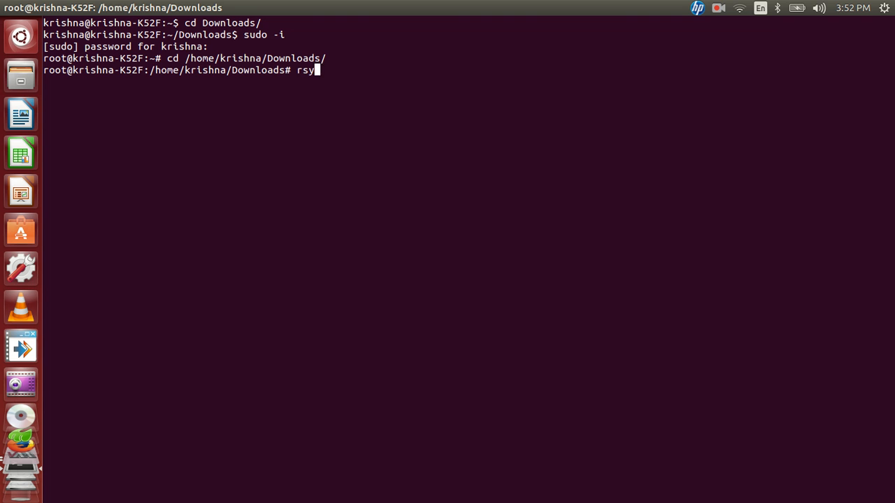
text(nc)
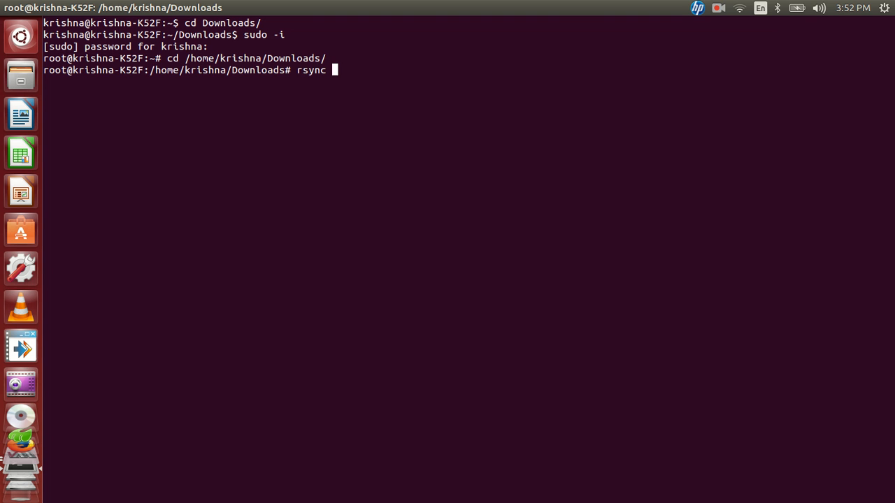
text(-a)
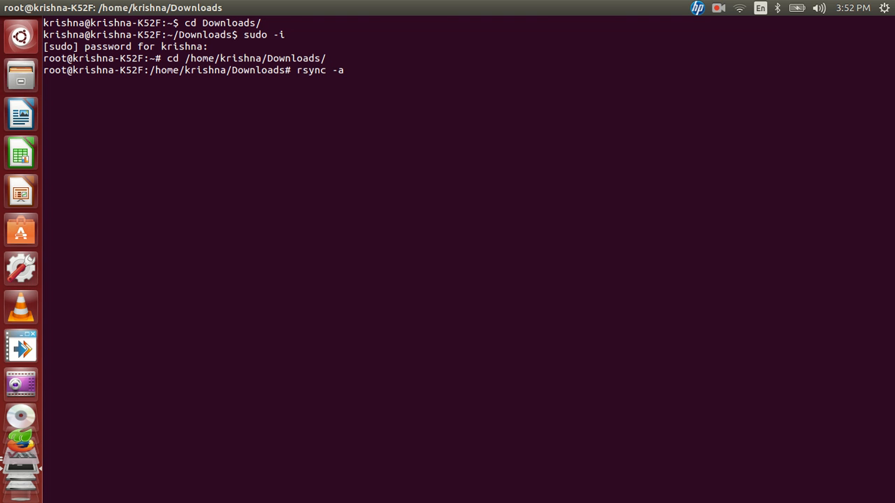
text(vz)
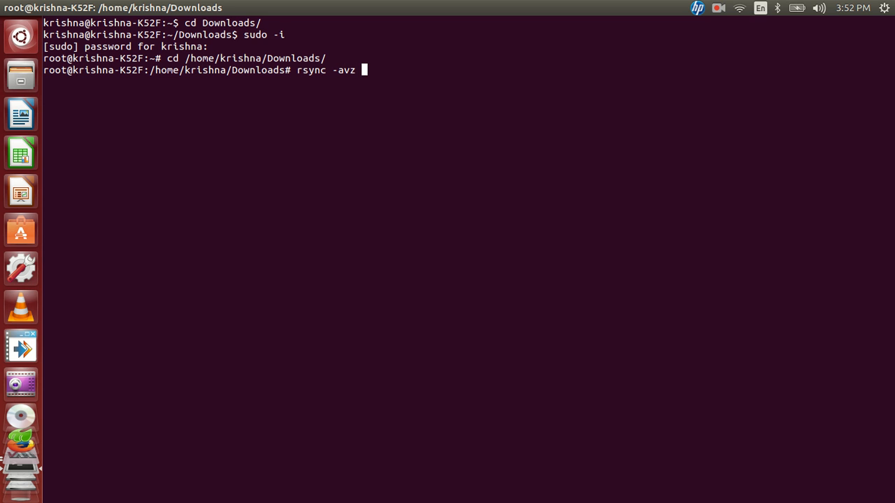
text(puppet-)
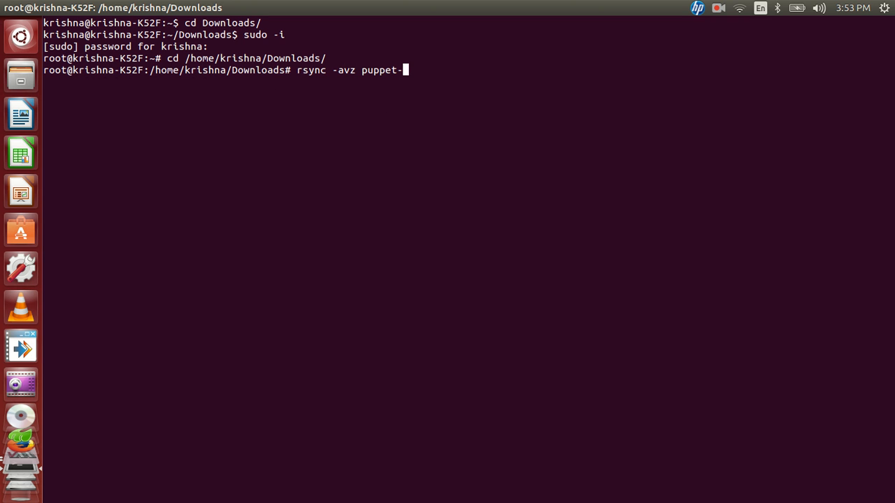
key(Tab)
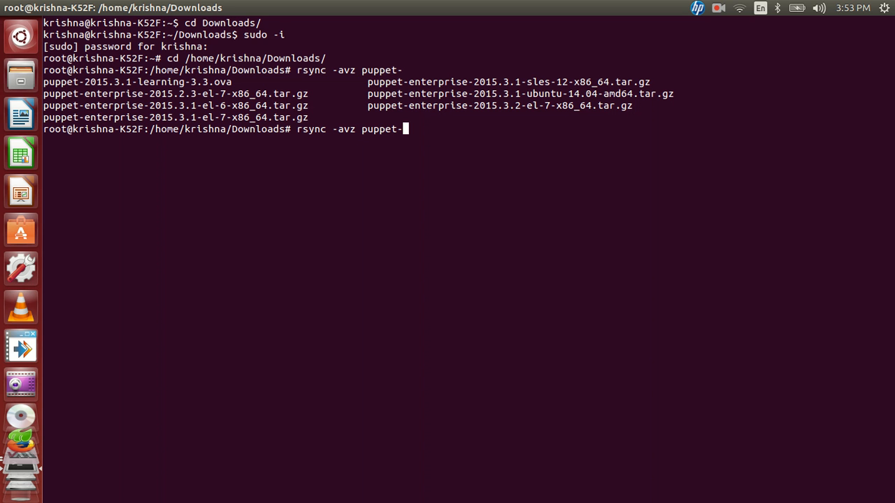
text(en)
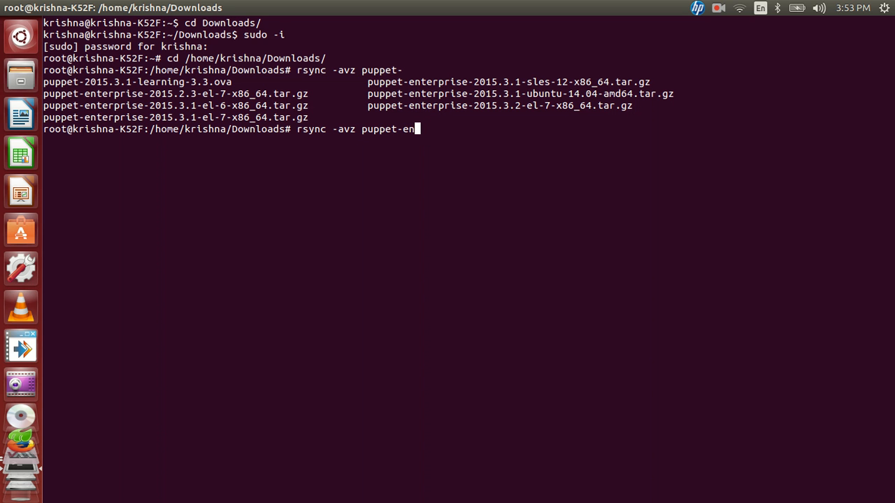
text(terprise-2015.)
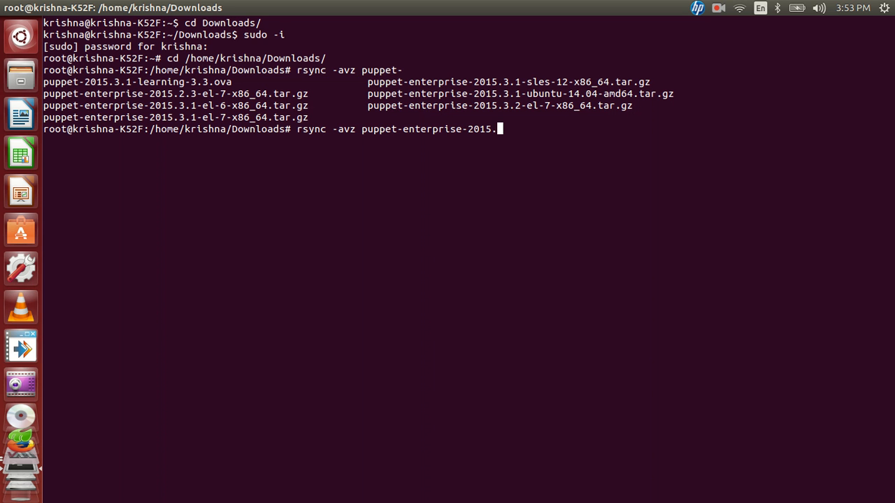
text(3.1-)
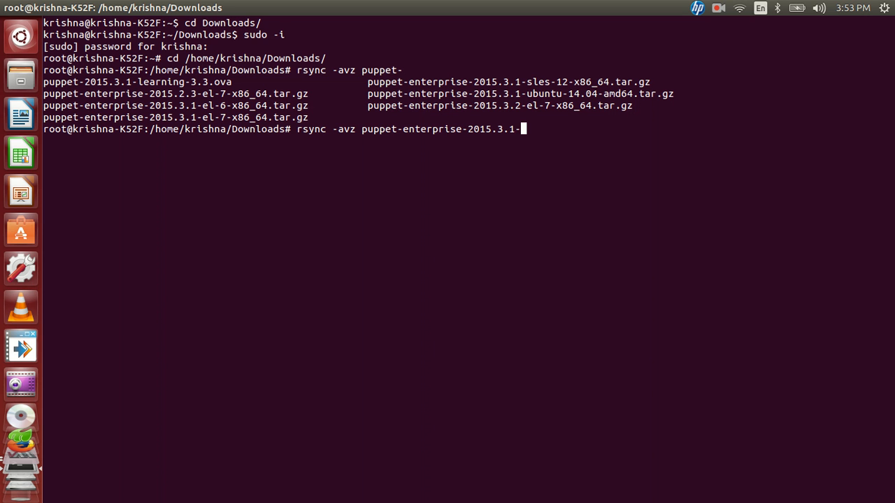
text(el-)
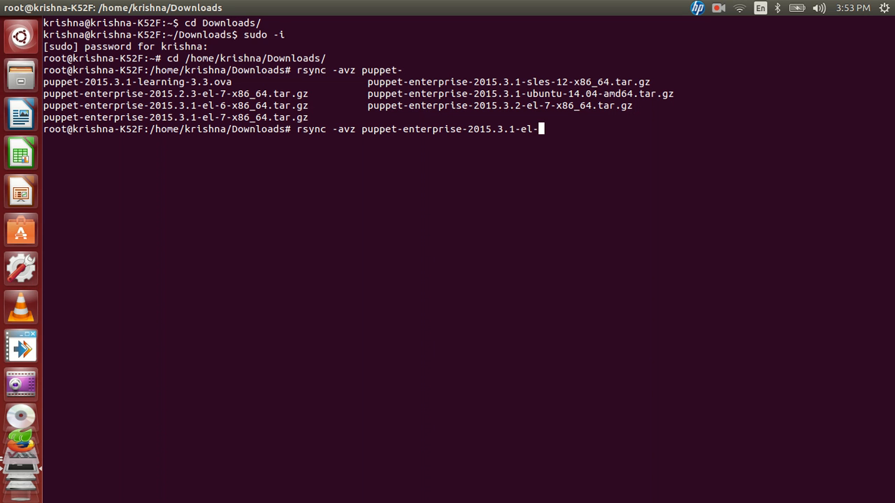
key(Tab)
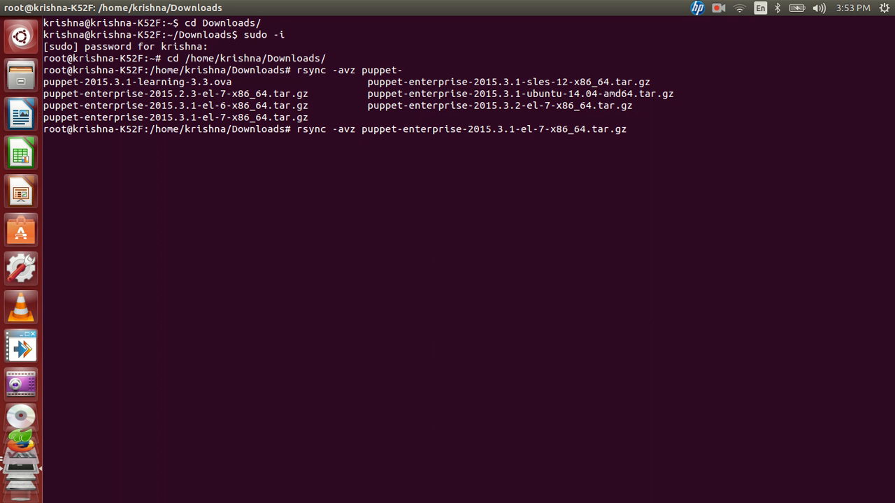
Step: Send it to 192.168.122.175:/home/krishna and answer yes to the host key
text(192)
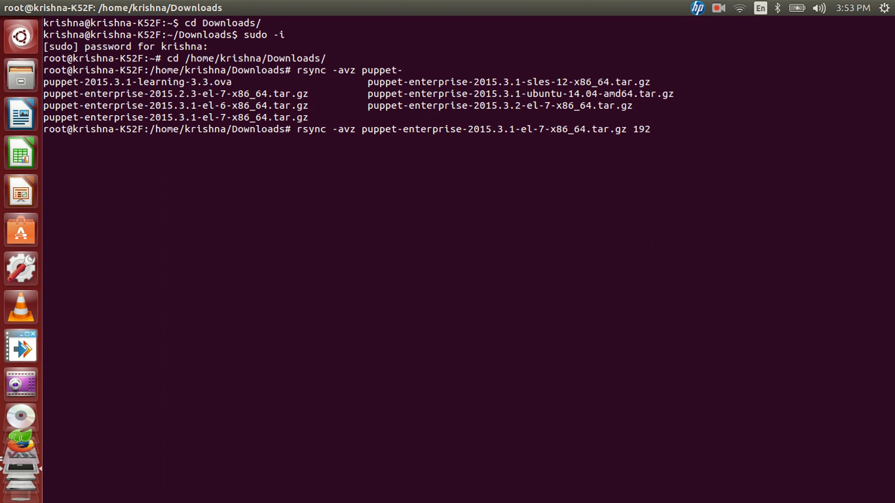
text(.168)
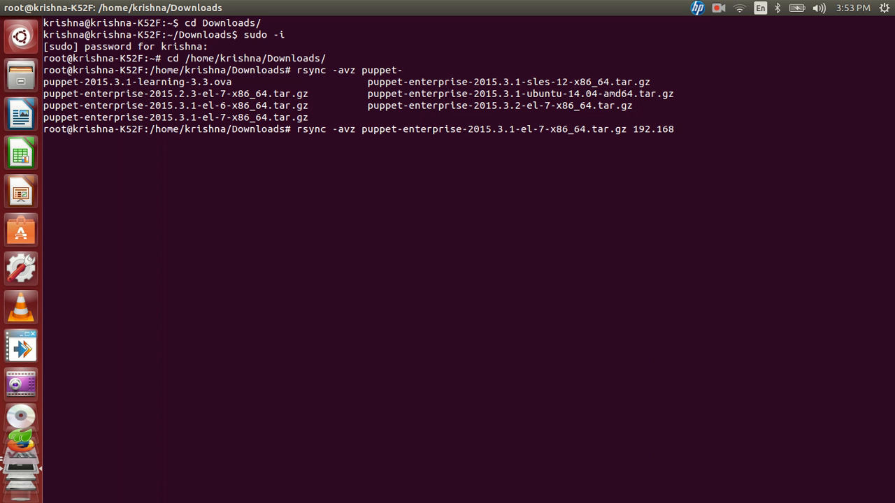
text(.122.)
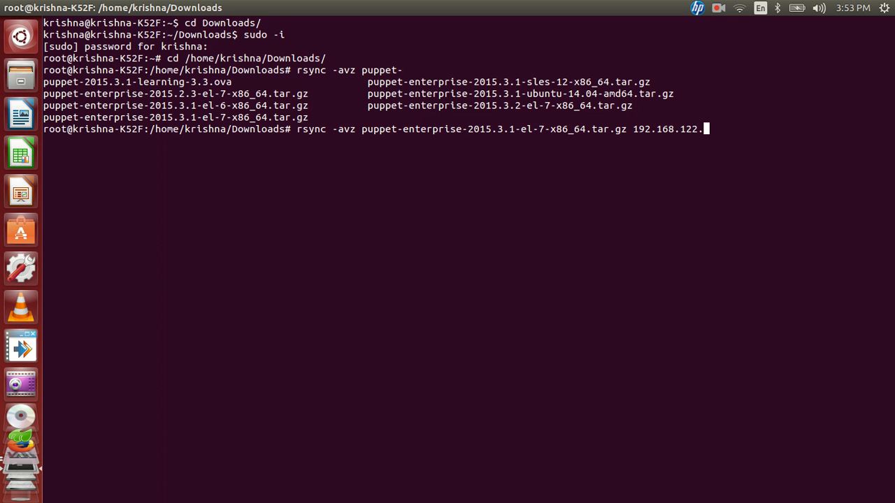
text(175:/)
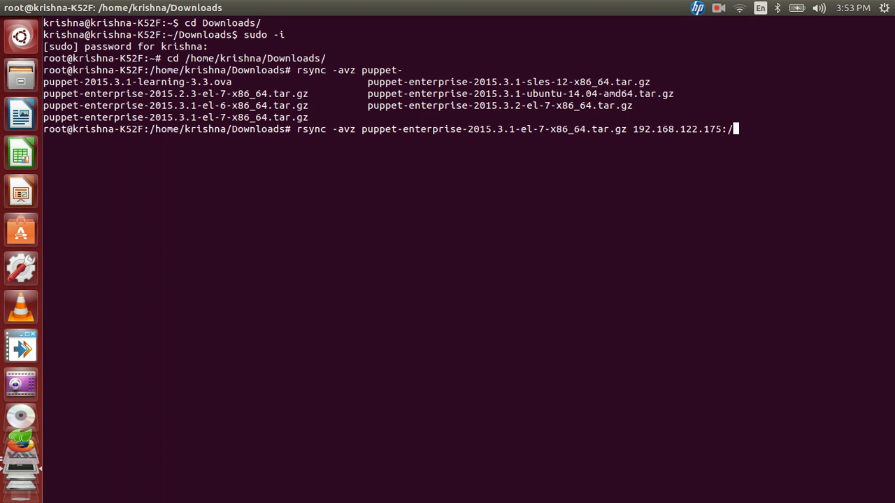
text(home/)
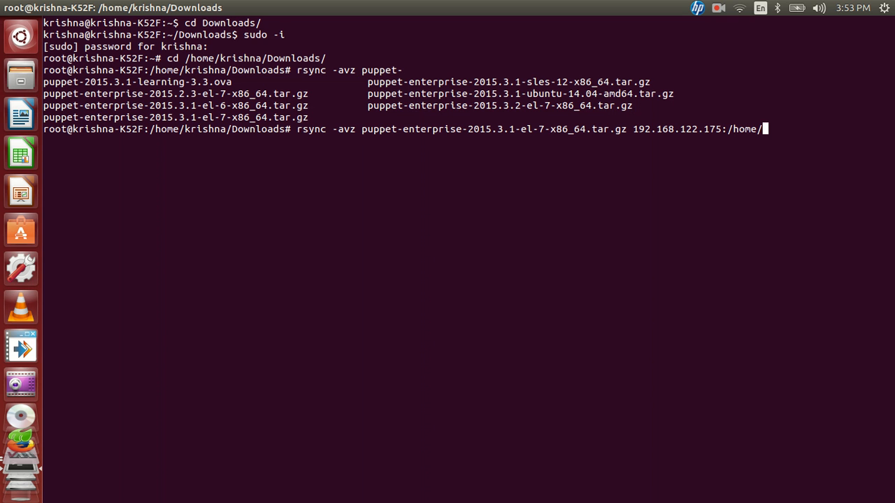
text(krishna)
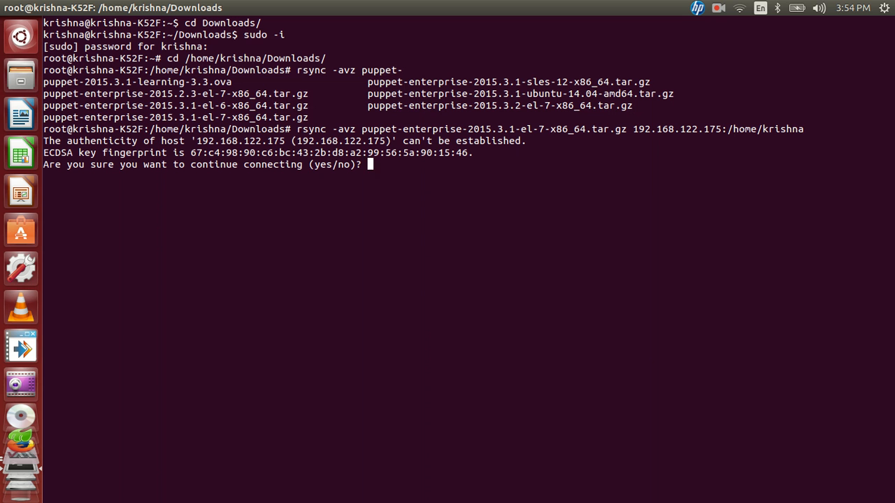
text(yes)
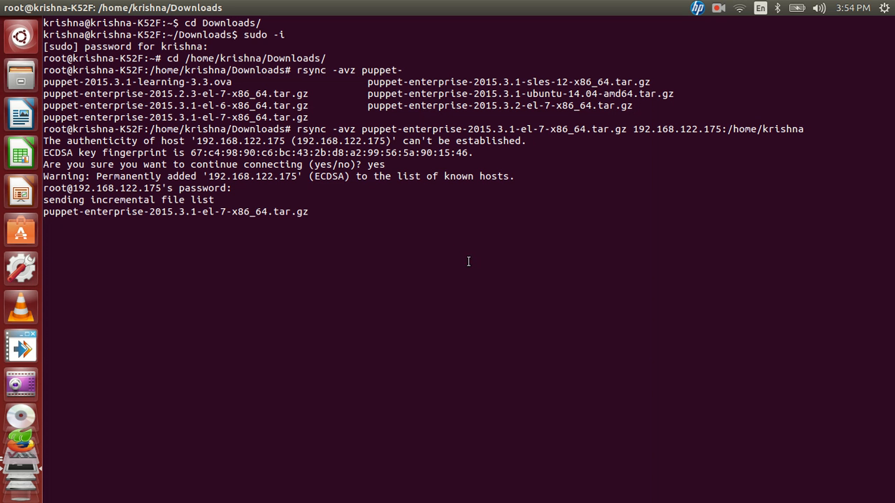
mouse_move(397, 266)
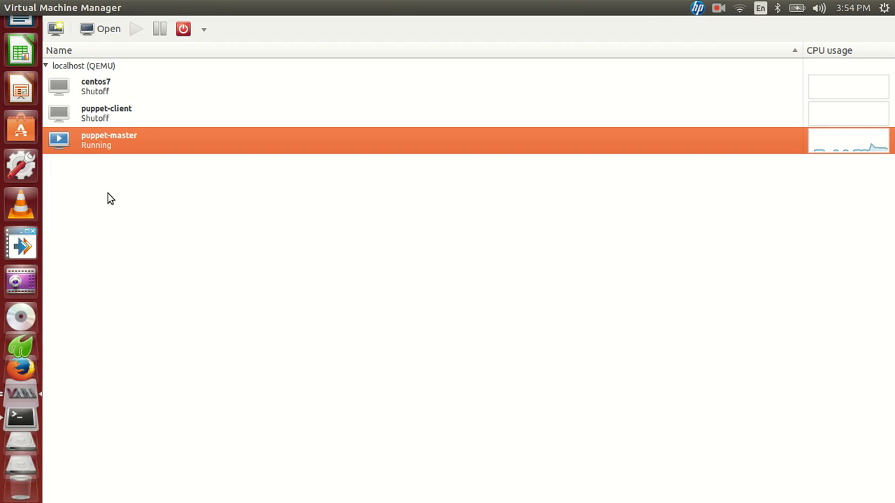
Step: Log into the puppet-master guest as root via 'Not listed?' and show its desktop fullscreen
double_click(109, 140)
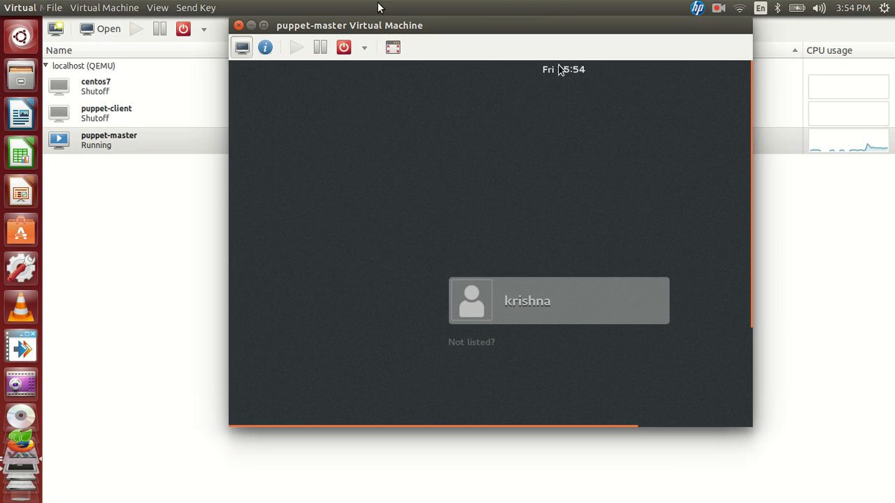
click(392, 47)
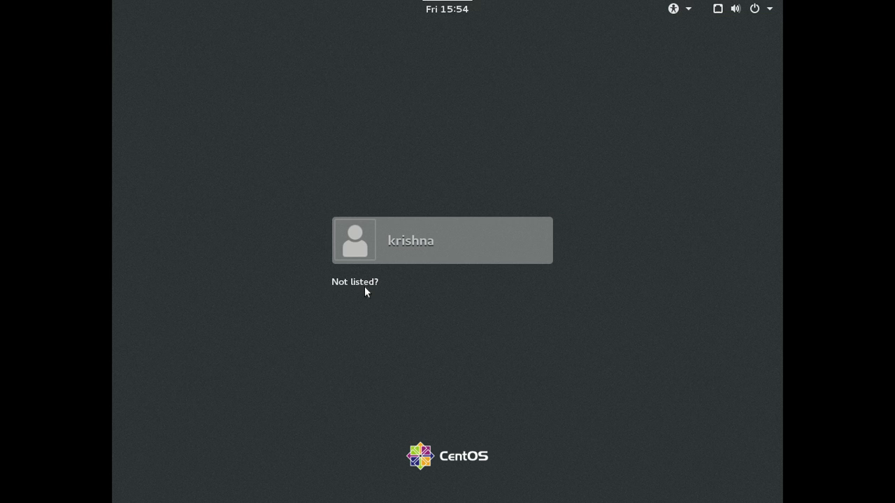
click(356, 282)
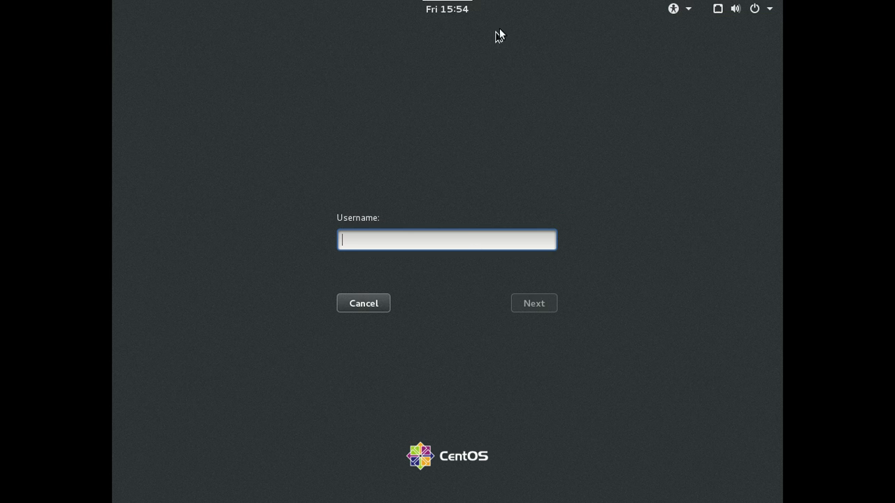
text(root)
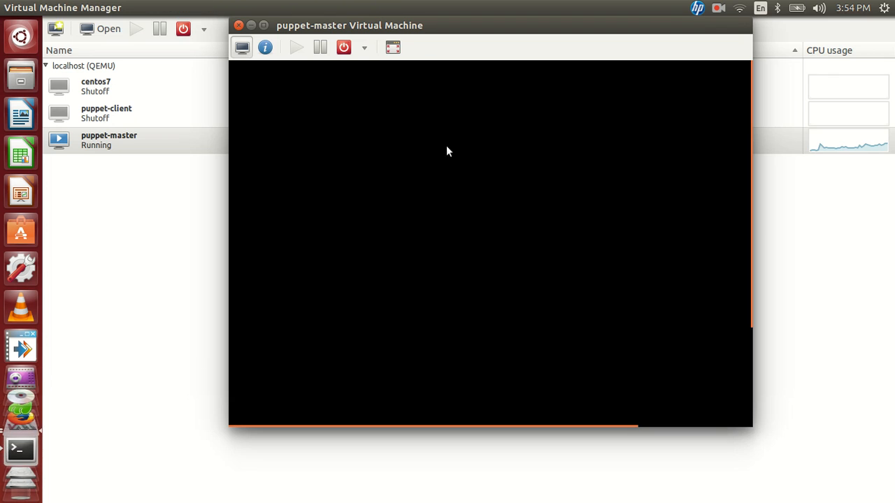
mouse_move(393, 48)
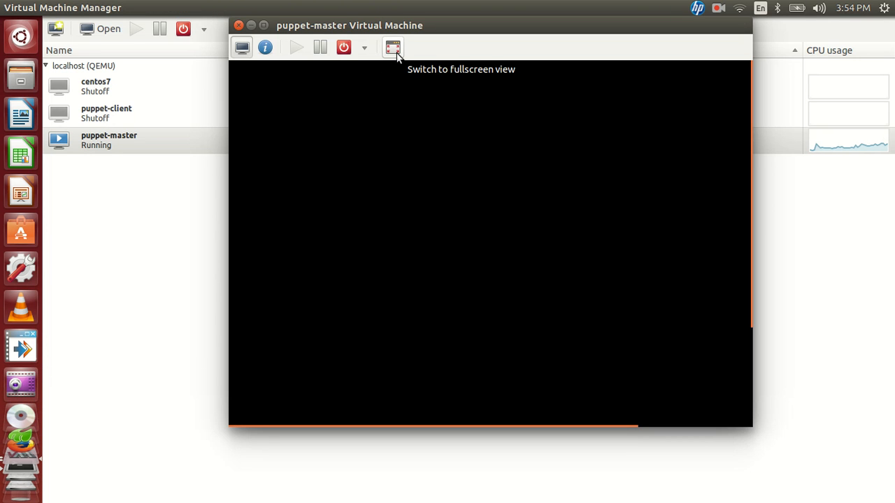
click(392, 47)
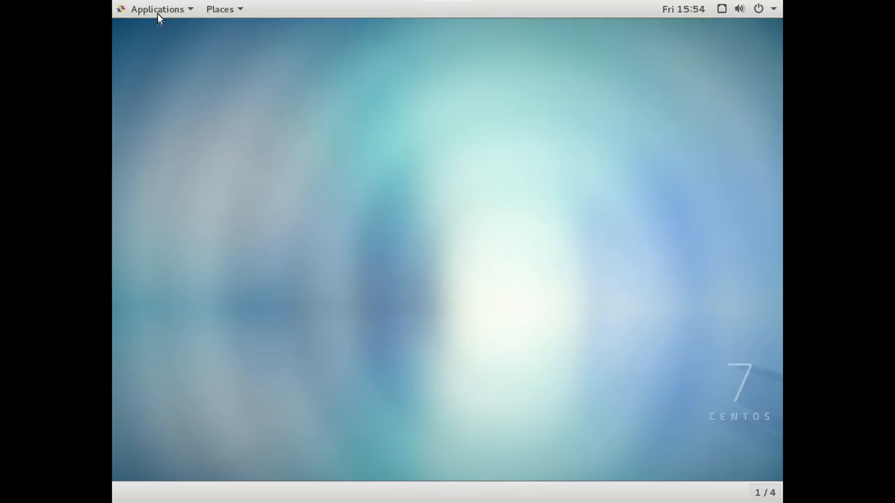
Step: In a guest terminal, cd to /home/krishna and list the puppet-enterprise-2015.3.1 tar.gz archive
click(157, 8)
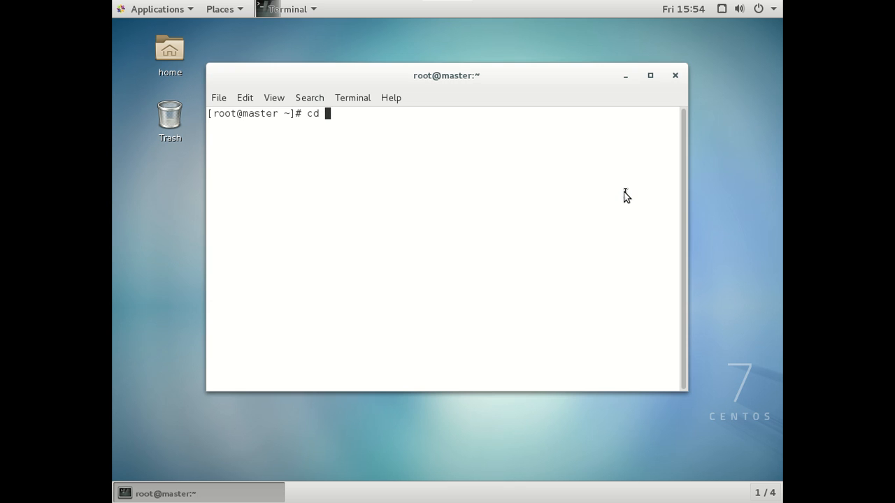
text(/ho)
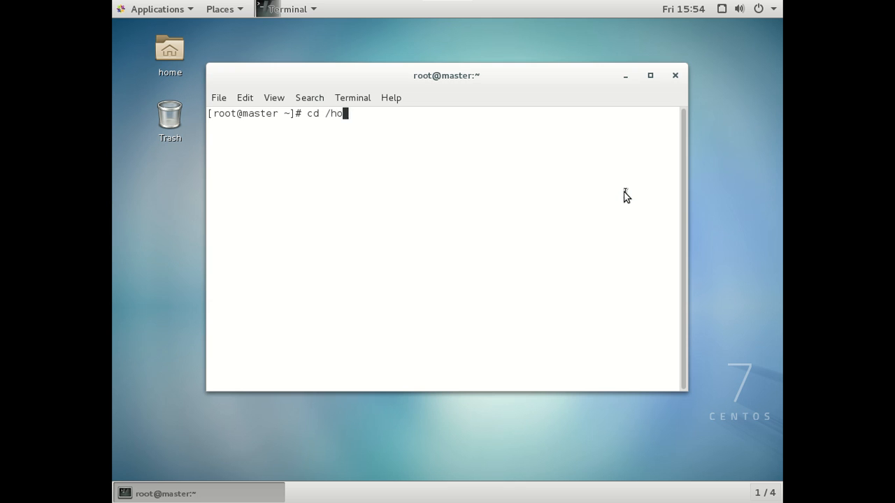
text(me/krishna)
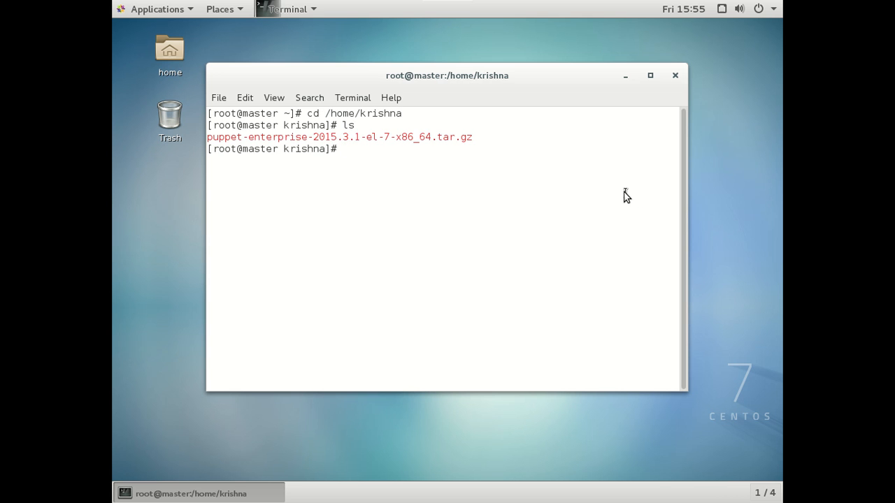
mouse_move(816, 9)
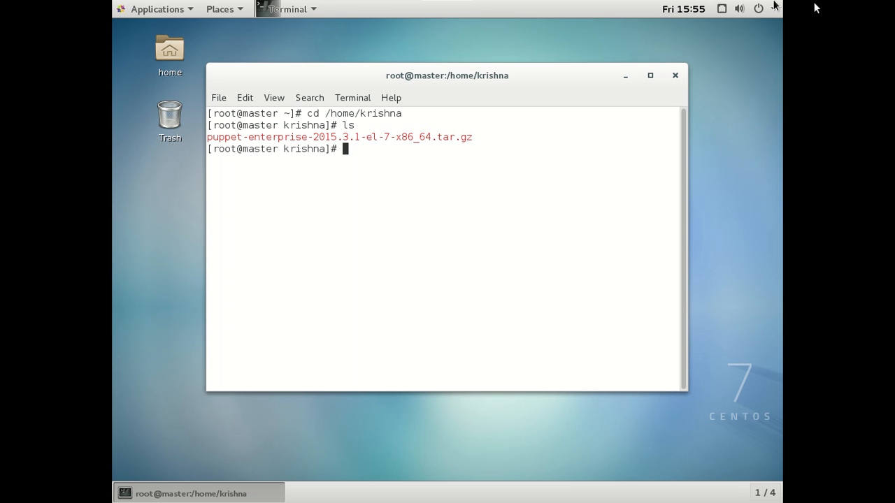
mouse_move(413, 7)
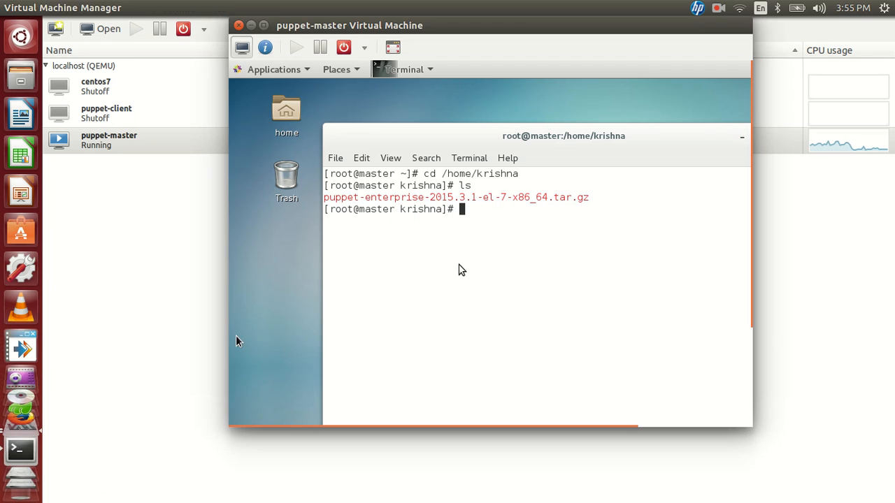
mouse_move(487, 76)
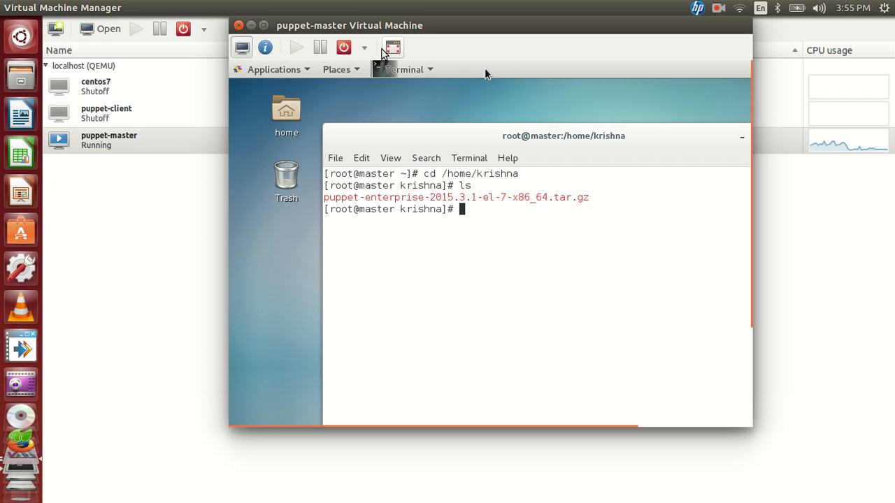
Step: Extract puppet-enterprise-2015.3.1-el-7-x86_64.tar.gz with tar -xvzf
click(391, 48)
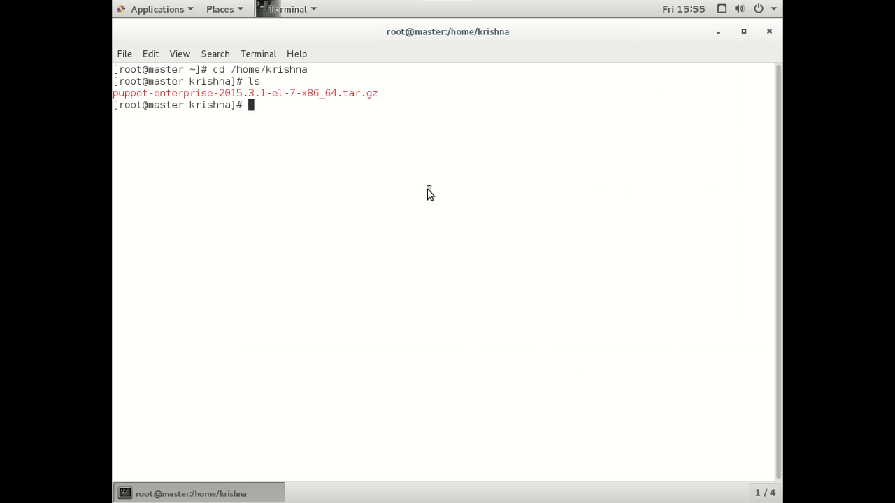
text(tar)
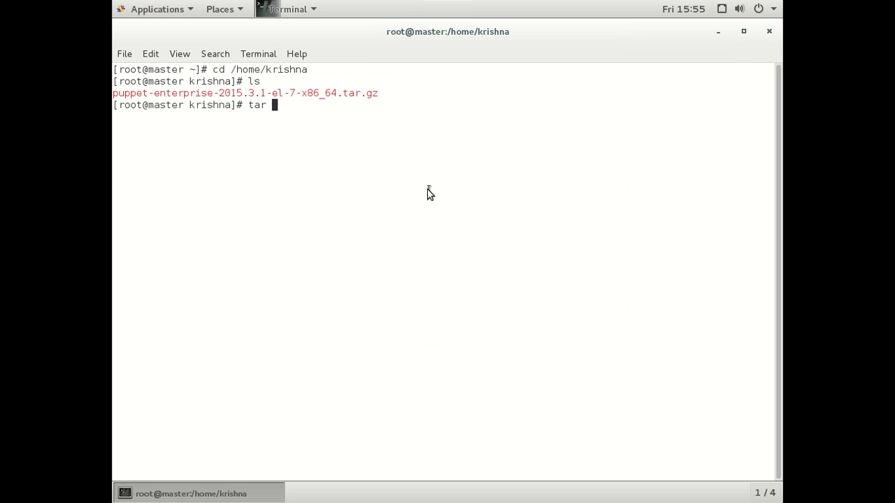
text(-xv)
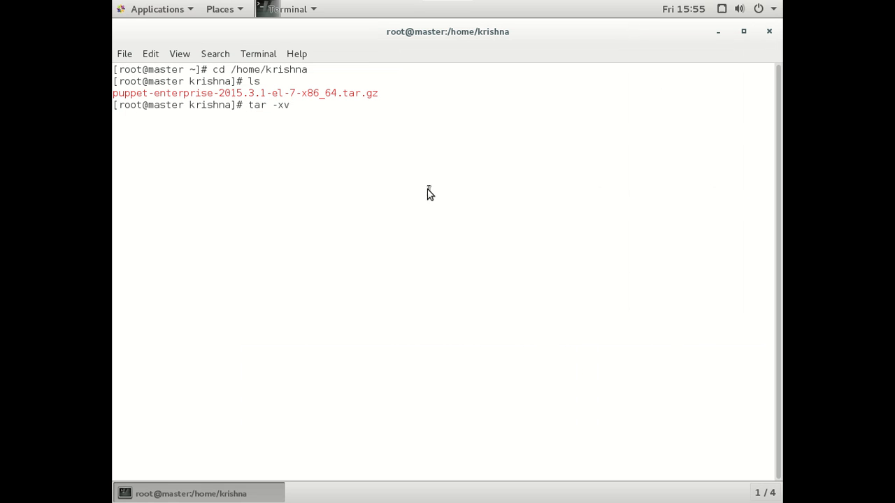
text(zf)
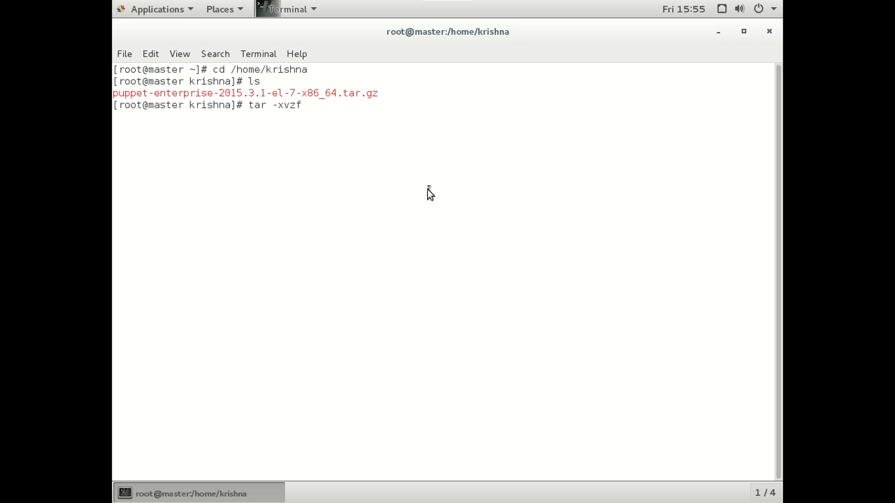
text(puppet-enterprise-2015.3.1-el-7-x86_64.tar.gz)
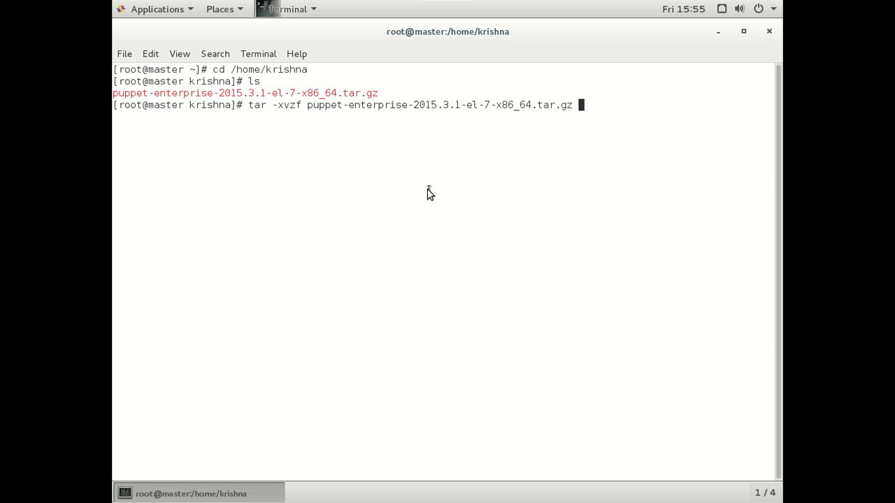
key(Return)
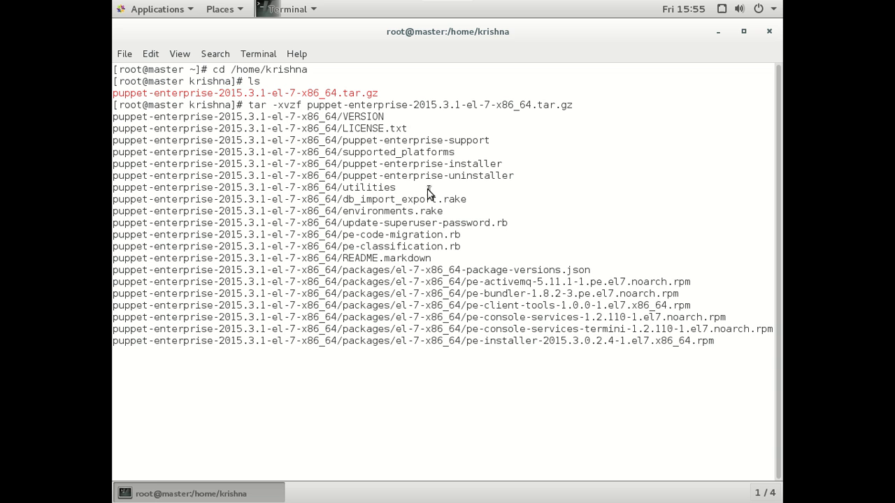
Step: Change into the extracted puppet-enterprise-2015.3.1-el-7-x86_64 directory
scroll(down, 3)
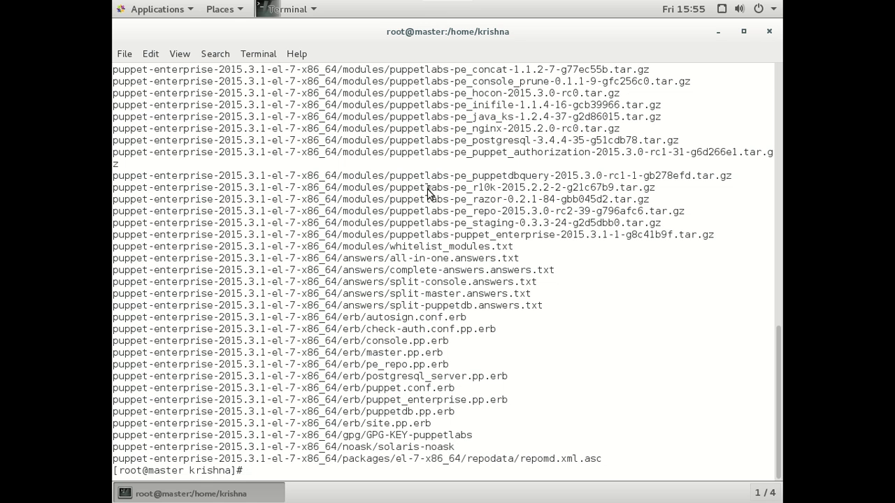
text(cd puppet-enterprise-2015.3.1-el-7-x86_64/)
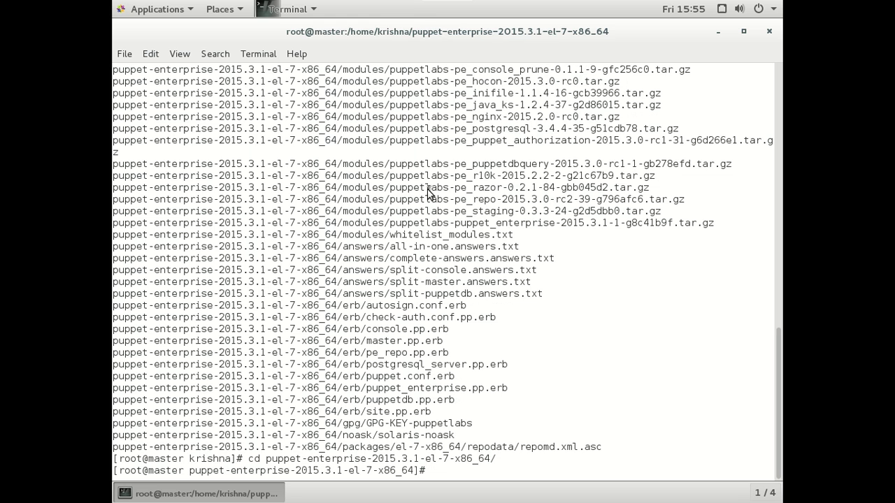
Step: List the folder and run ./puppet-enterprise-installer in guided mode
text(ls)
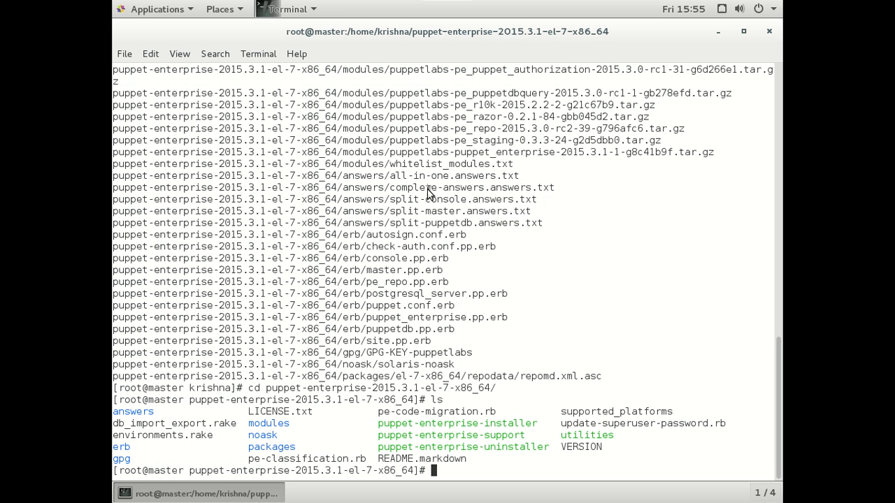
text(./puppet-enterprise-)
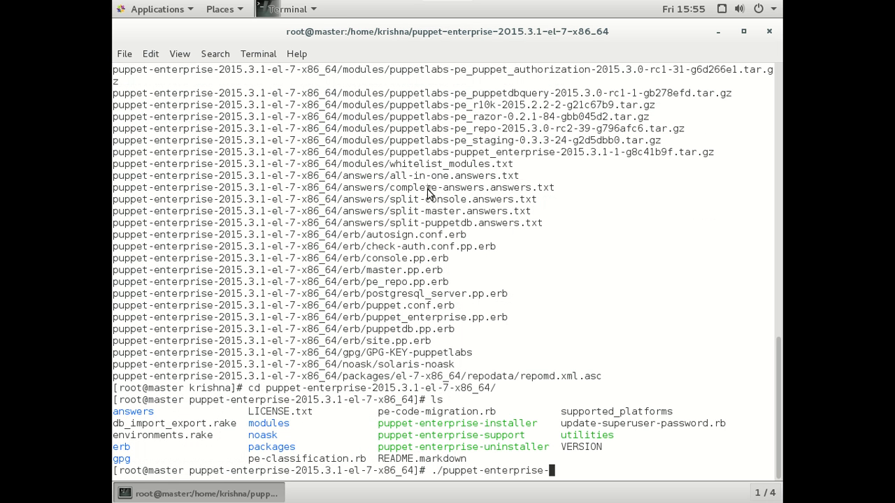
text(e)
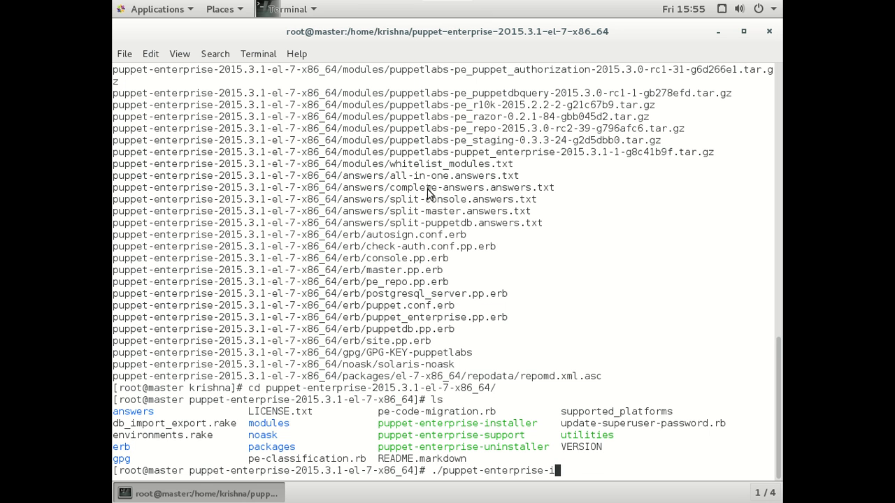
text(nstaller)
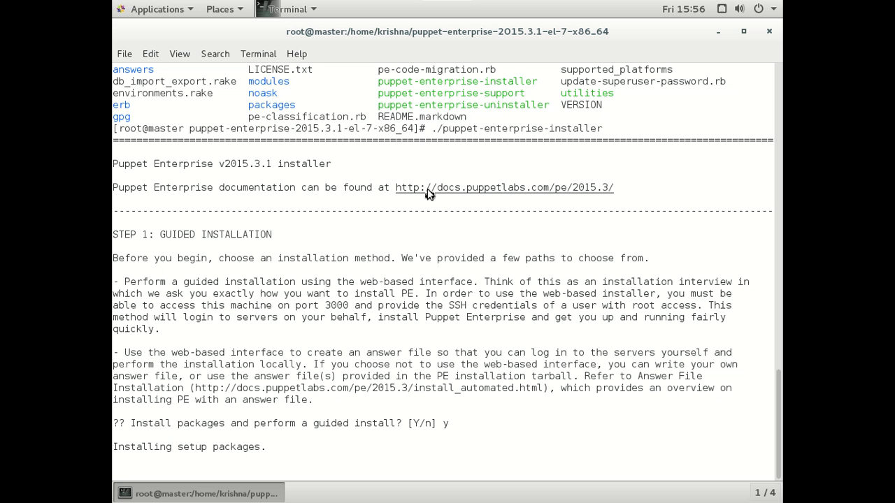
mouse_move(448, 244)
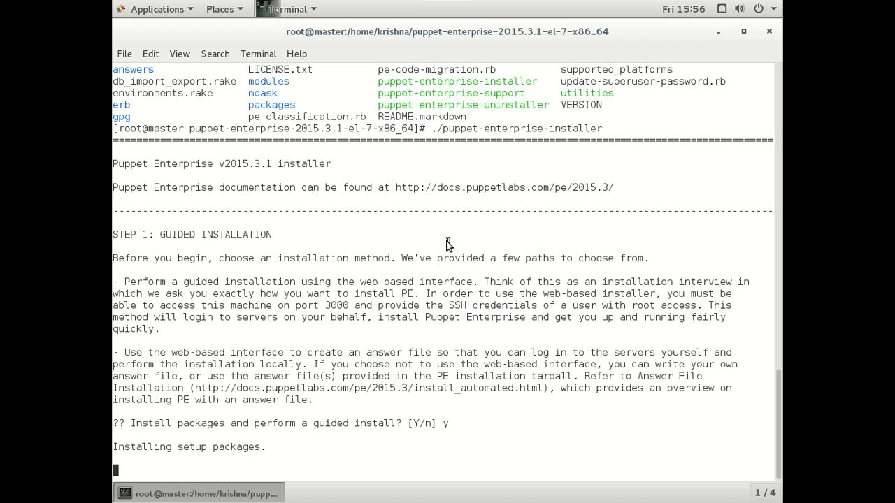
mouse_move(420, 7)
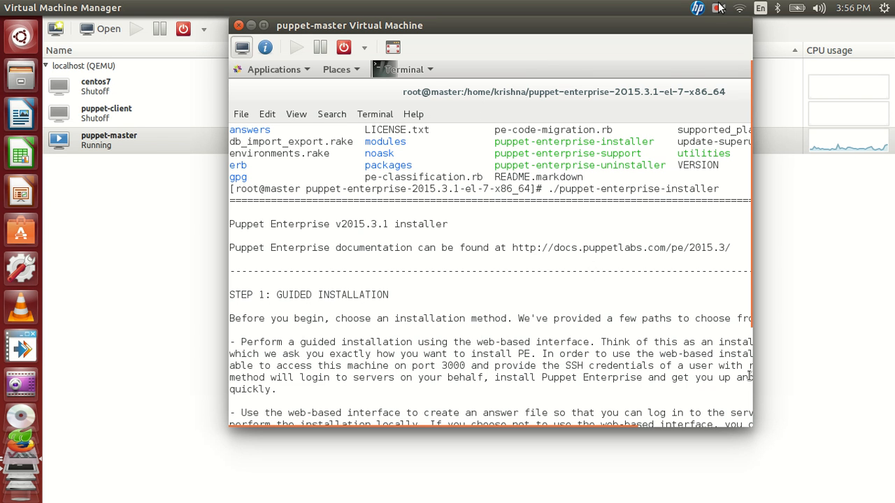
click(719, 8)
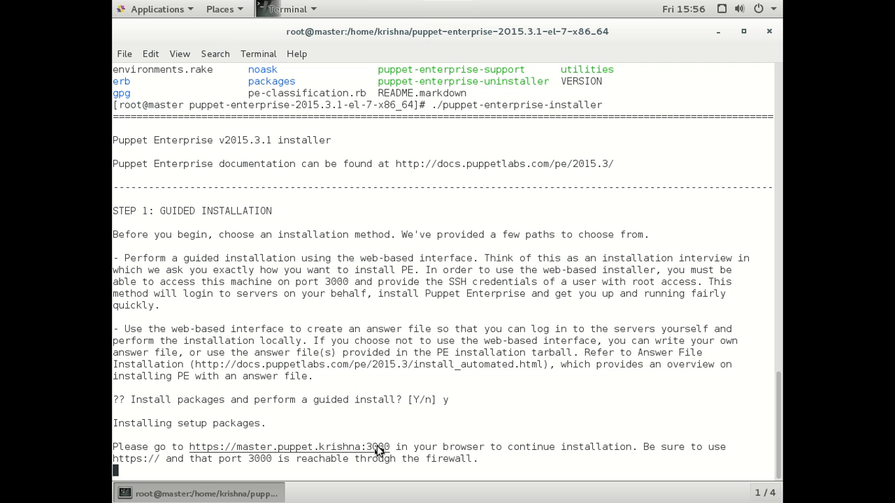
right_click(377, 447)
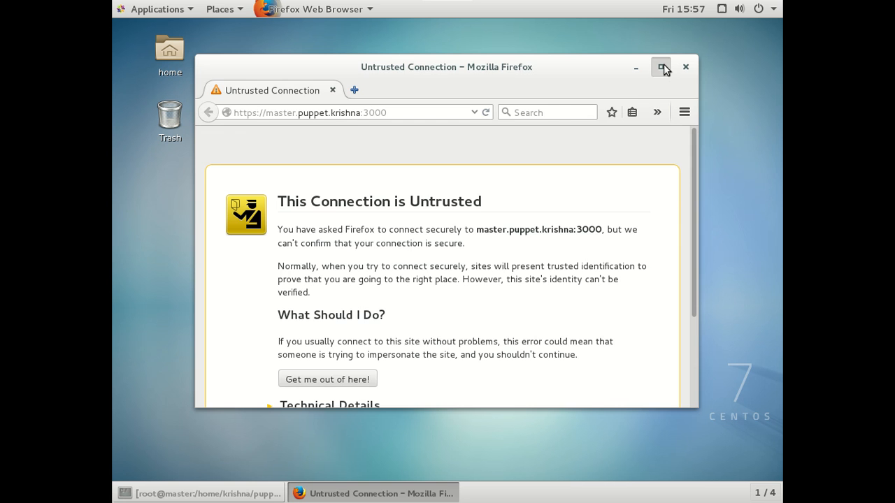
Step: Add a security exception for the installer site and begin with Let's get started!
click(660, 67)
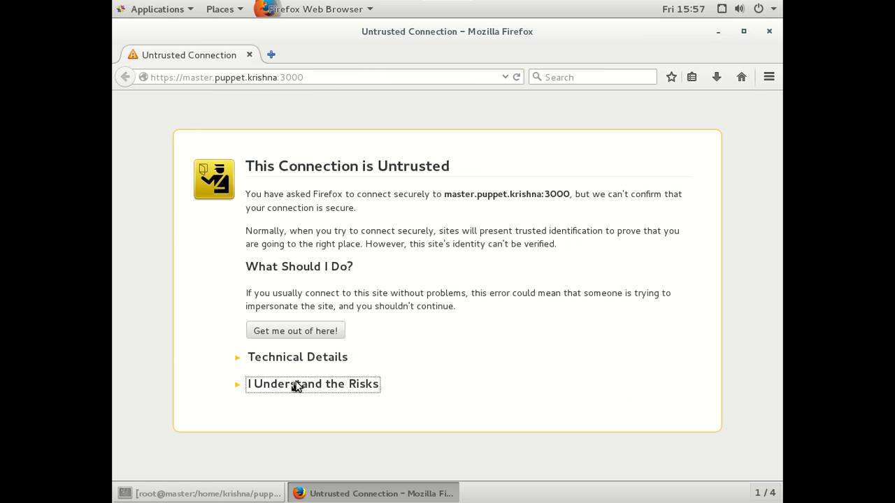
click(313, 383)
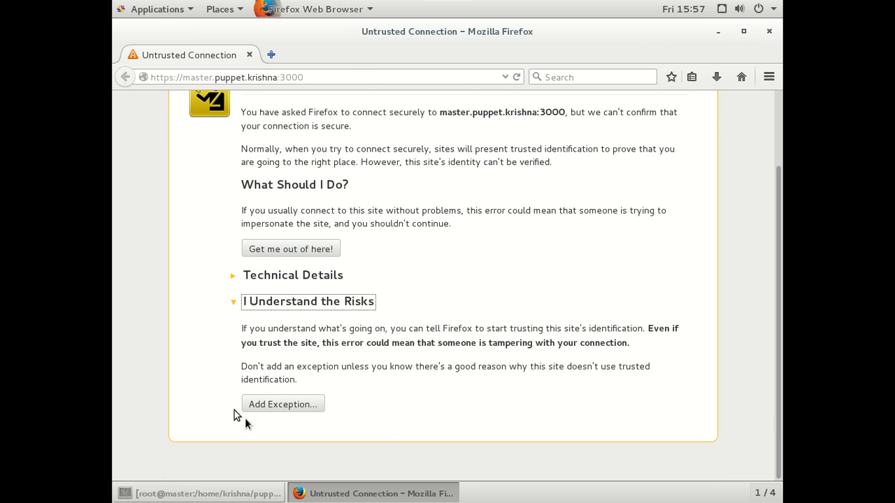
click(283, 404)
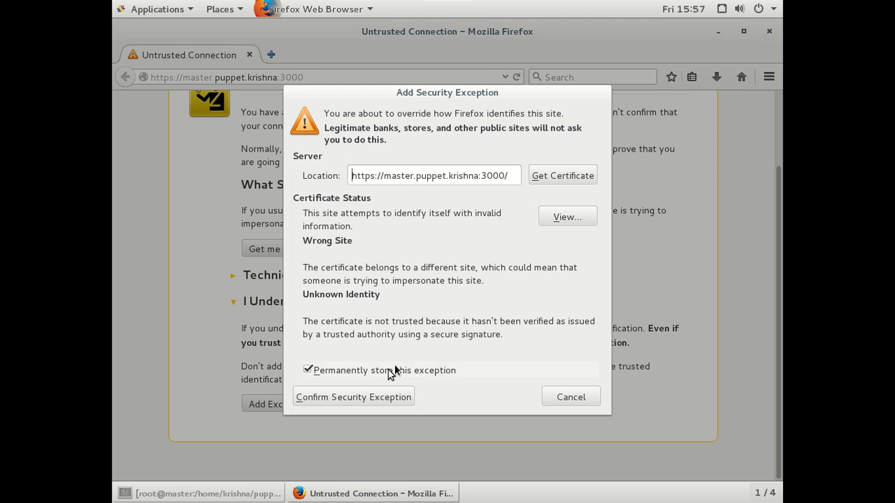
click(353, 397)
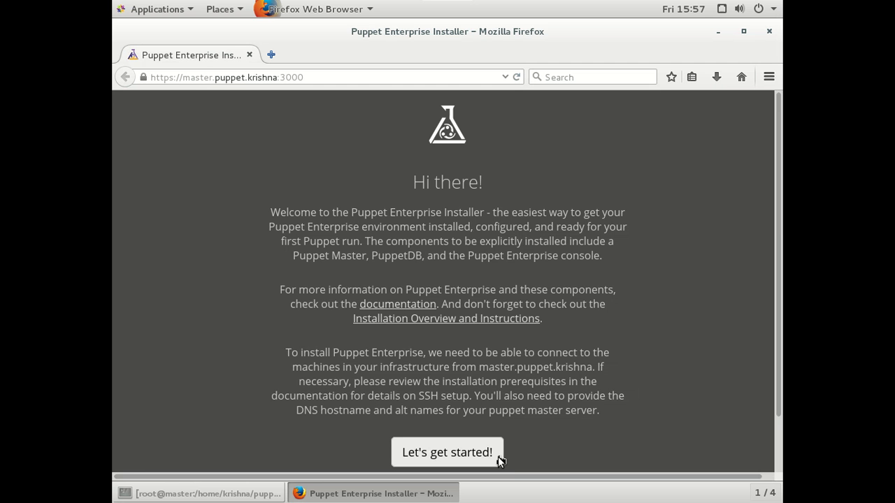
click(448, 453)
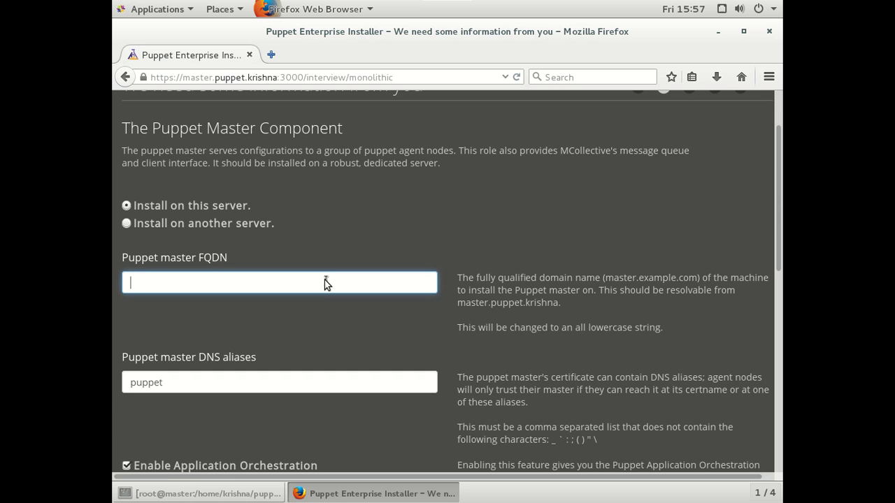
Step: Enter master.puppet.krishna as the Puppet master FQDN
text(master)
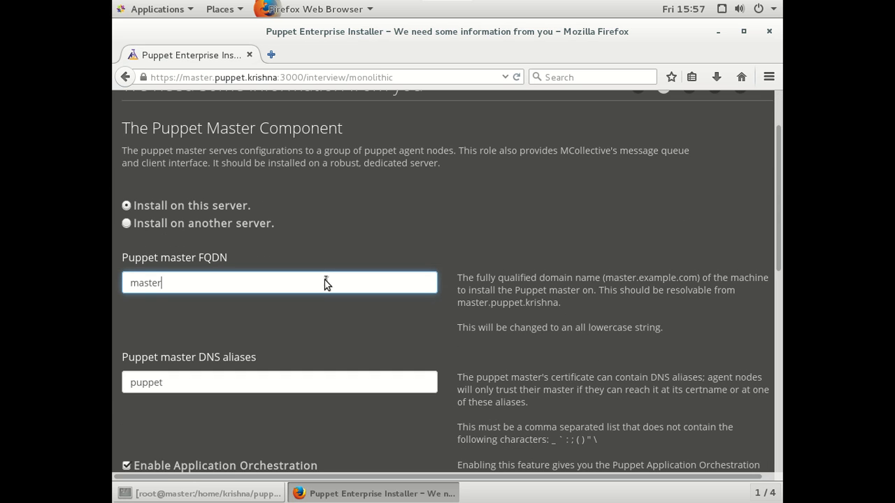
text(.p)
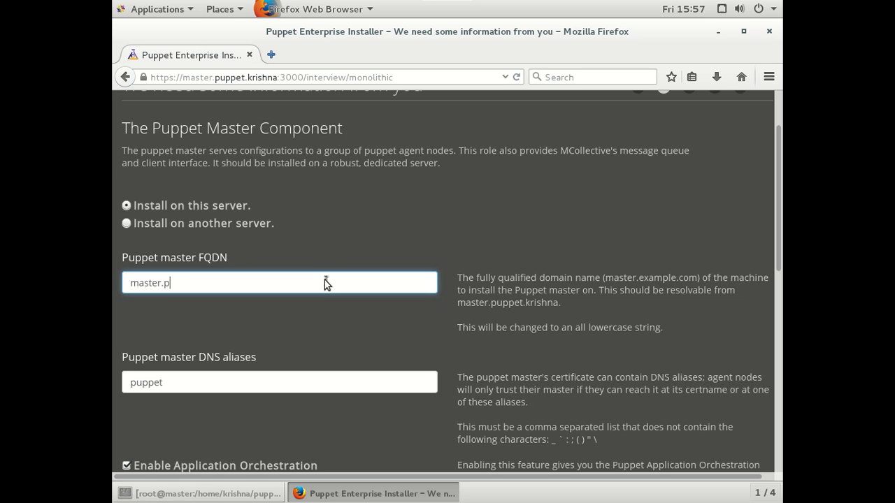
text(uppet)
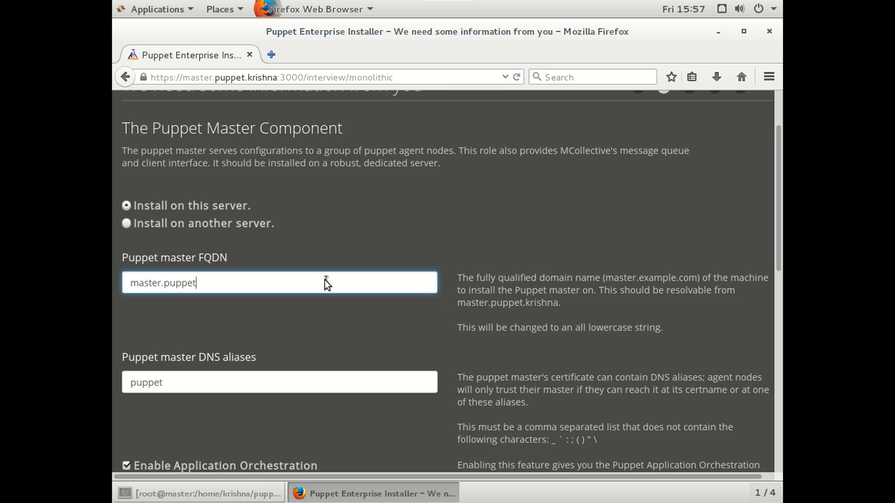
text(.kr)
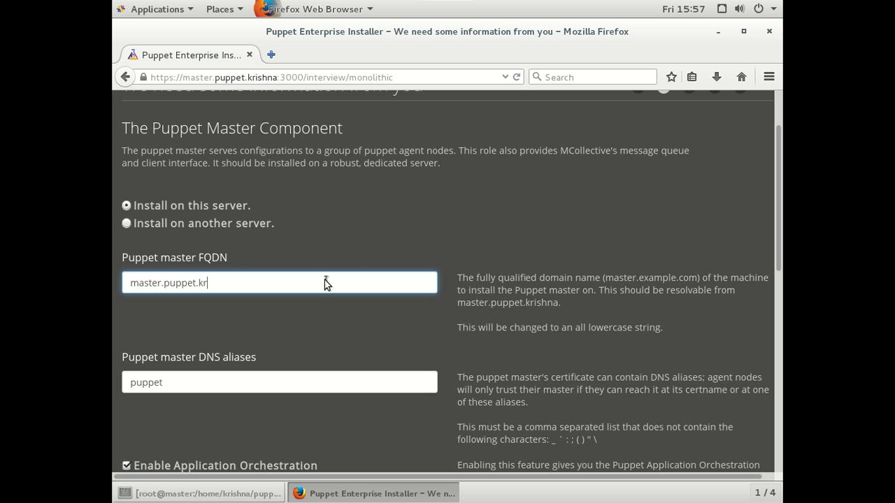
text(ishna)
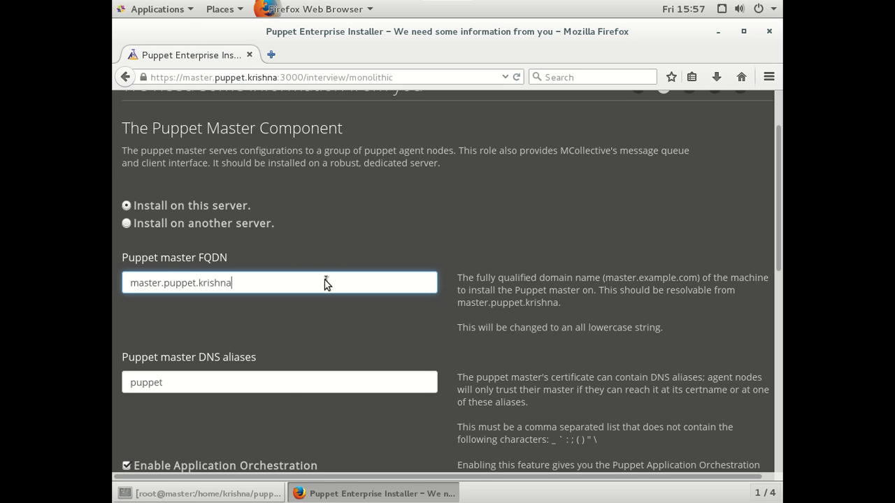
Step: Replace the default DNS alias with master and move down to the console admin password
click(280, 381)
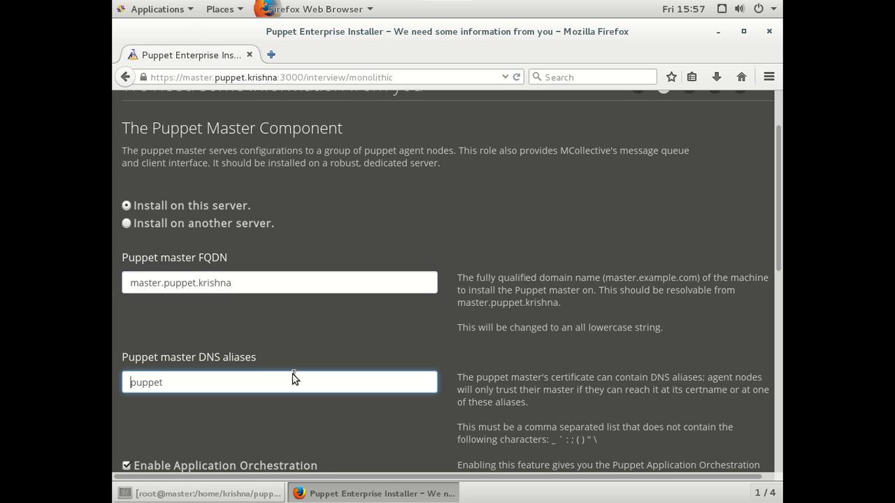
key(BackSpace)
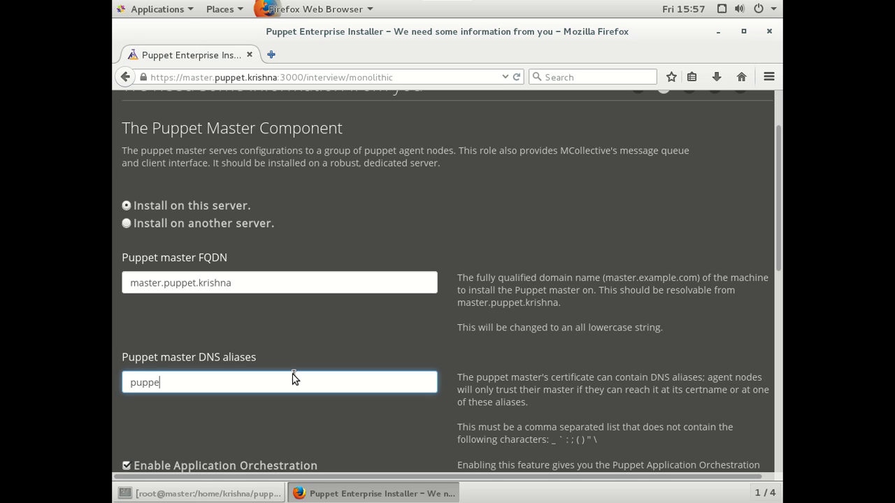
text(master)
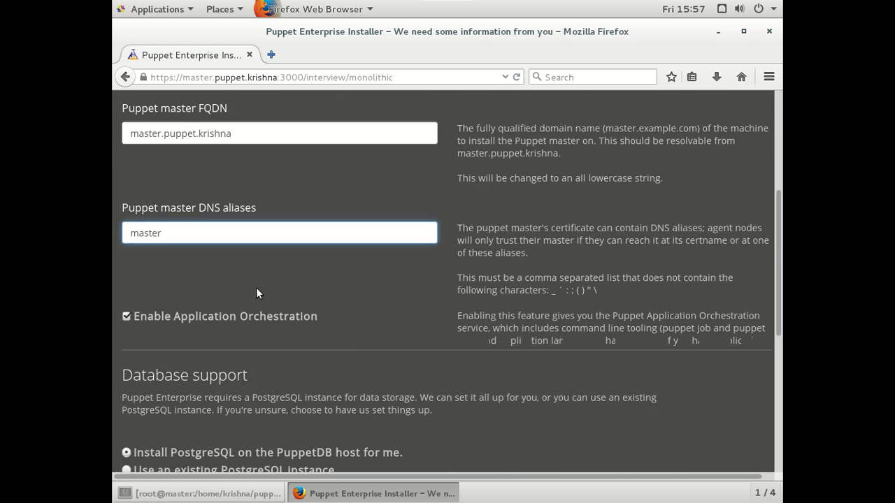
scroll(down, 3)
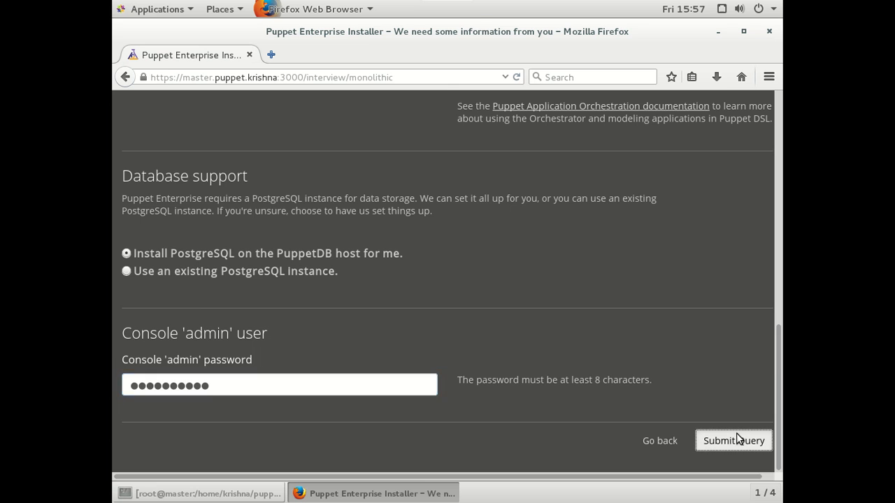
Step: Submit the master configuration, Continue past the plan and validation warnings, then Deploy now
click(733, 440)
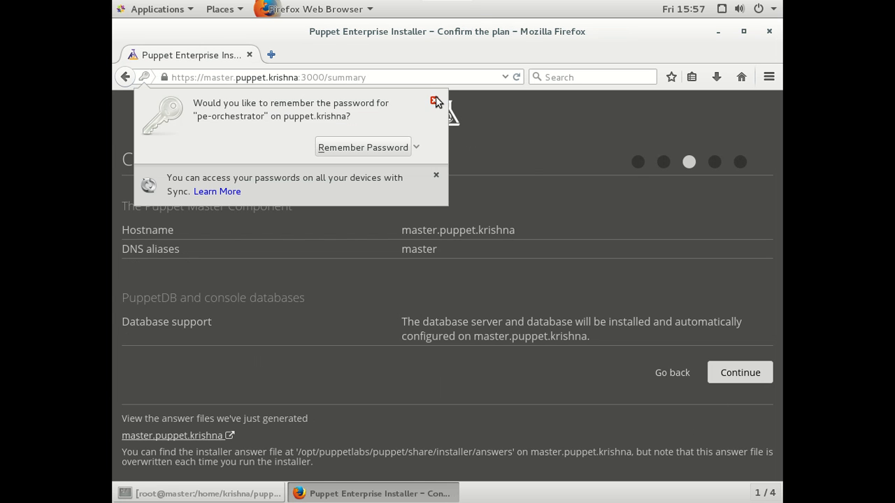
click(435, 100)
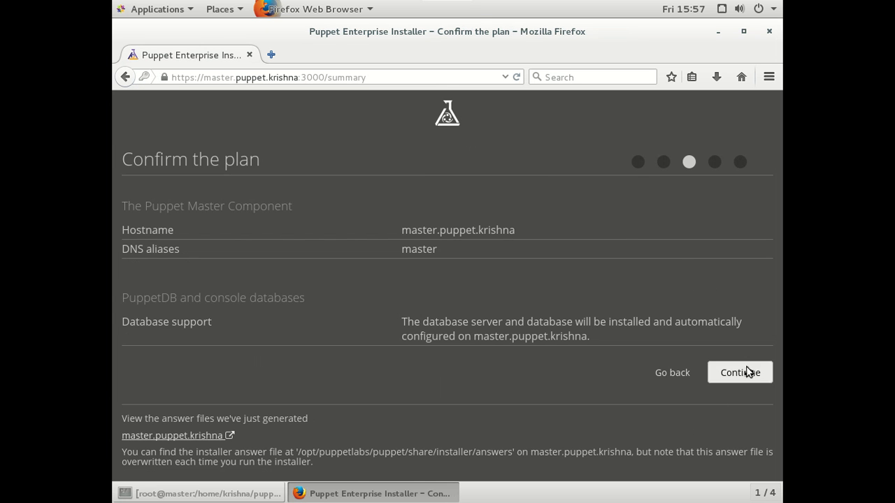
mouse_move(739, 372)
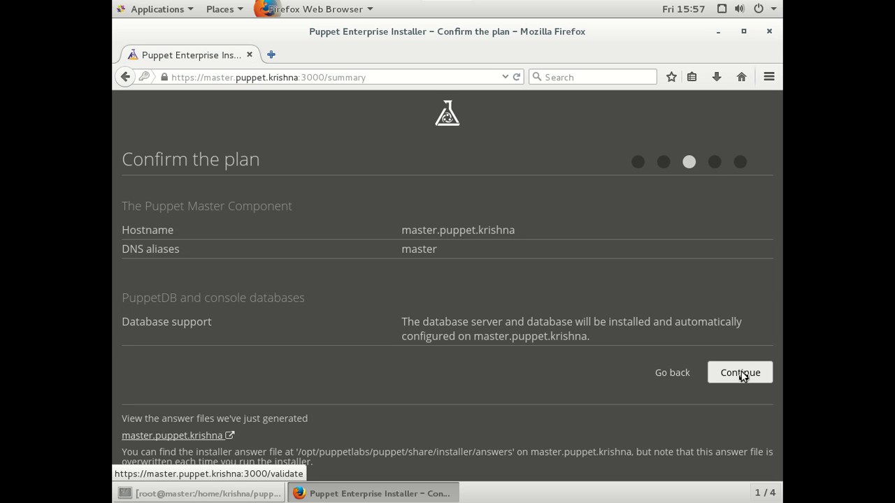
click(739, 372)
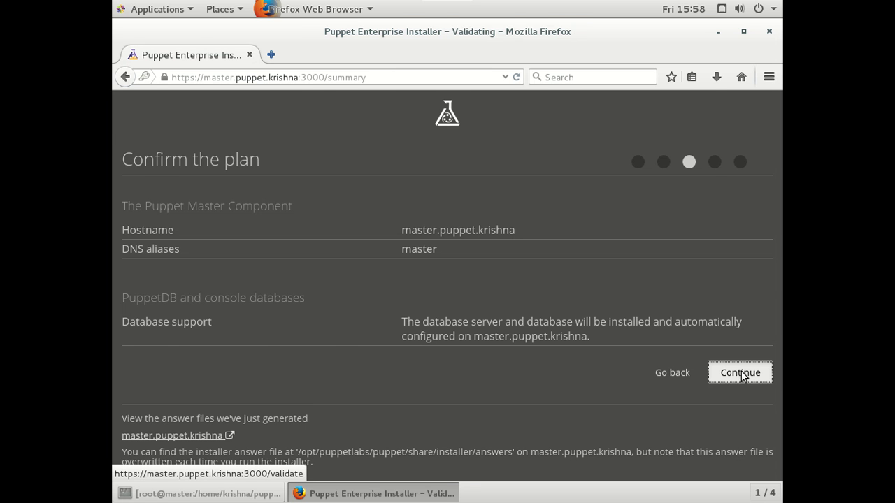
click(740, 372)
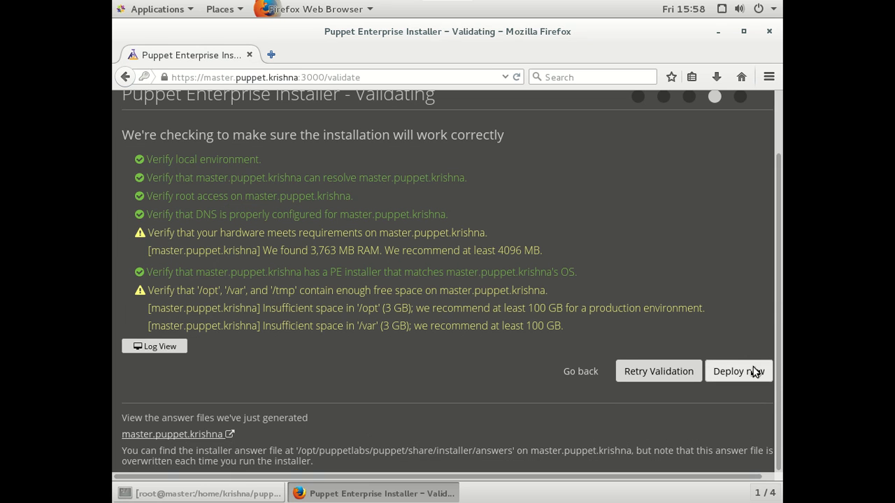
click(738, 372)
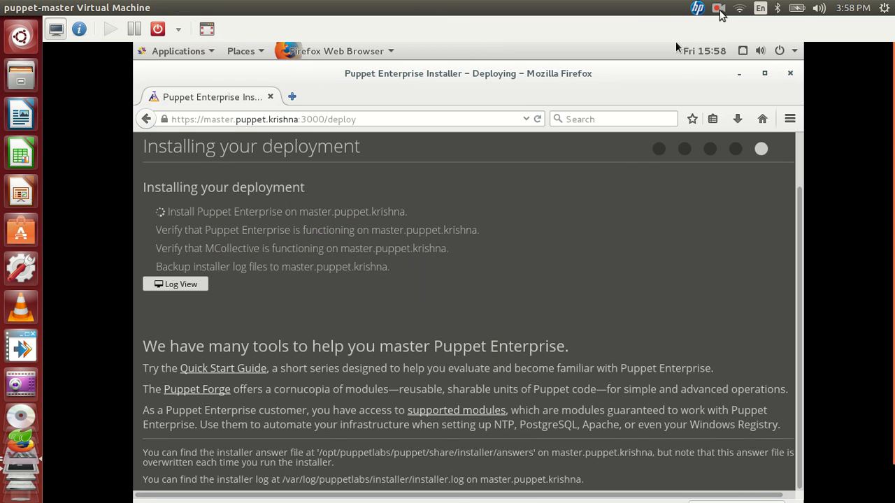
Step: Wait in the master console while deployment completes all install and verification steps
click(717, 8)
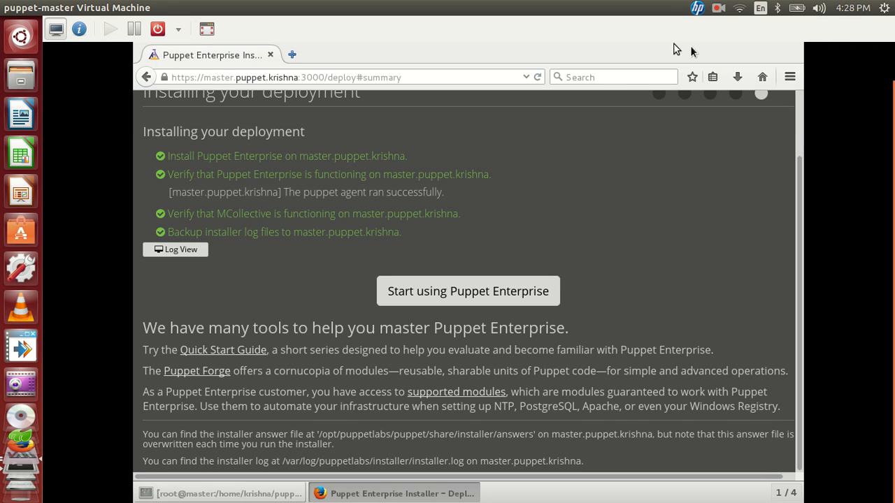
mouse_move(551, 194)
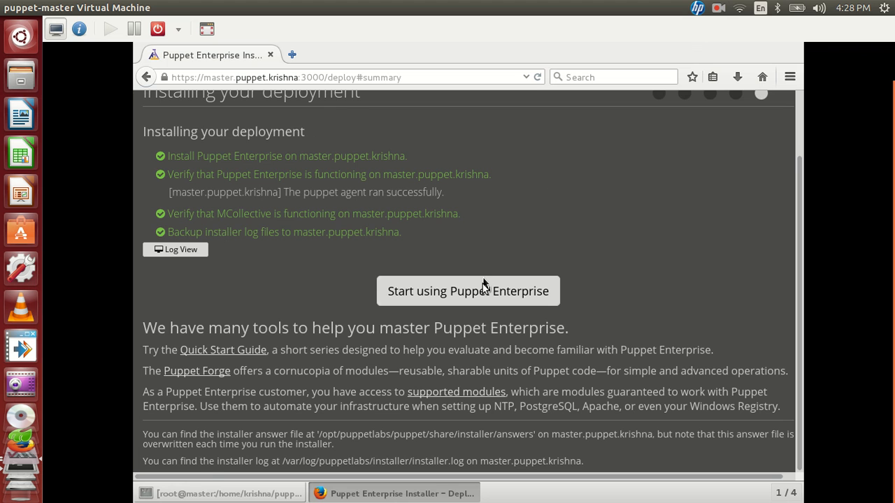
mouse_move(478, 300)
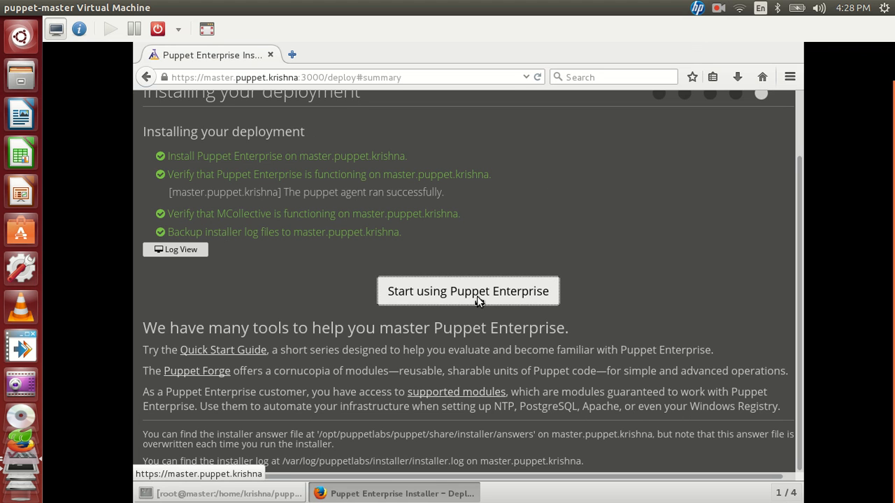
Step: Start using Puppet Enterprise and add a security exception for the console's certificate
click(467, 291)
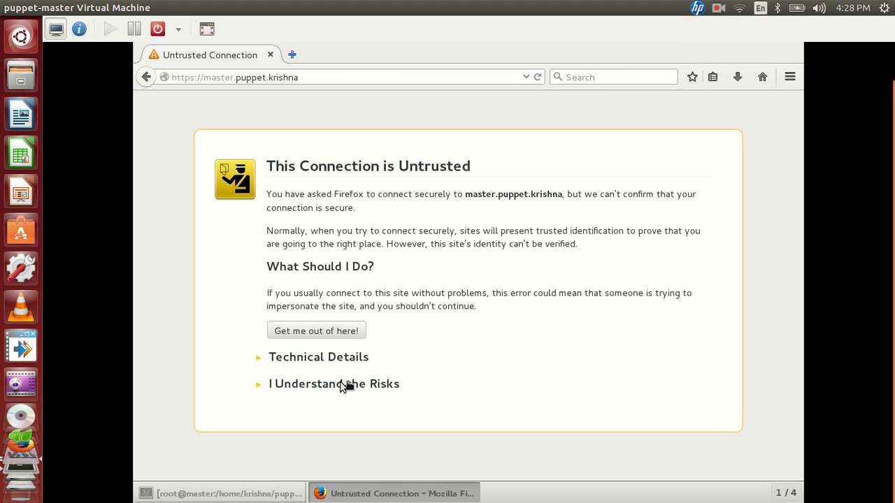
click(333, 383)
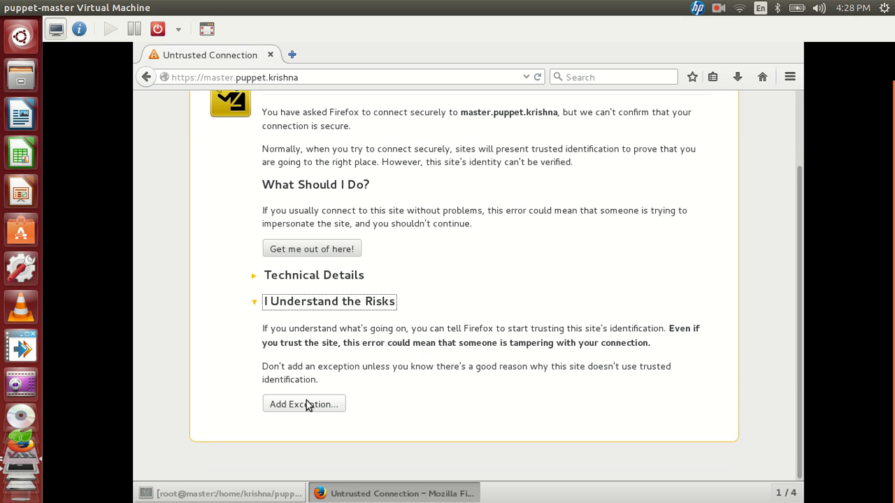
click(305, 404)
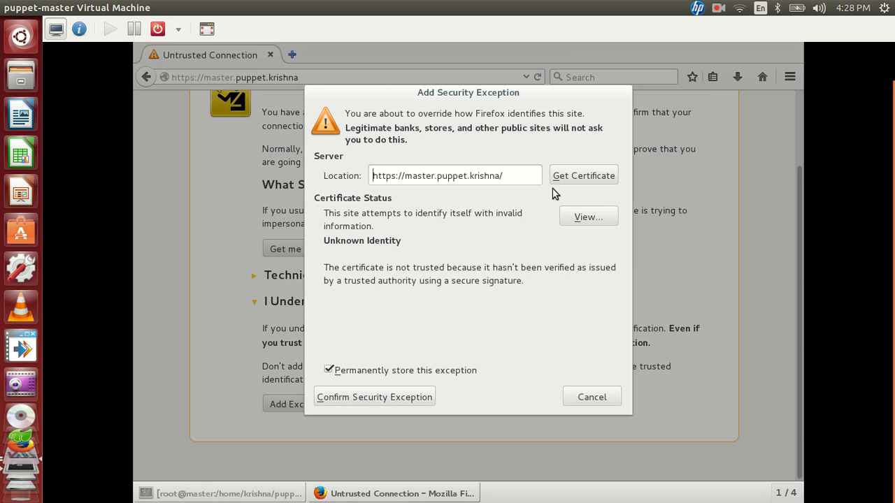
click(375, 398)
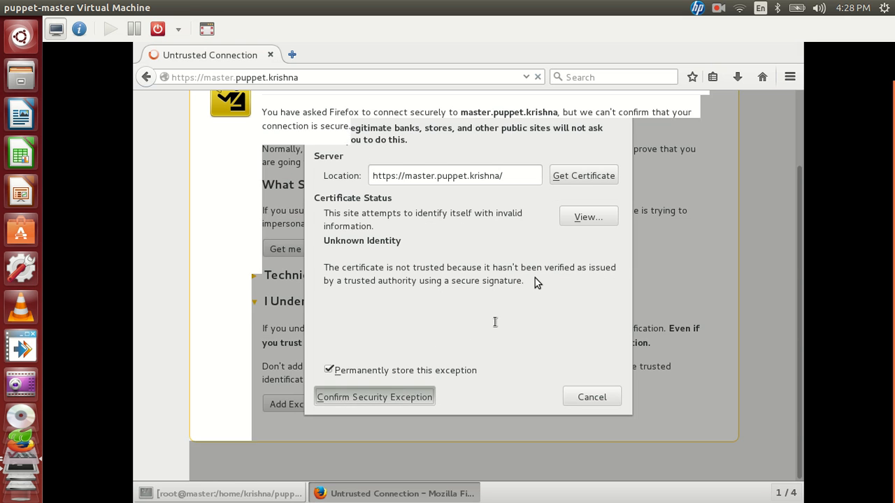
click(375, 397)
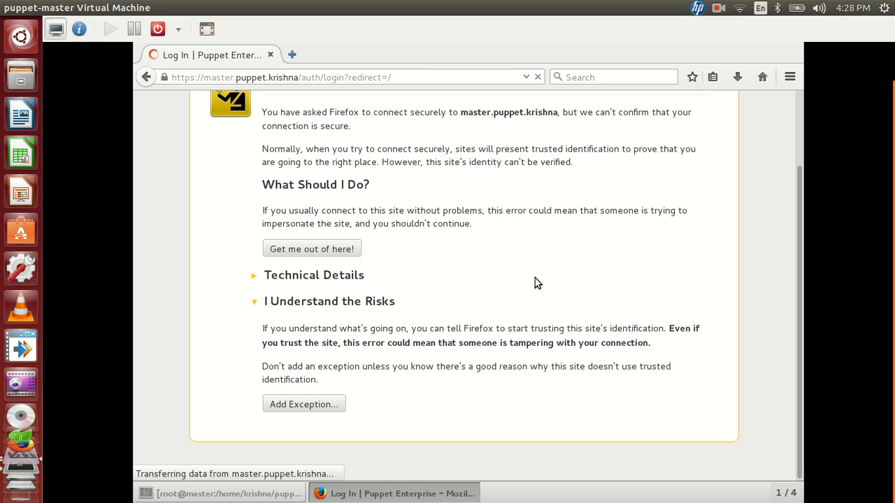
click(304, 404)
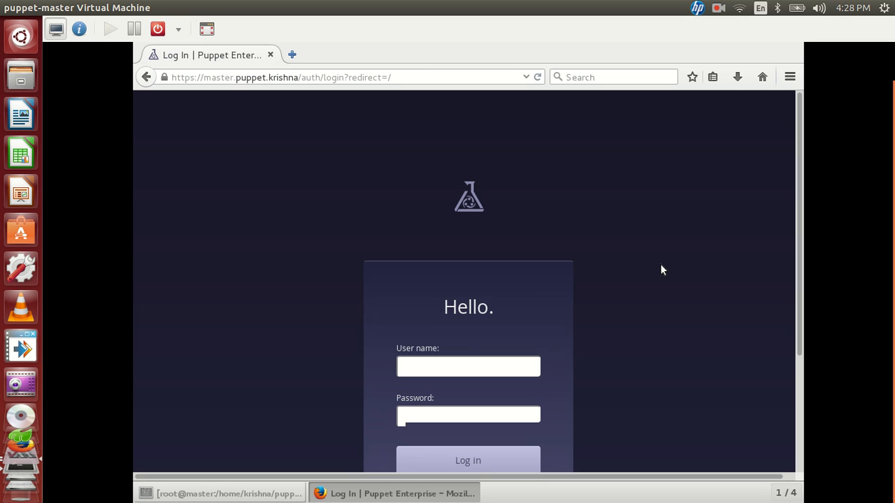
Step: Log in to the console as admin with its password, declining to save it
scroll(down, 3)
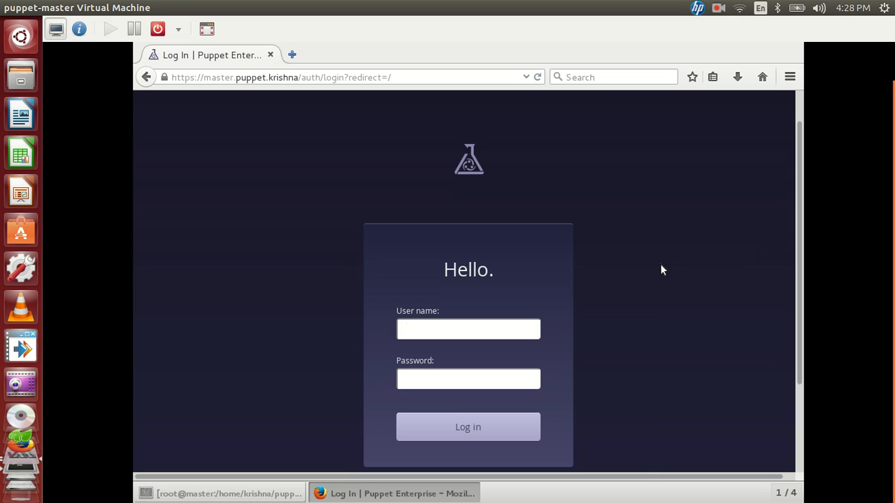
text(admin)
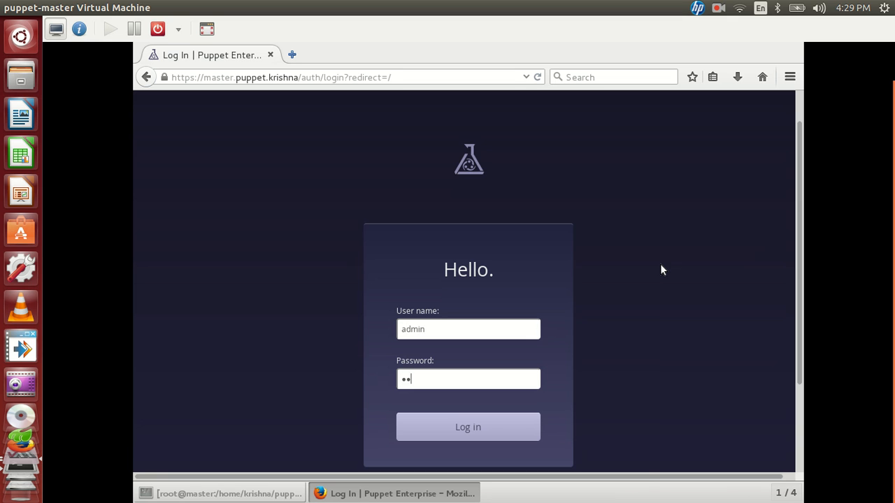
text(••••)
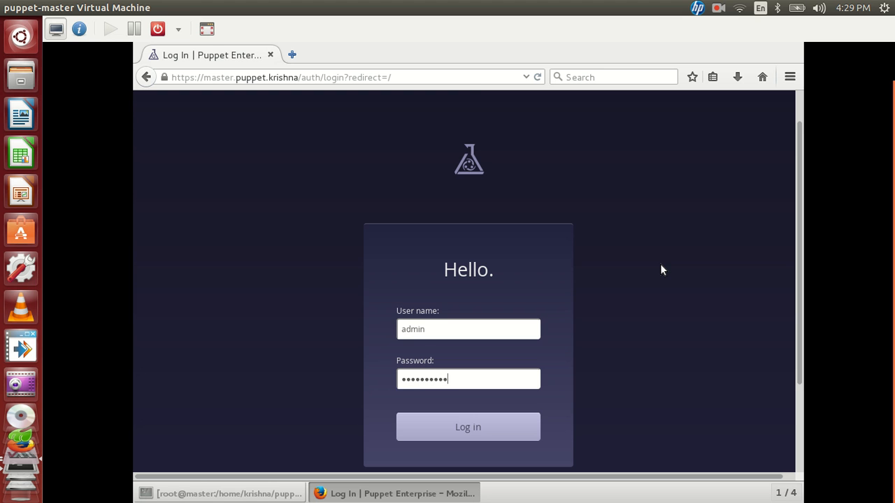
click(467, 426)
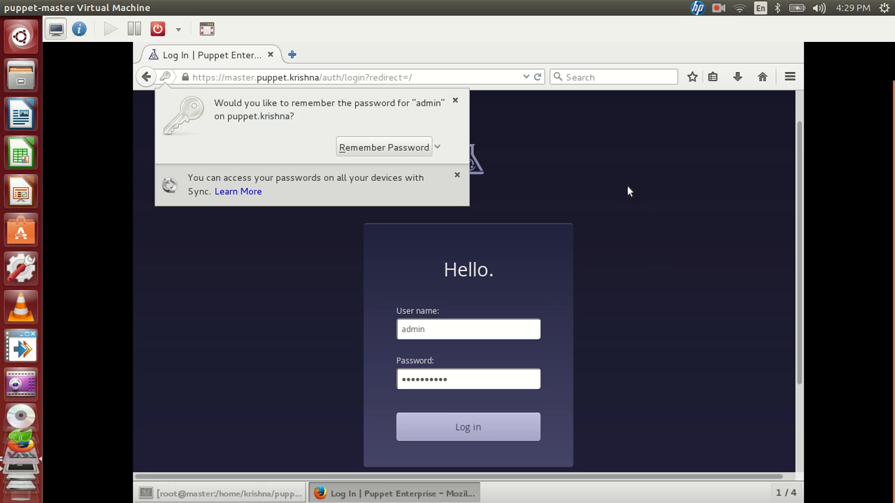
click(467, 427)
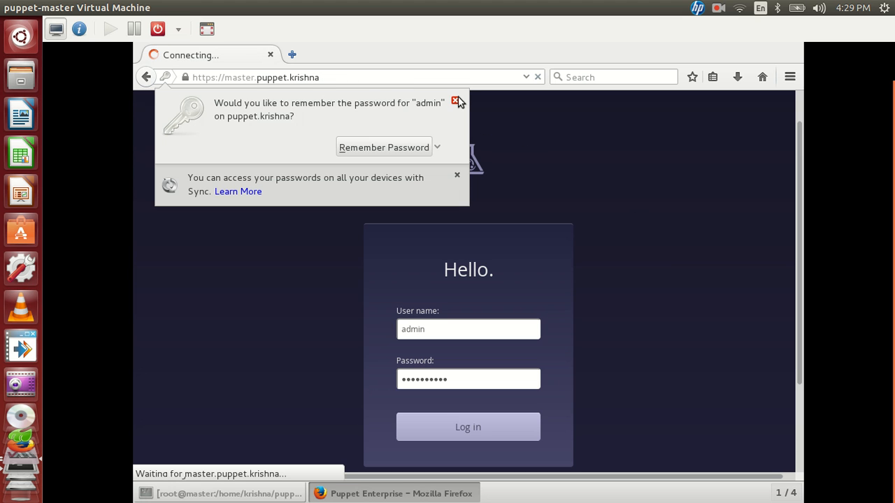
click(456, 100)
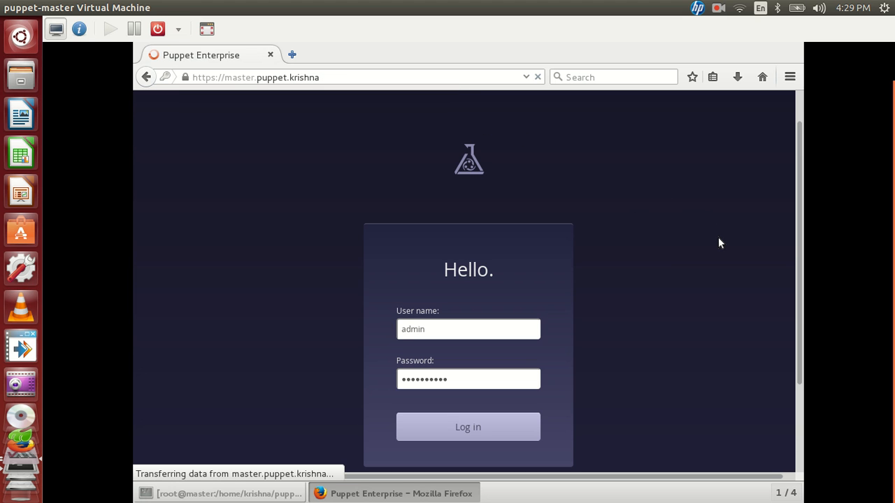
Step: Show the Nodes Inventory of managed nodes in the console
click(467, 427)
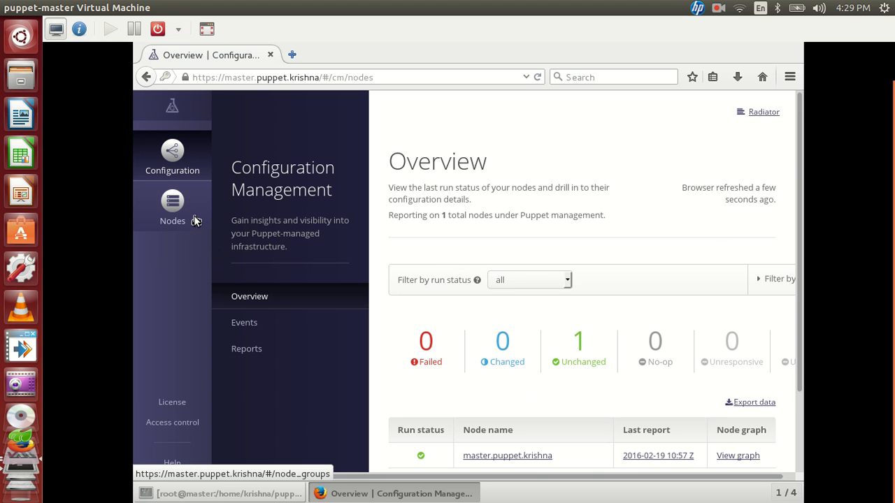
mouse_move(162, 217)
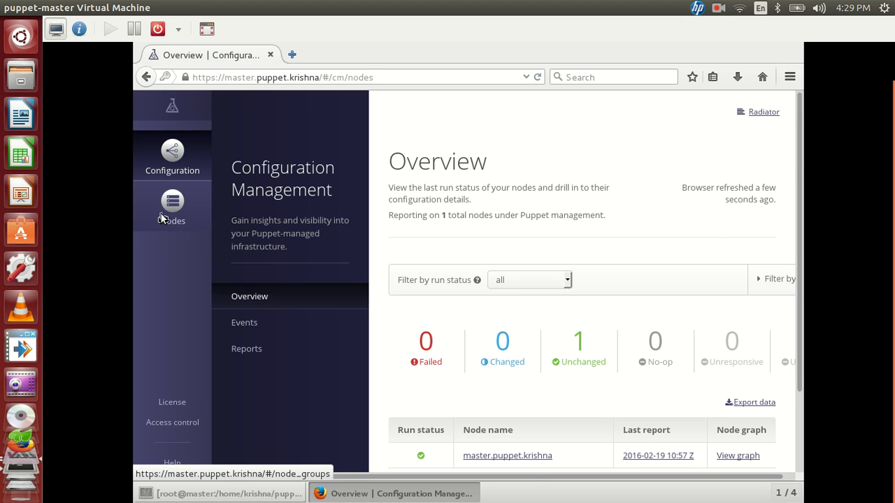
click(172, 203)
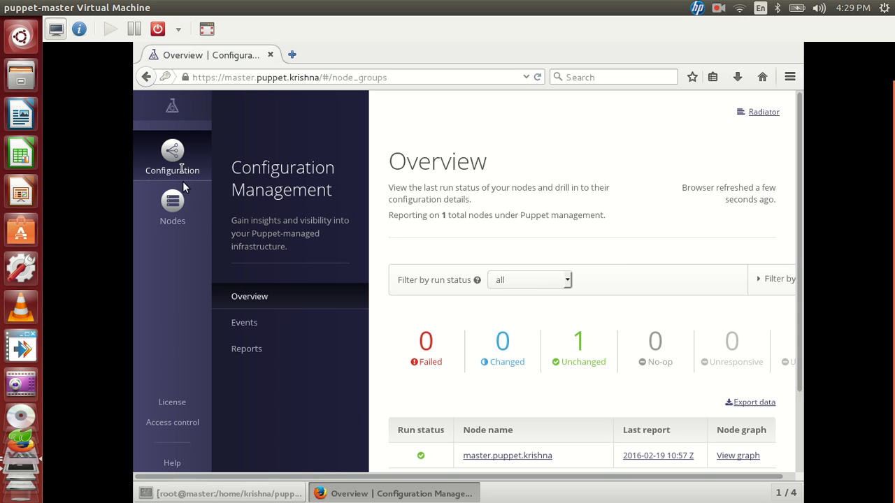
click(172, 203)
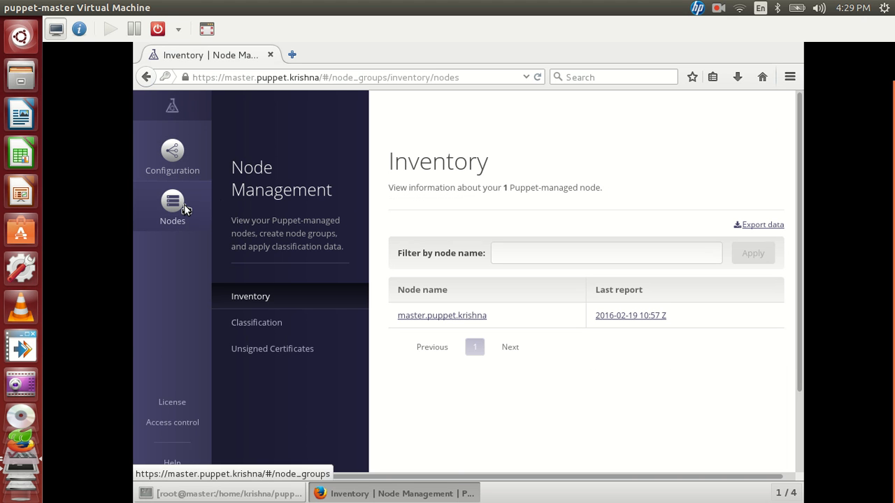
mouse_move(271, 349)
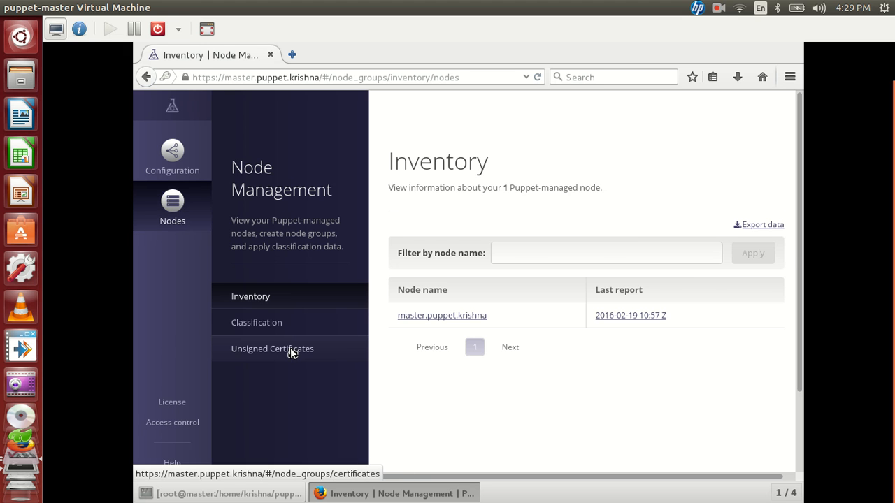
Step: Bring up the Unsigned Certificates page with the agent install command
click(271, 350)
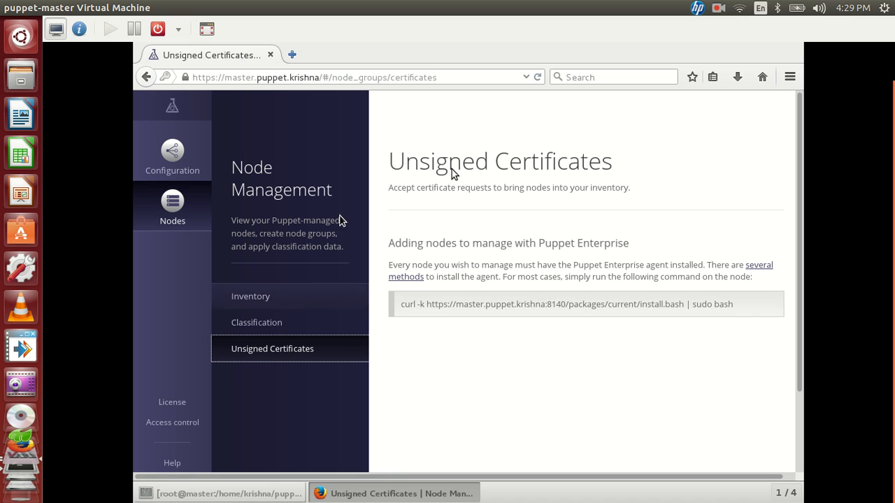
mouse_move(576, 117)
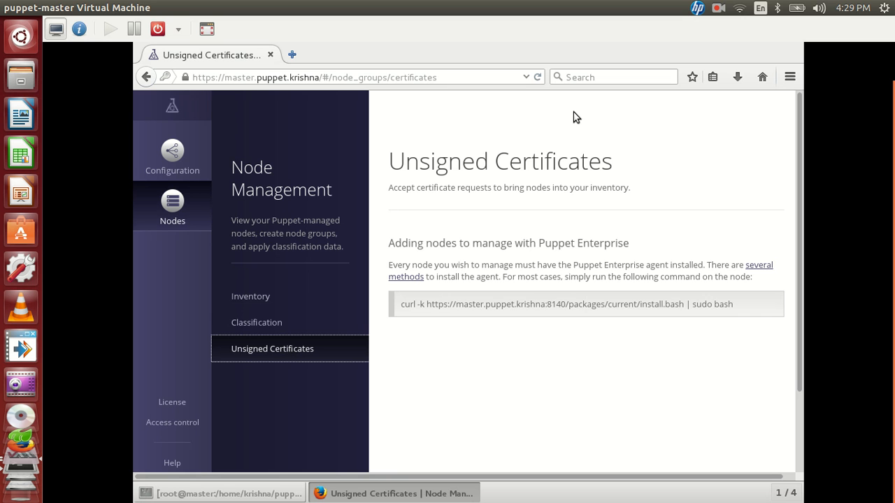
mouse_move(720, 34)
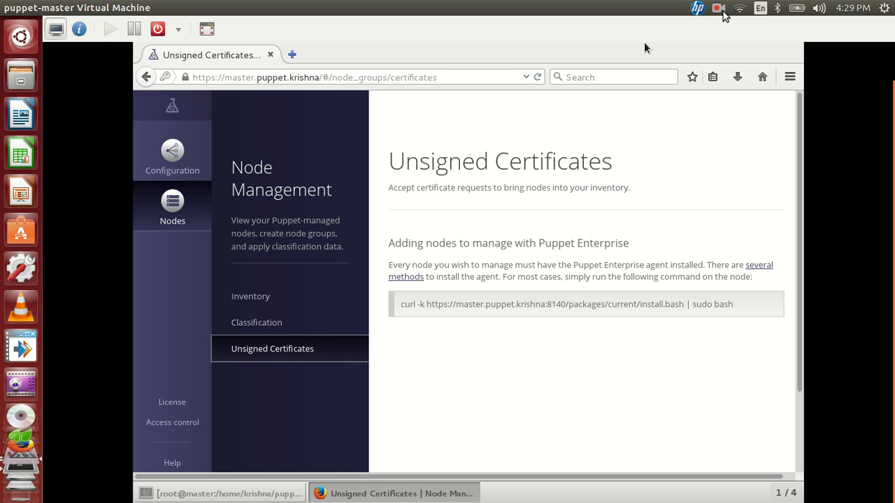
click(717, 9)
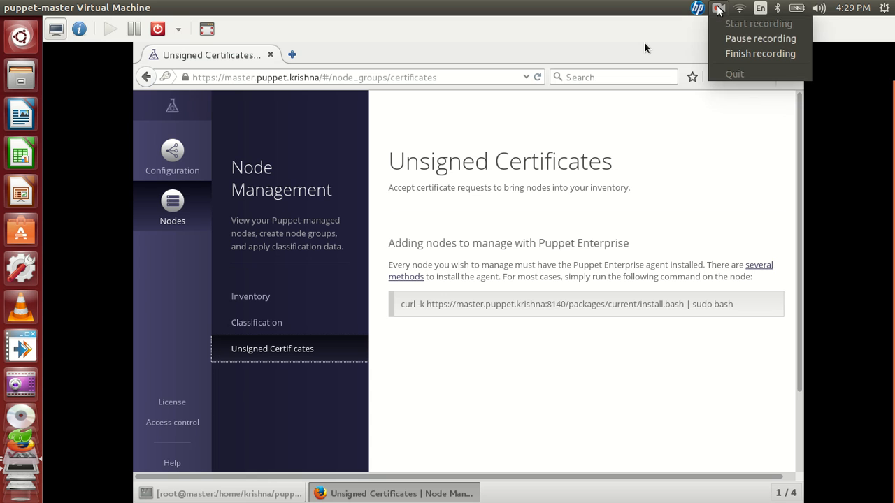